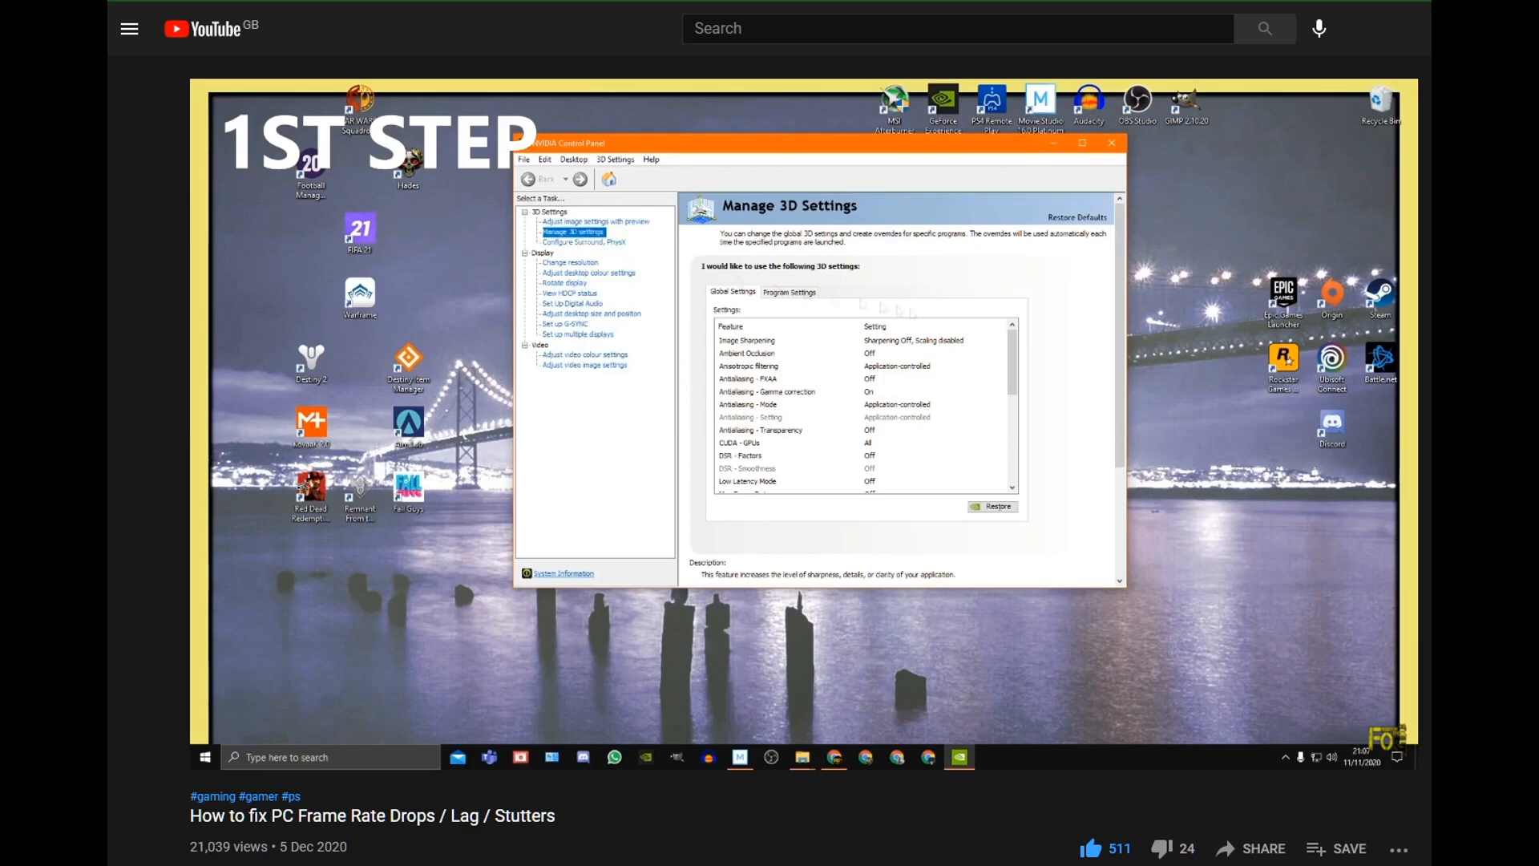
Leave the YouTube tutorial and bring up the Steam client's Library page.
scroll("down", 3)
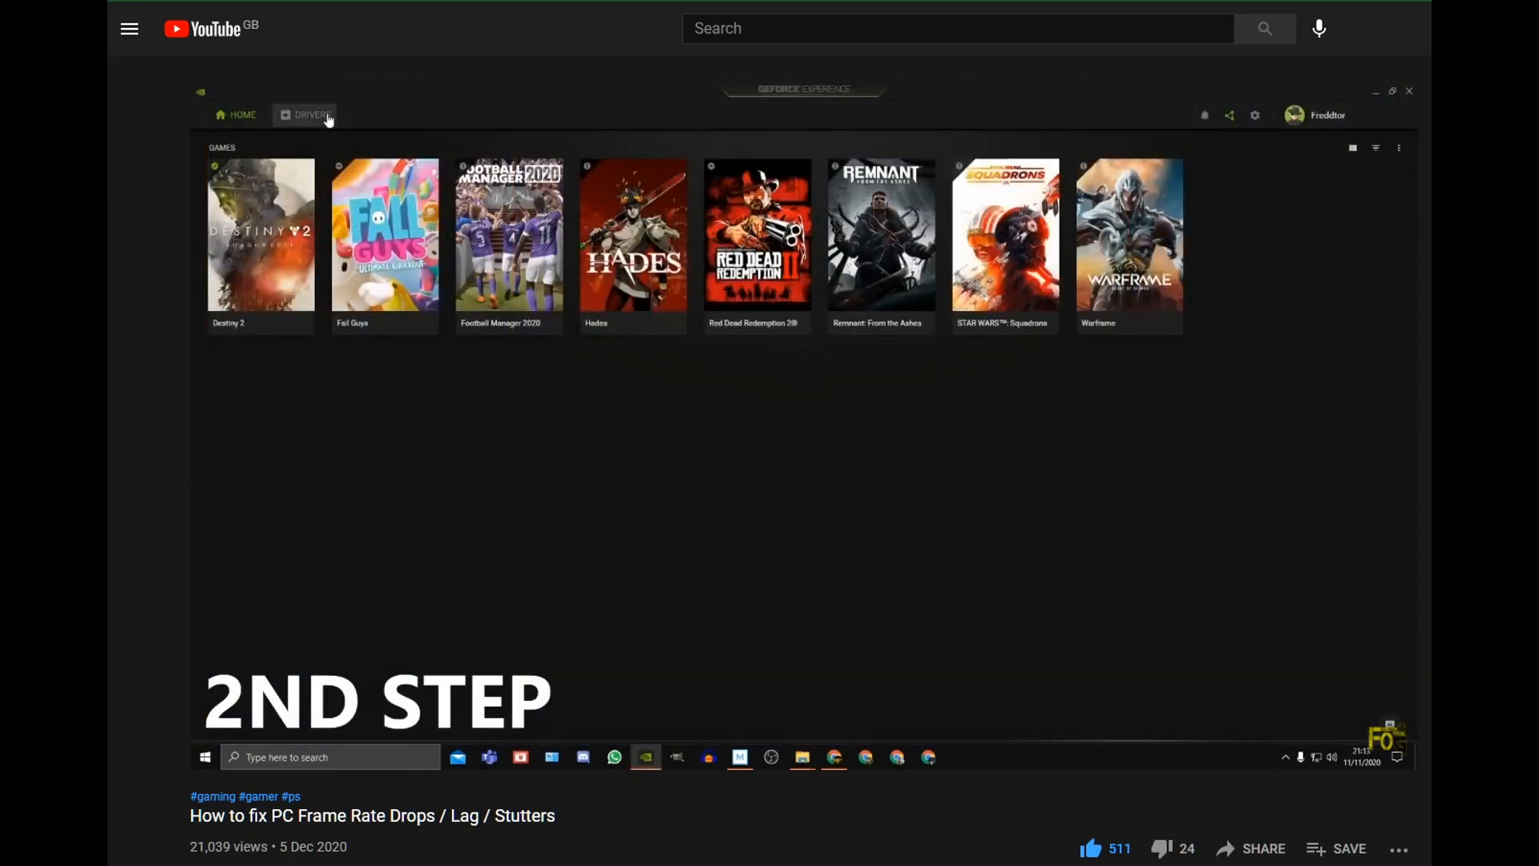
left_click(311, 115)
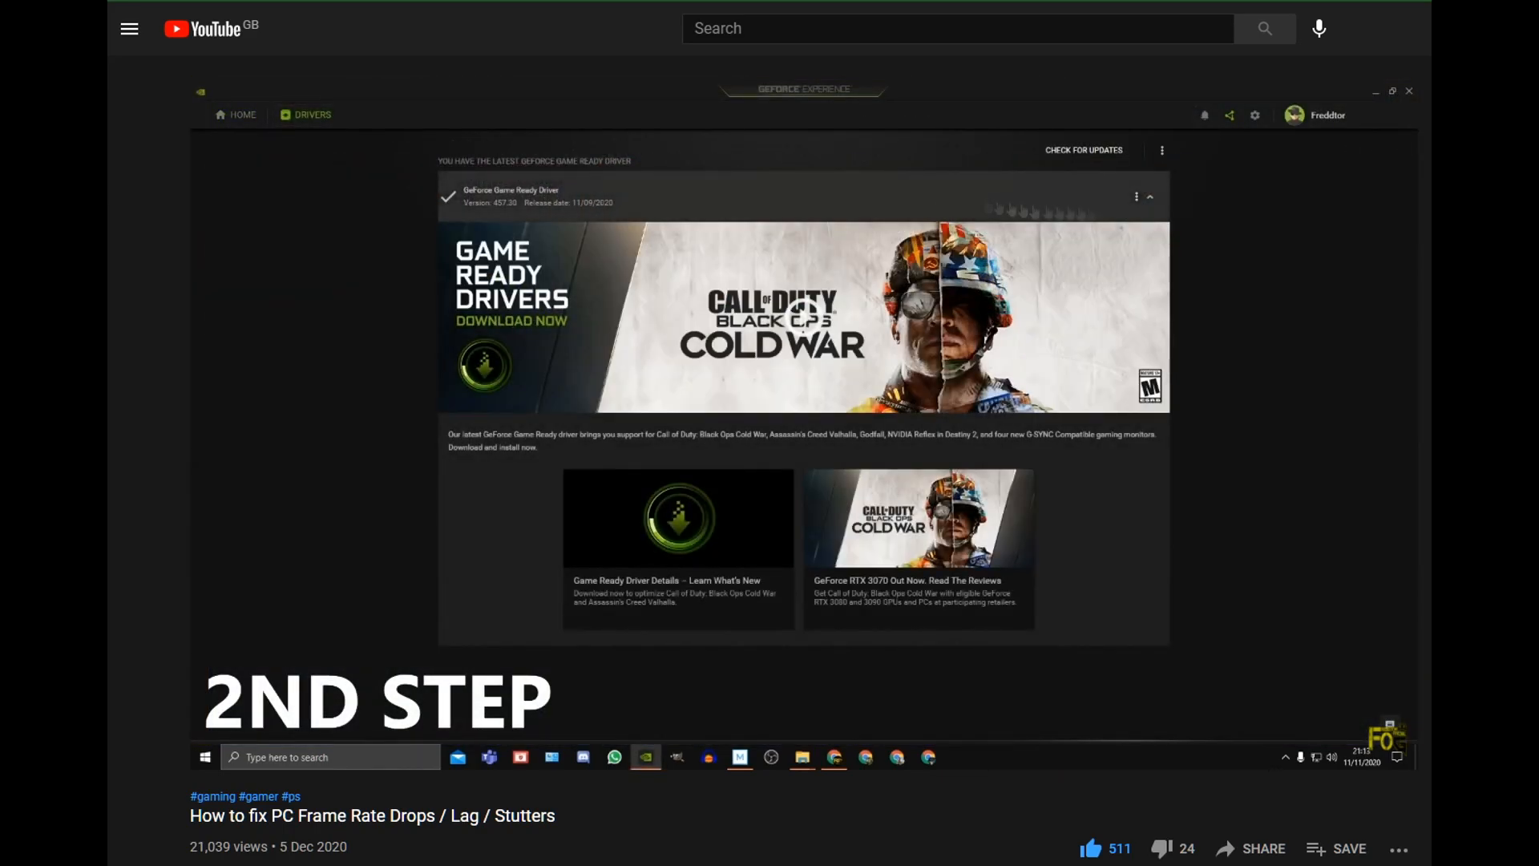
left_click(1135, 196)
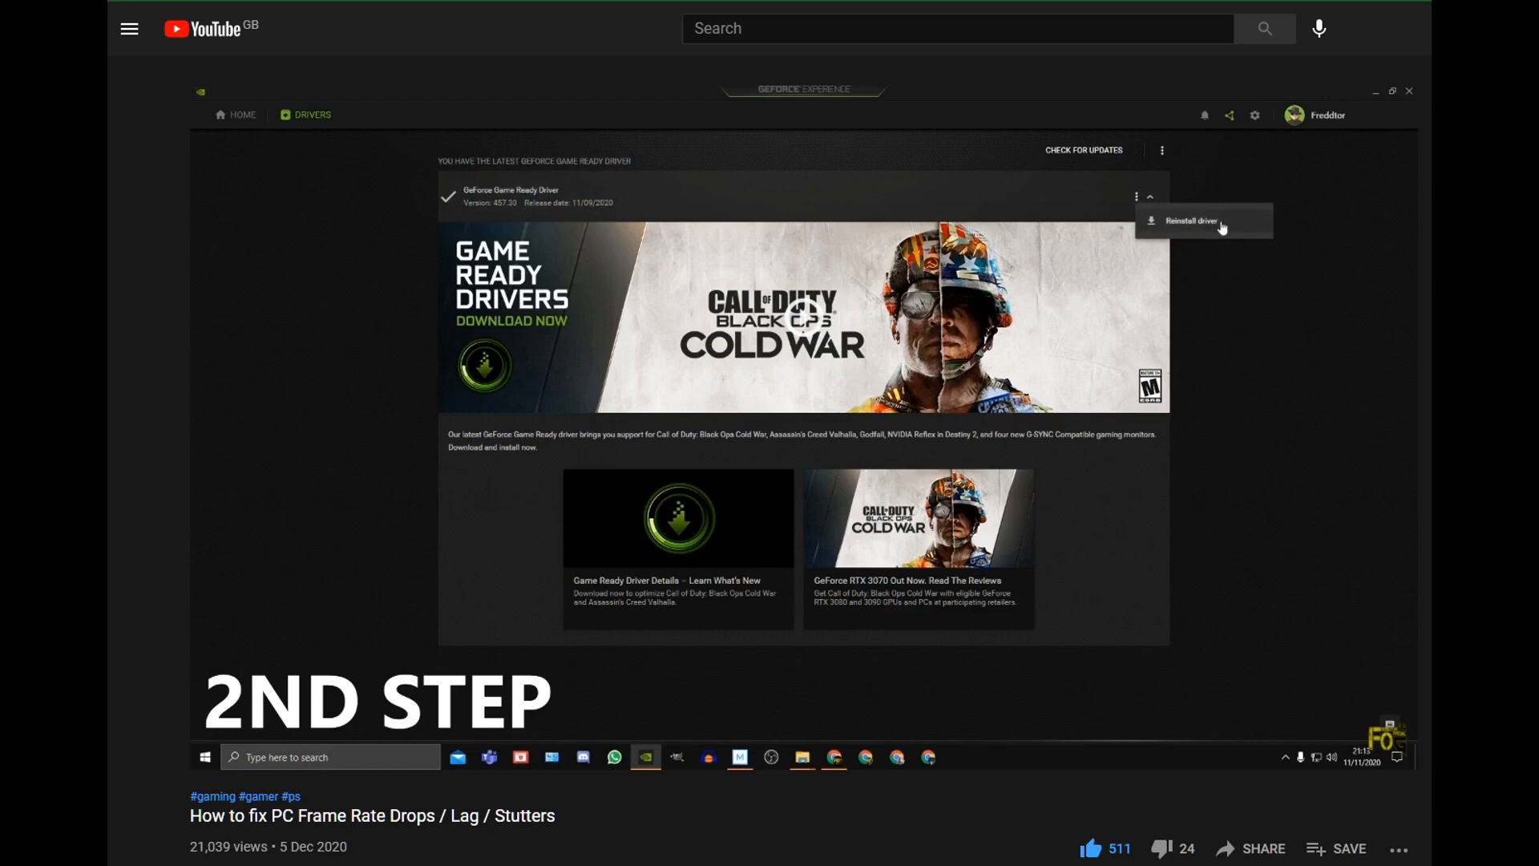
left_click(1191, 220)
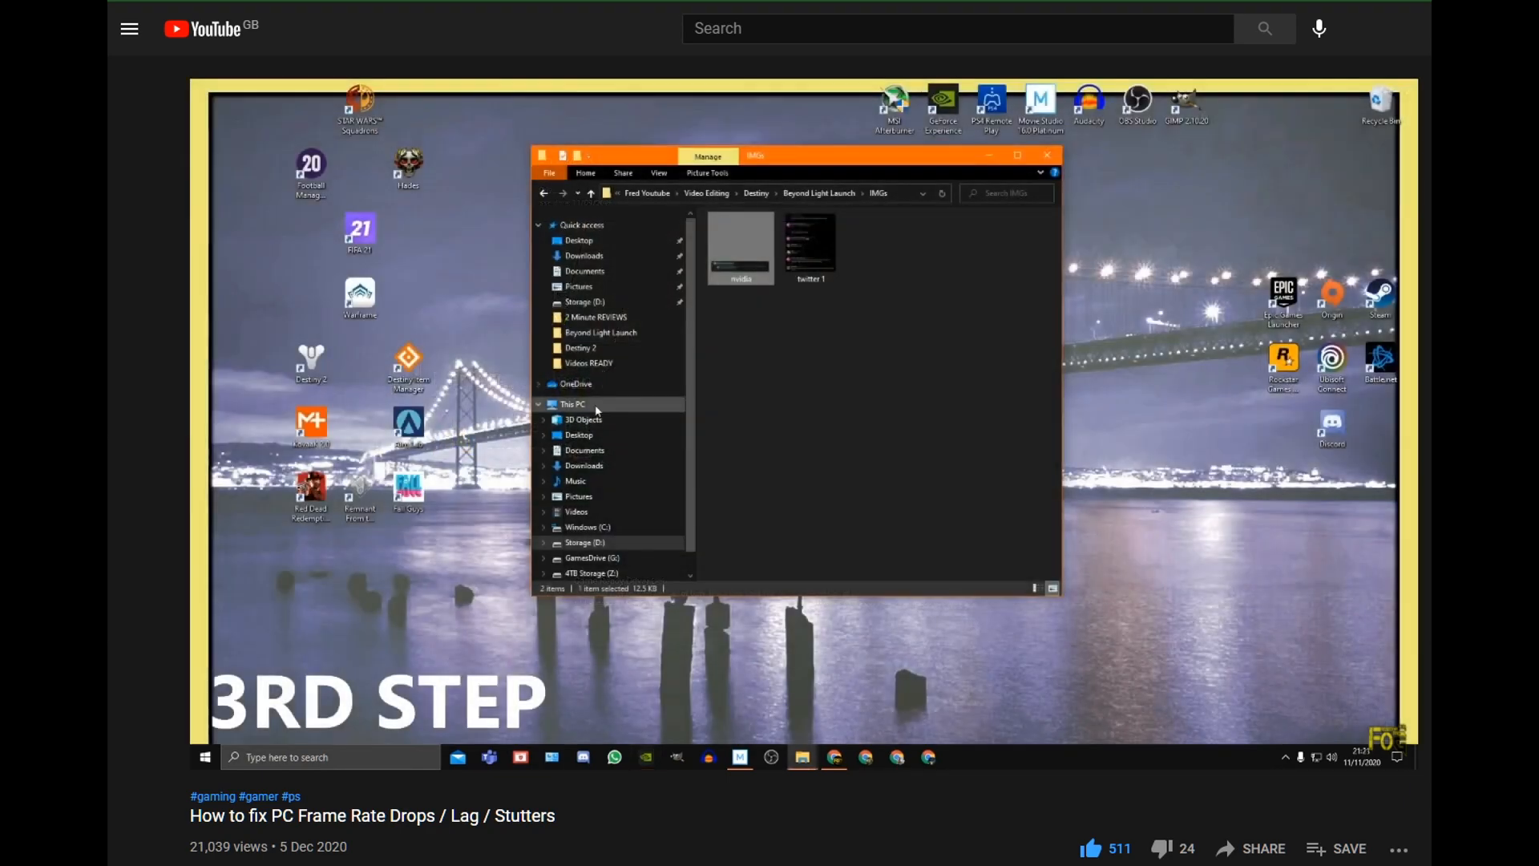
left_click(573, 404)
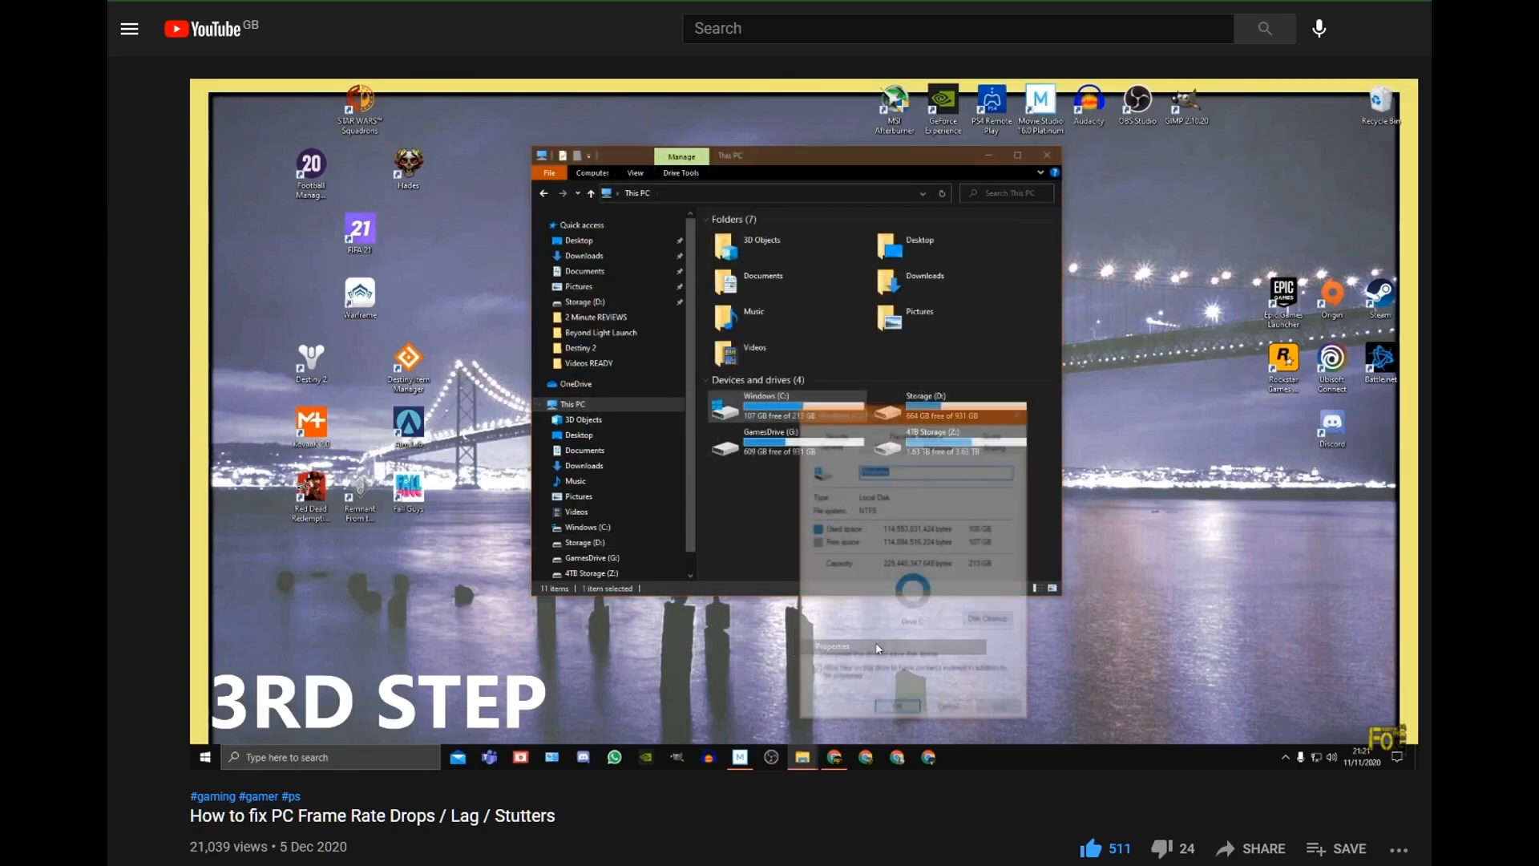
left_click(989, 618)
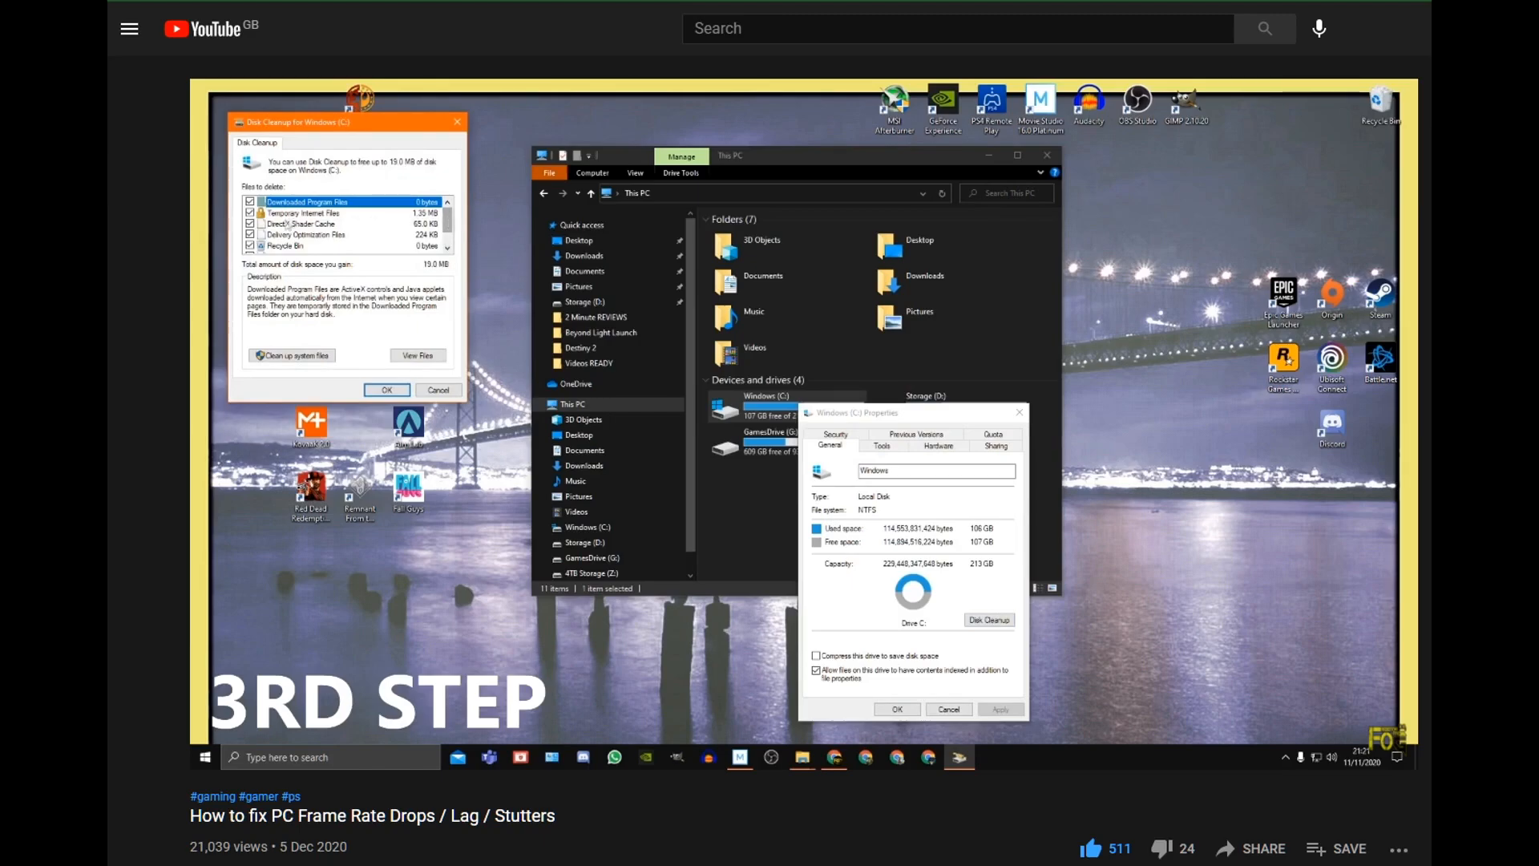
left_click(305, 225)
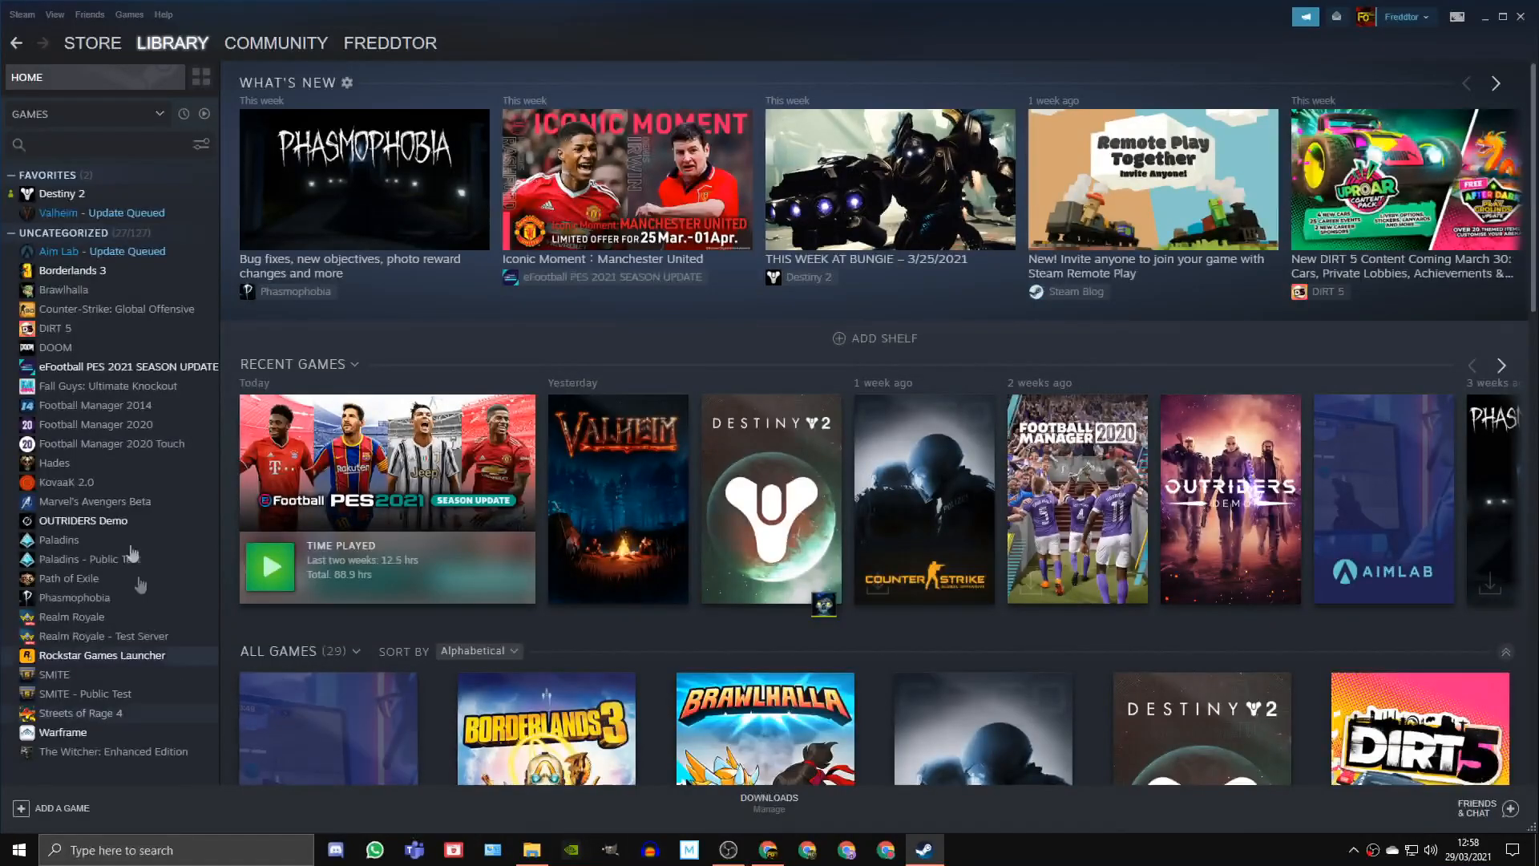
Disable the Steam in-game overlay in Settings > In-Game and confirm with OK.
left_click(21, 15)
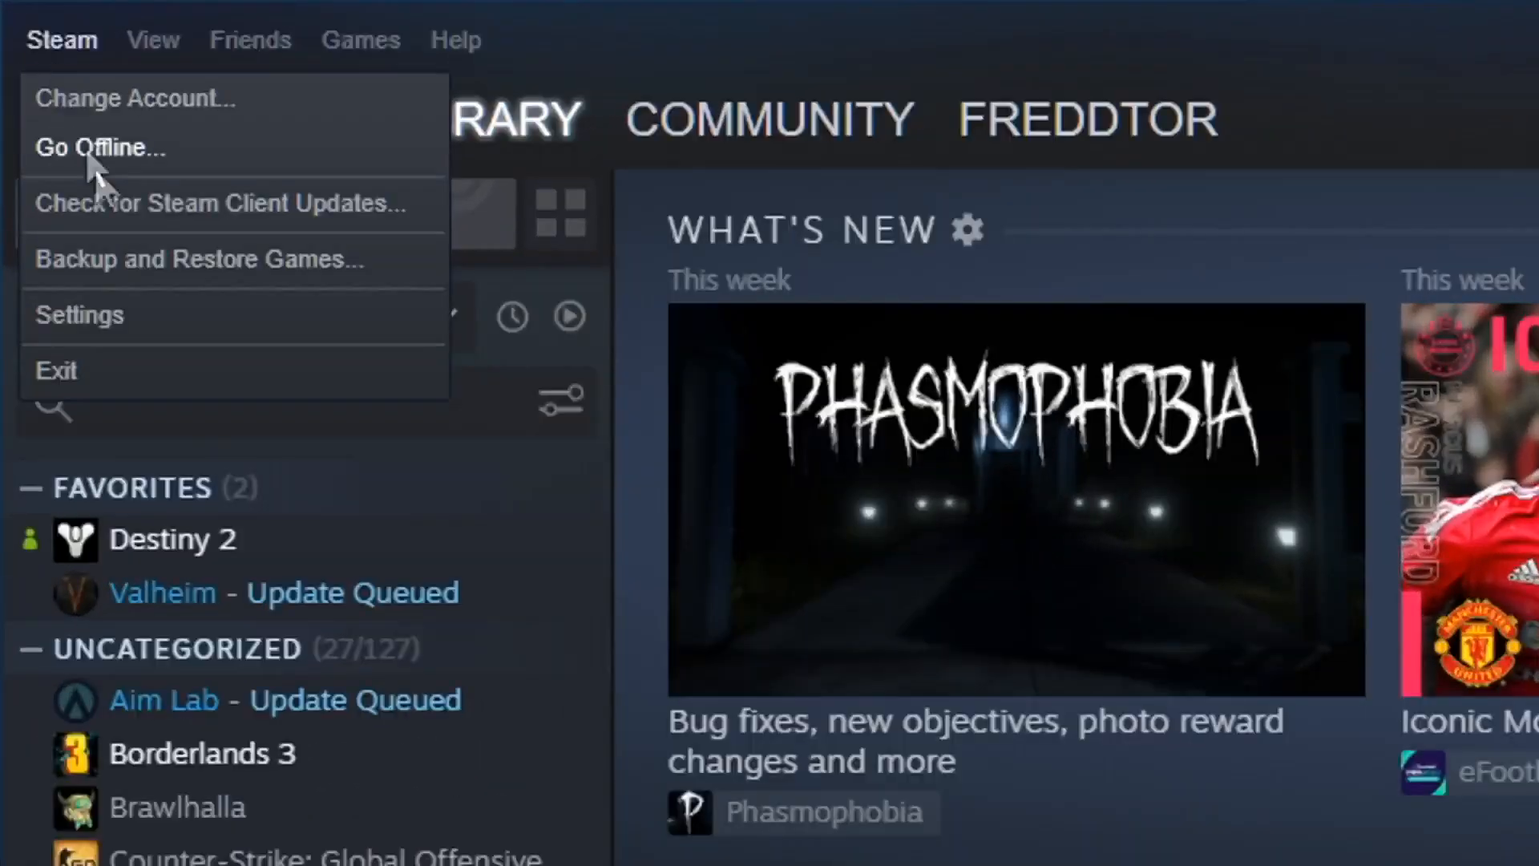
left_click(80, 316)
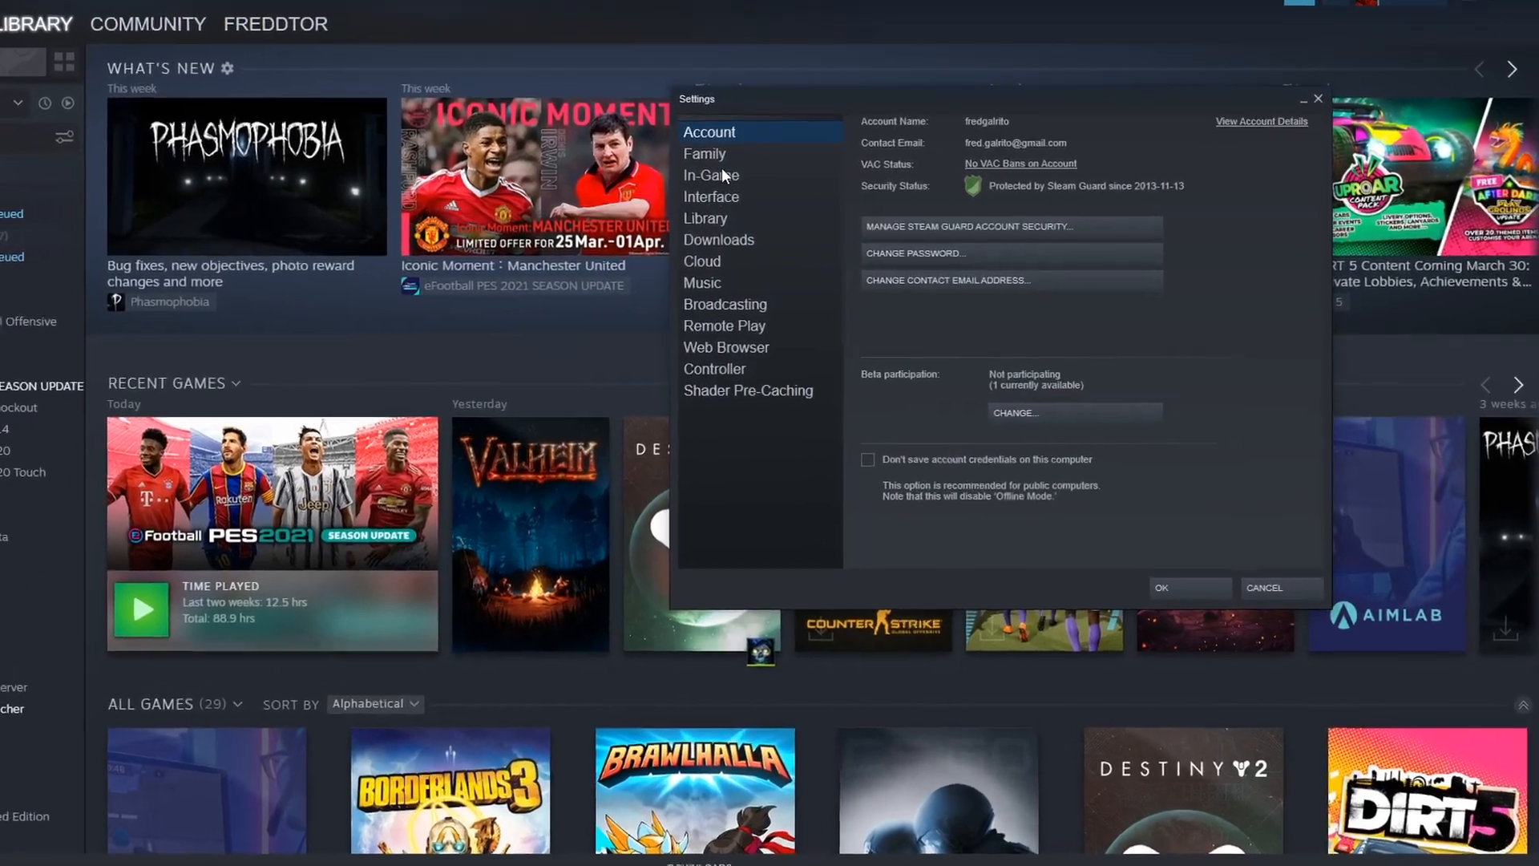
left_click(710, 175)
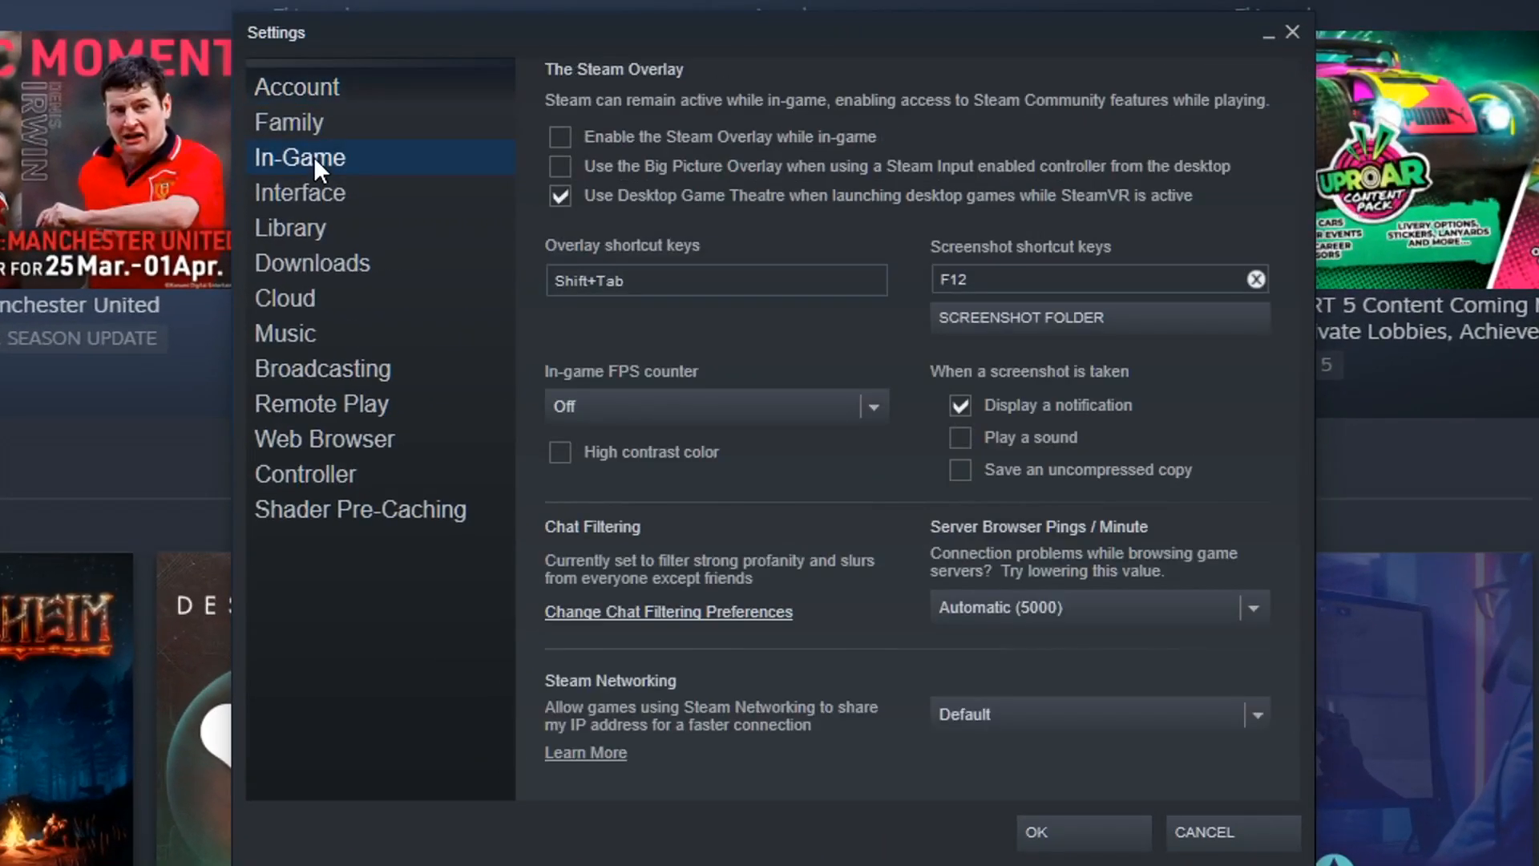
left_click(559, 136)
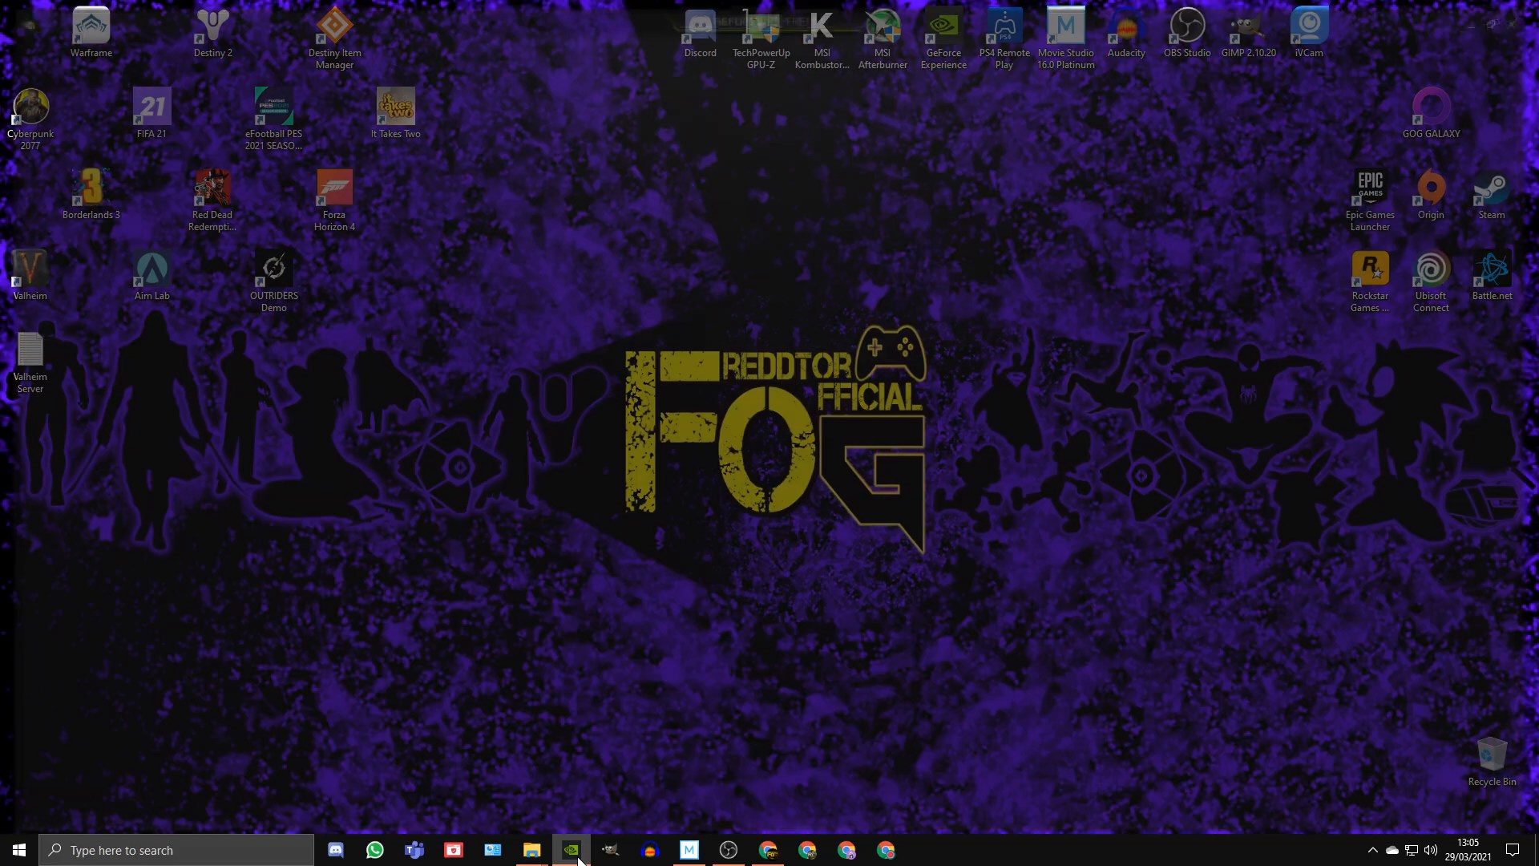
Launch GeForce Experience from the taskbar and open its Settings gear.
left_click(570, 850)
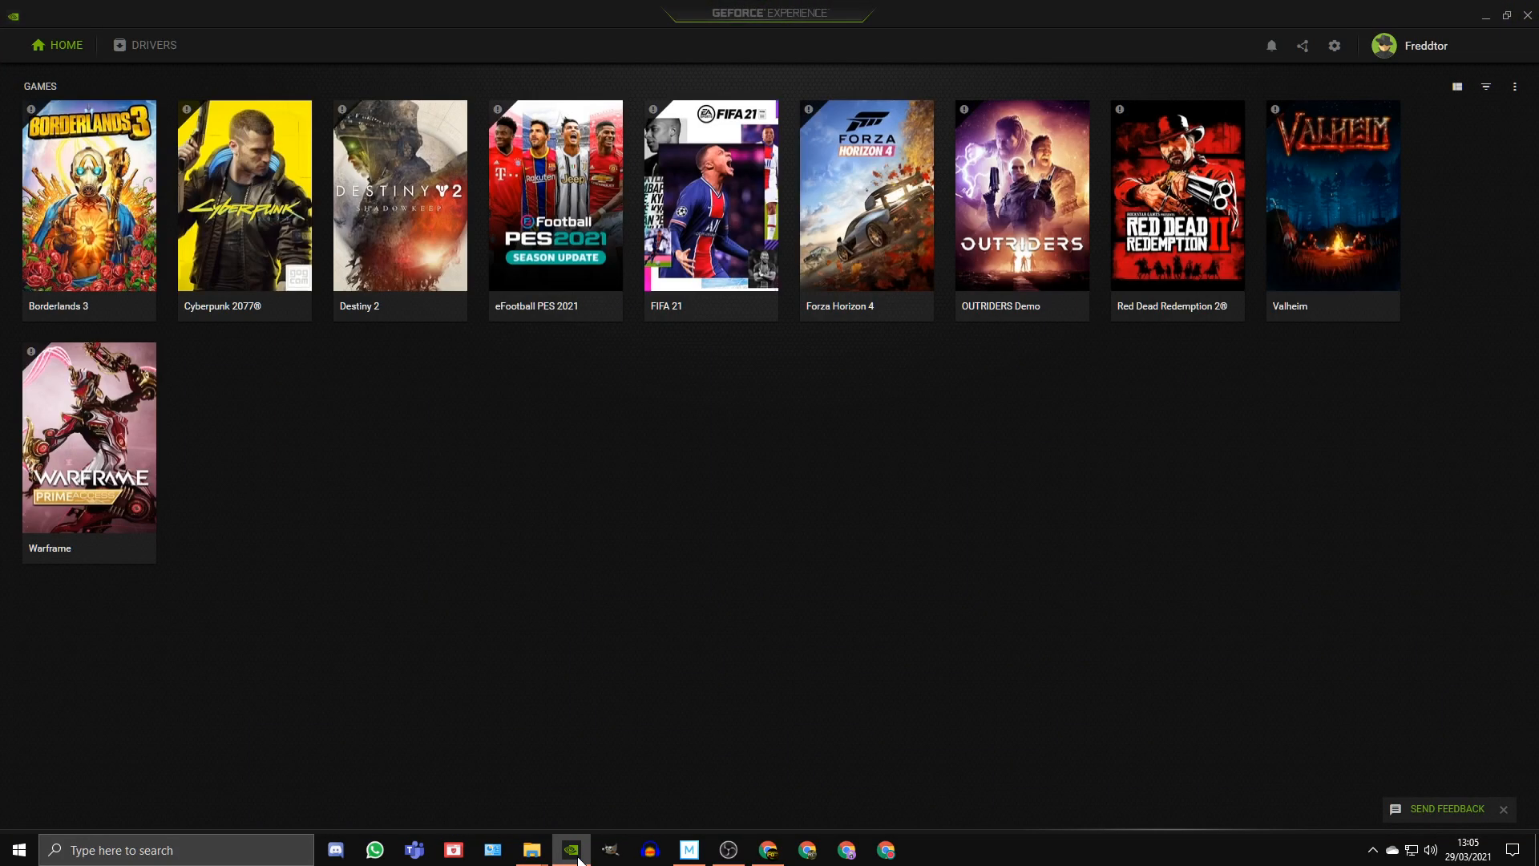
mouse_move(1334, 45)
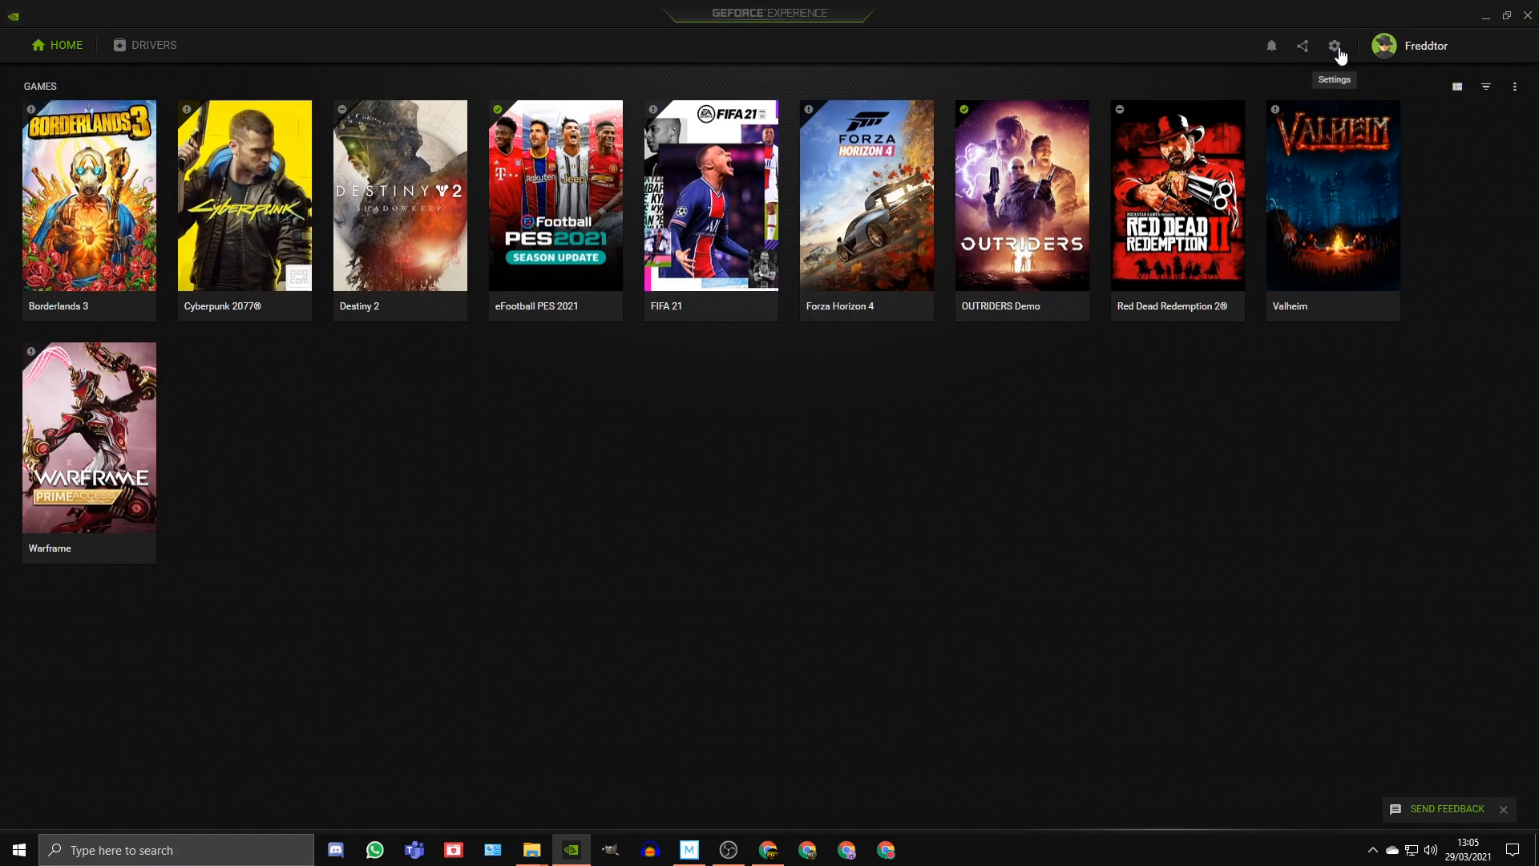
left_click(1336, 45)
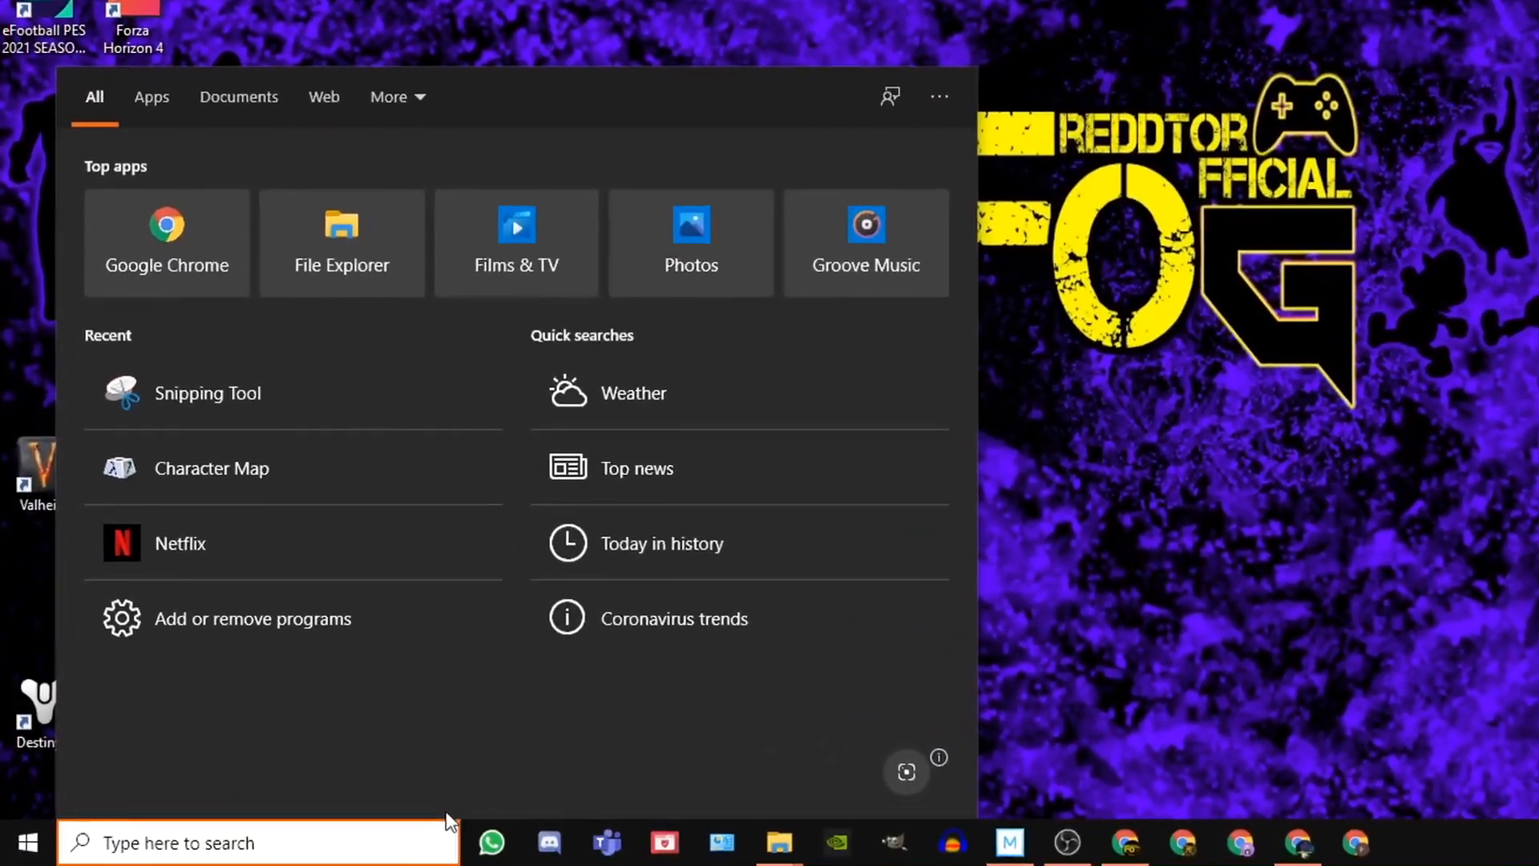
Search 'game mode settings', confirm Game Mode On, Xbox Game Bar Off and Captures background recording Off.
type("game mode settings")
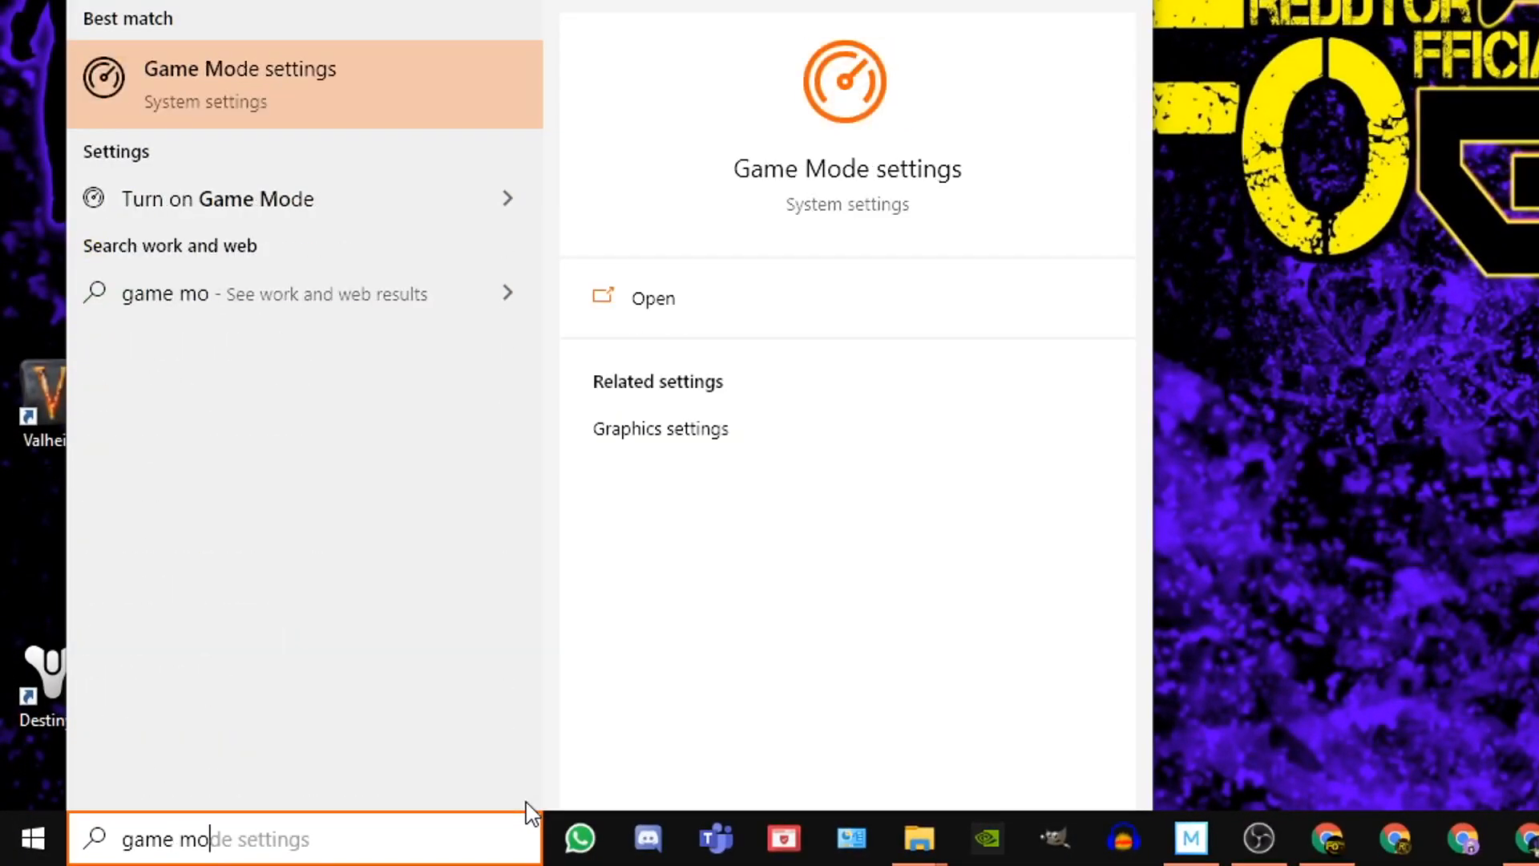
left_click(652, 298)
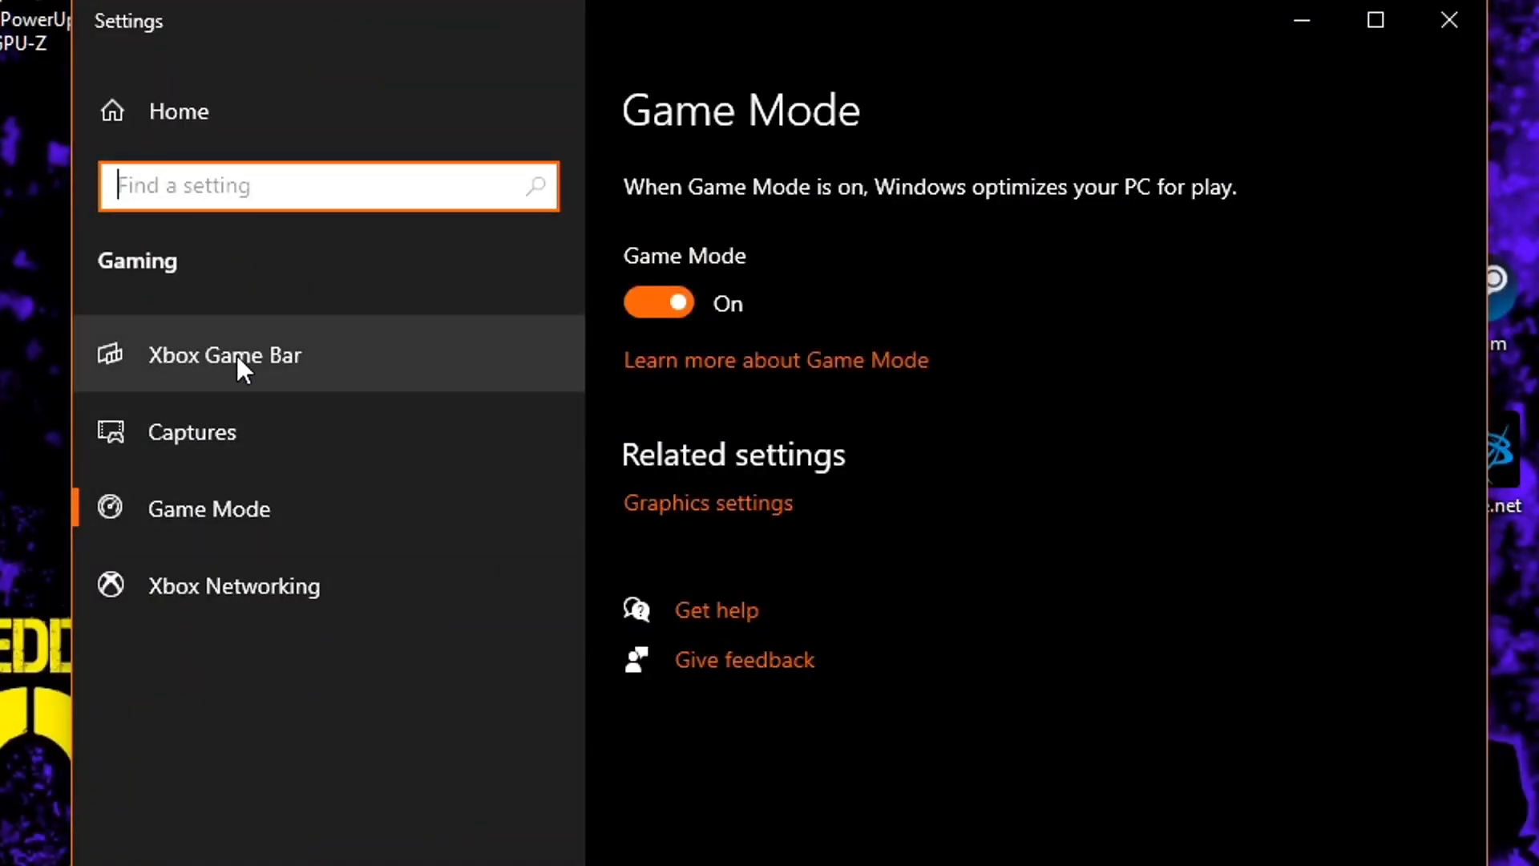
left_click(224, 354)
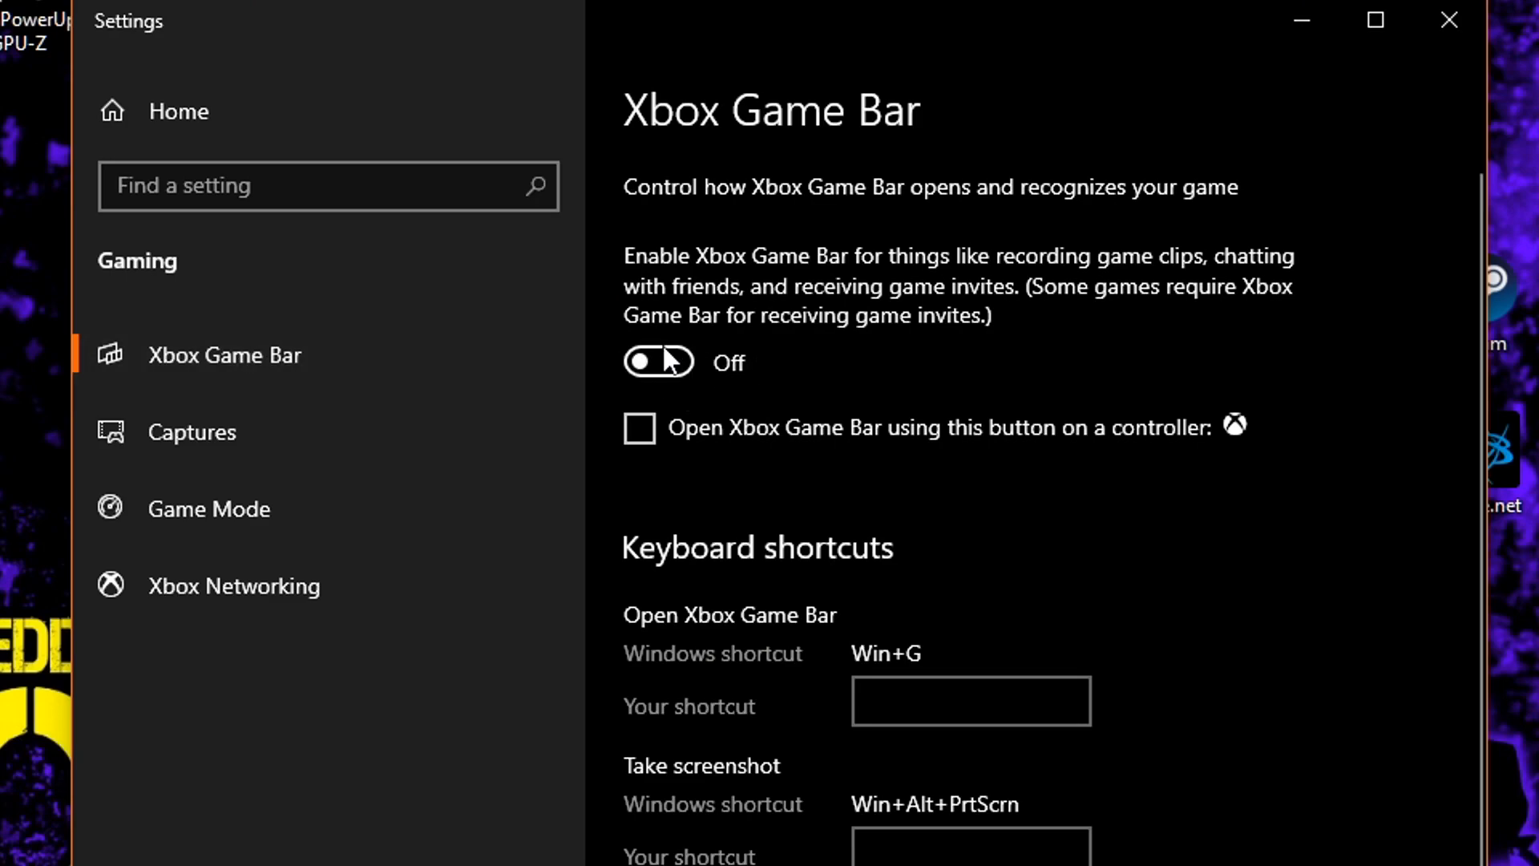
mouse_move(192, 431)
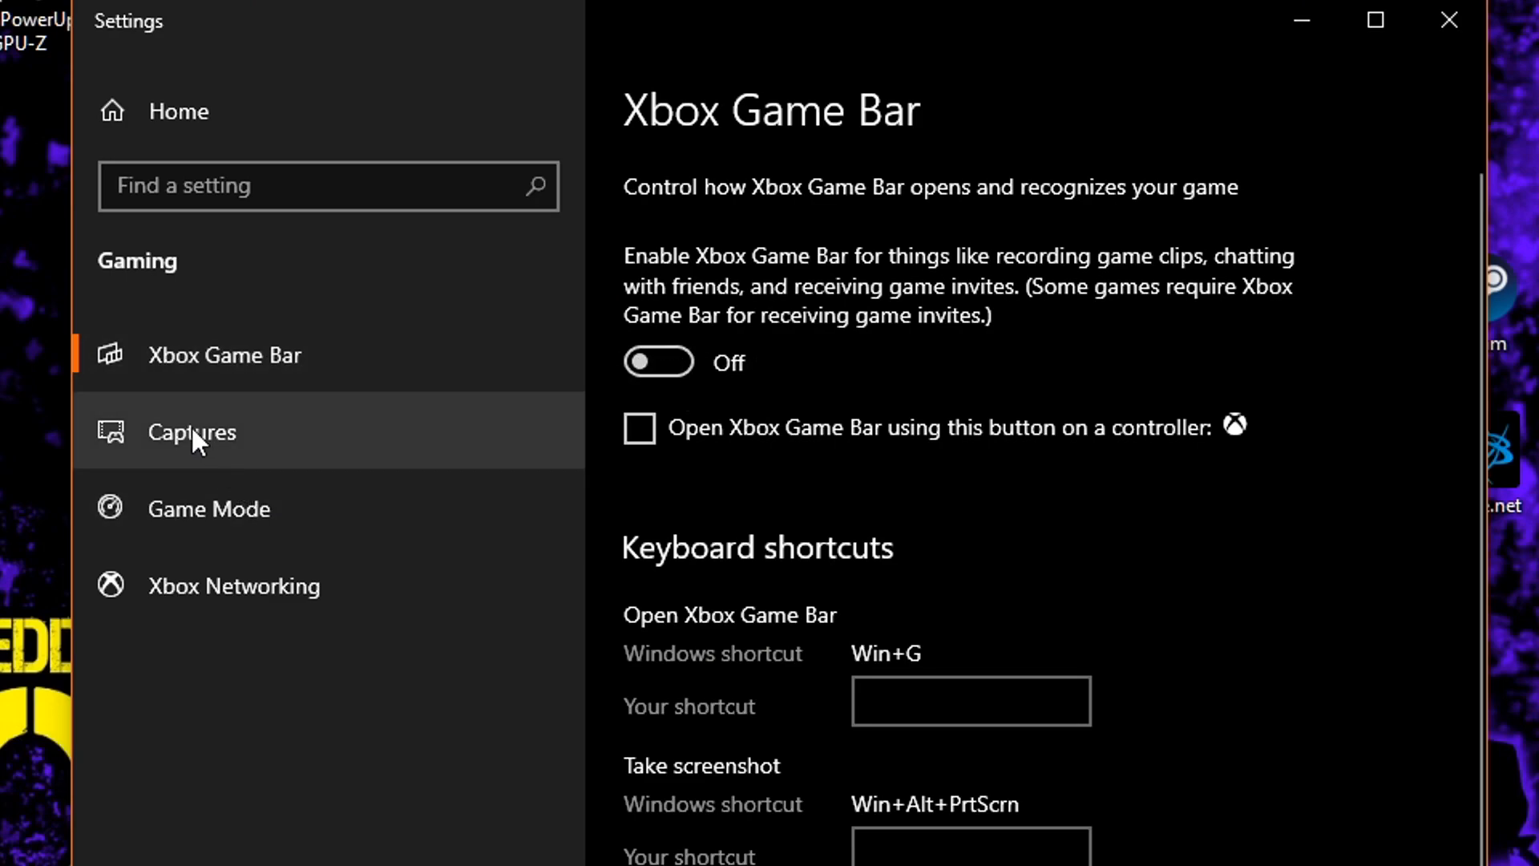
left_click(190, 431)
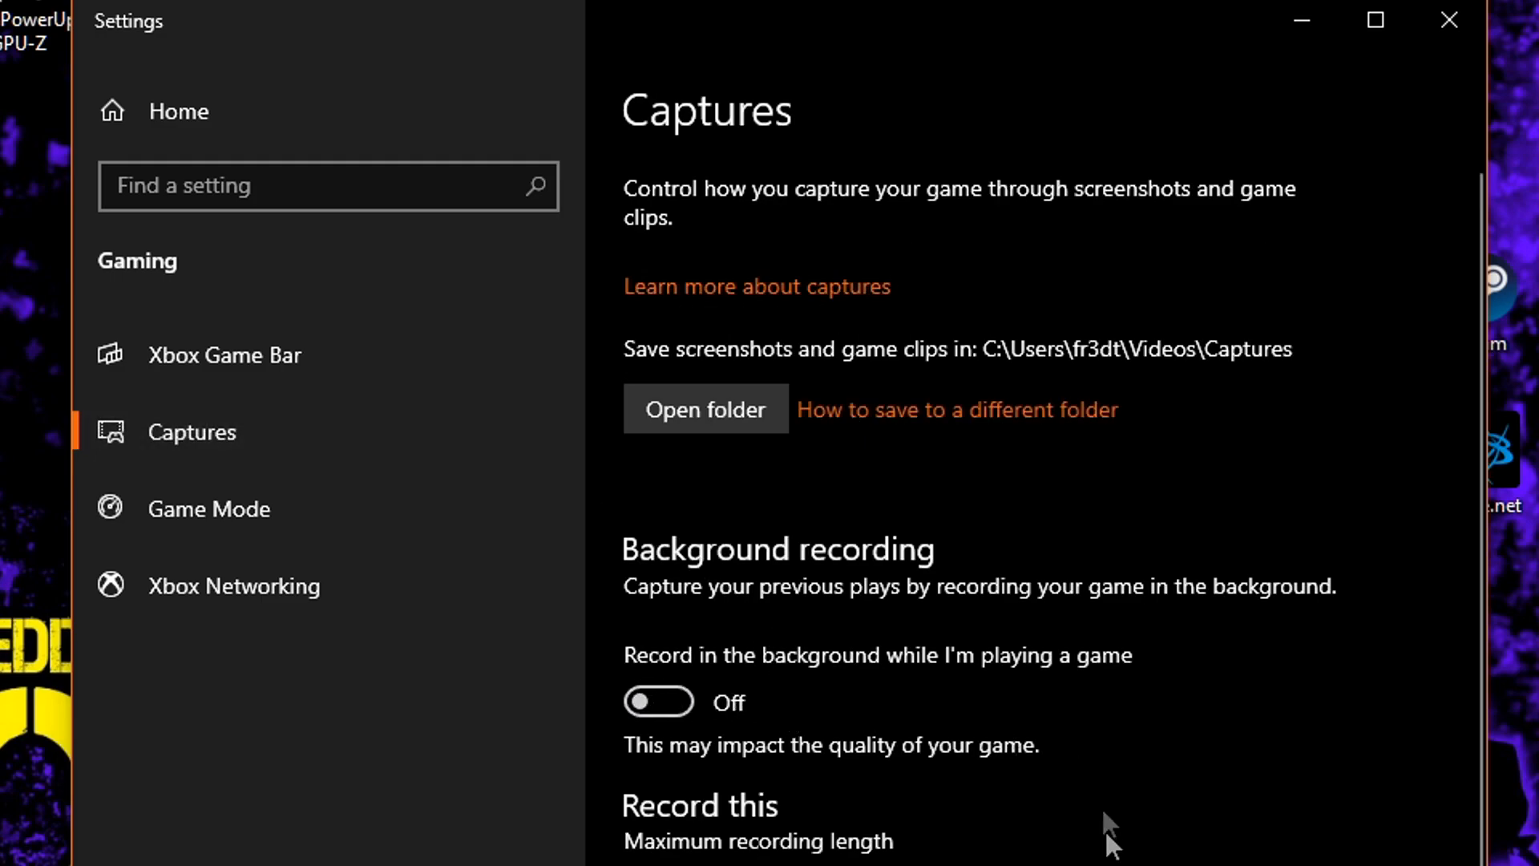
scroll("down", 3)
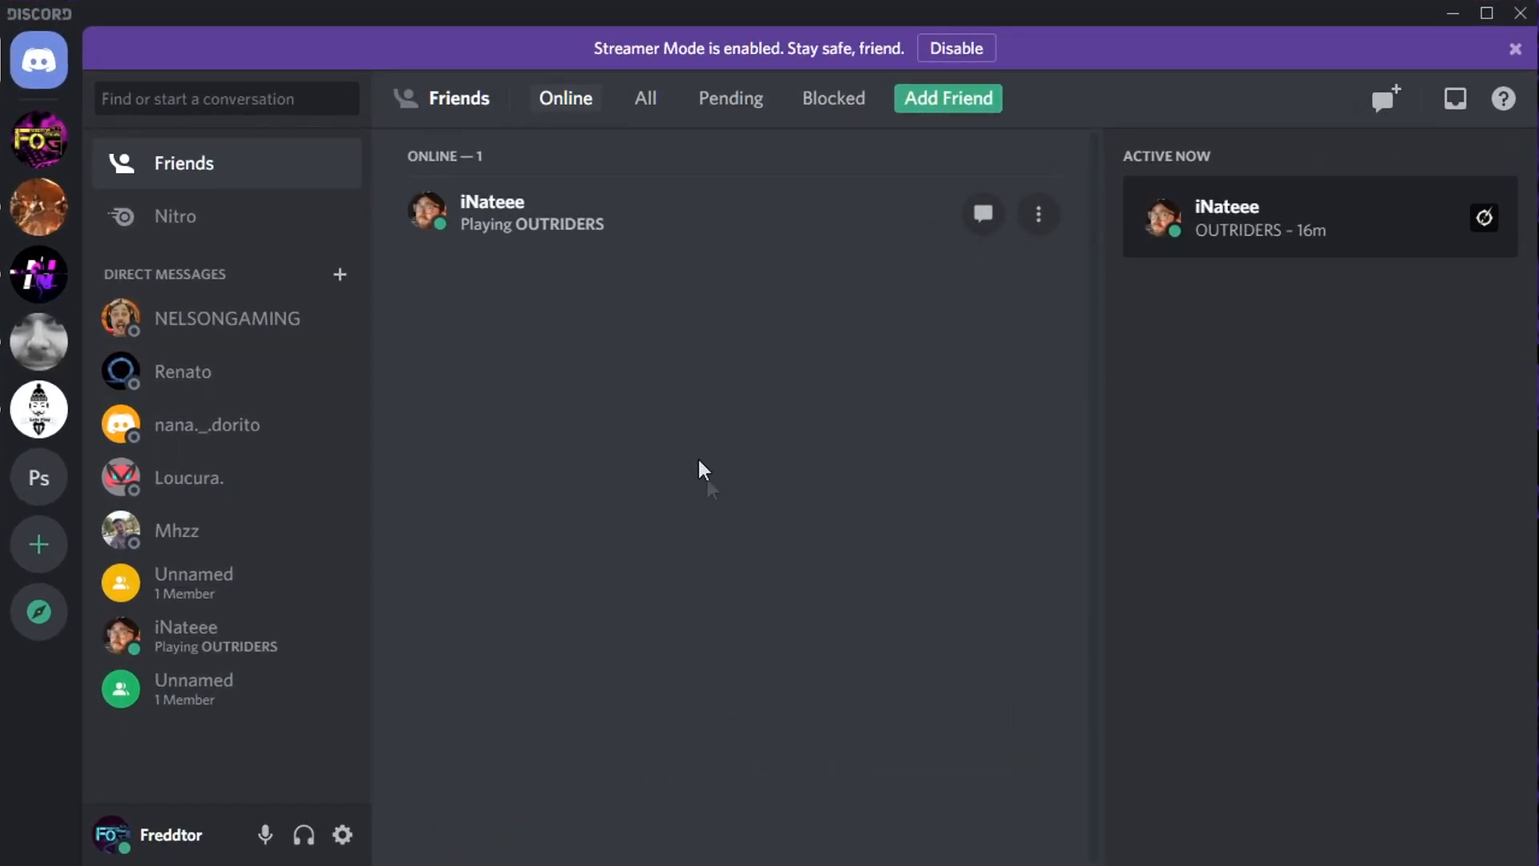
Turn off Discord's 'Enable in-game overlay' in User Settings.
left_click(341, 835)
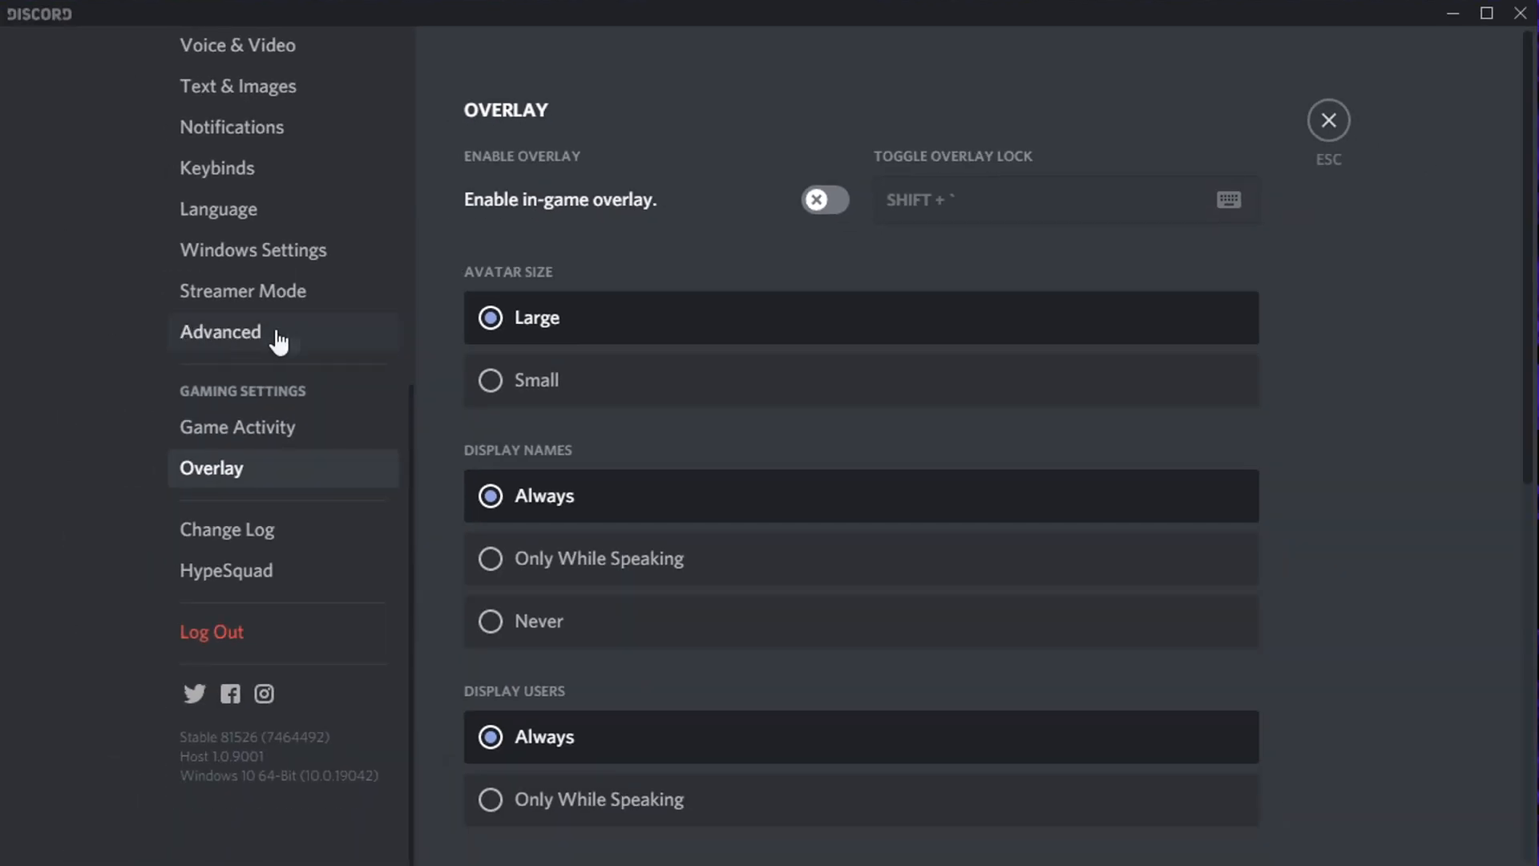
left_click(219, 331)
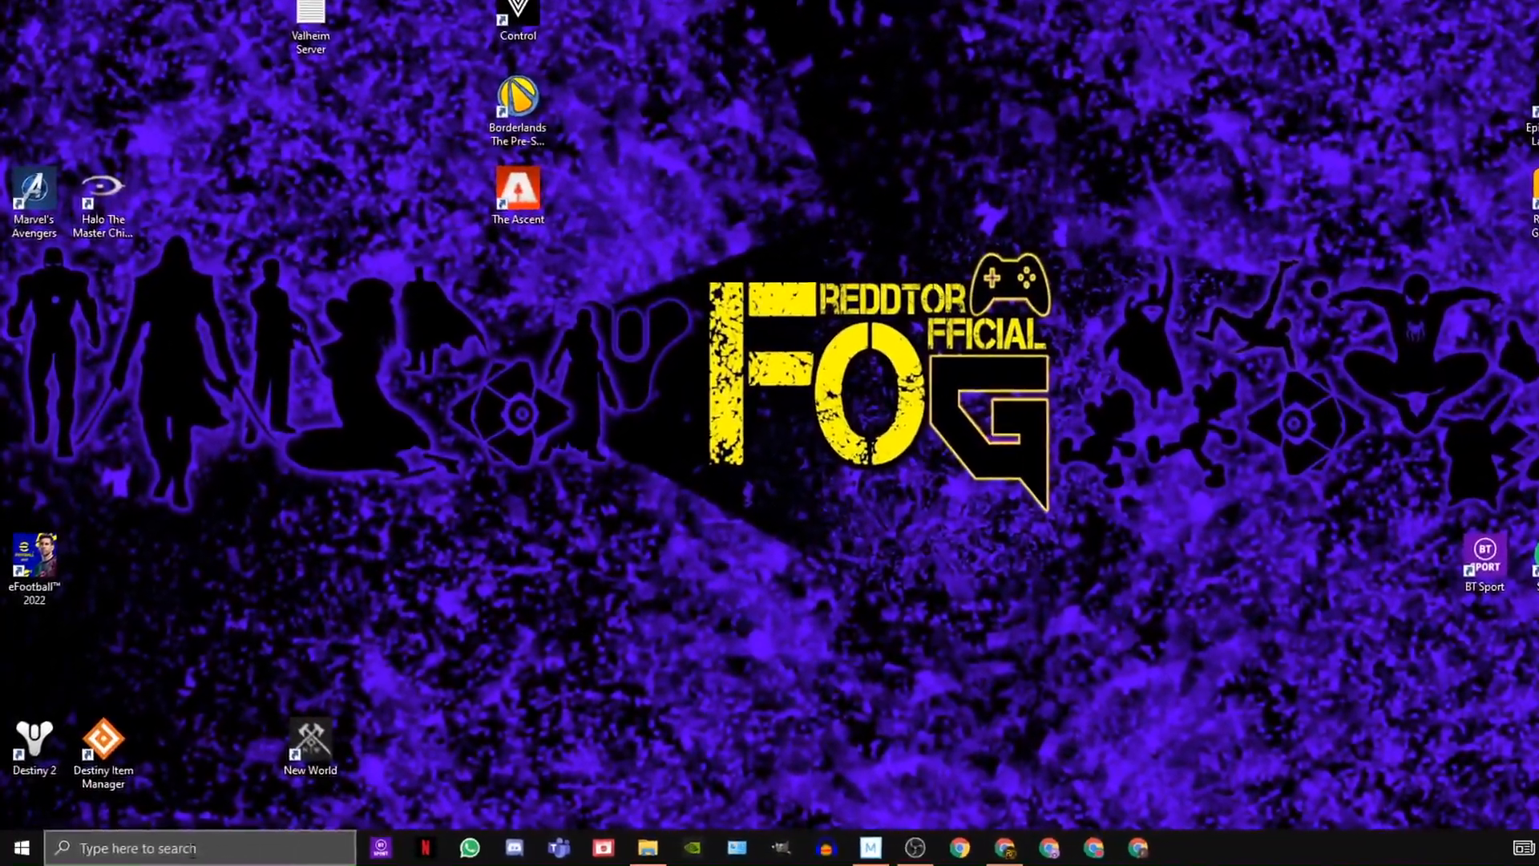
Toggle Game Mode off and back on in Settings > Gaming > Game Mode, then search for graphics.
type("GAME")
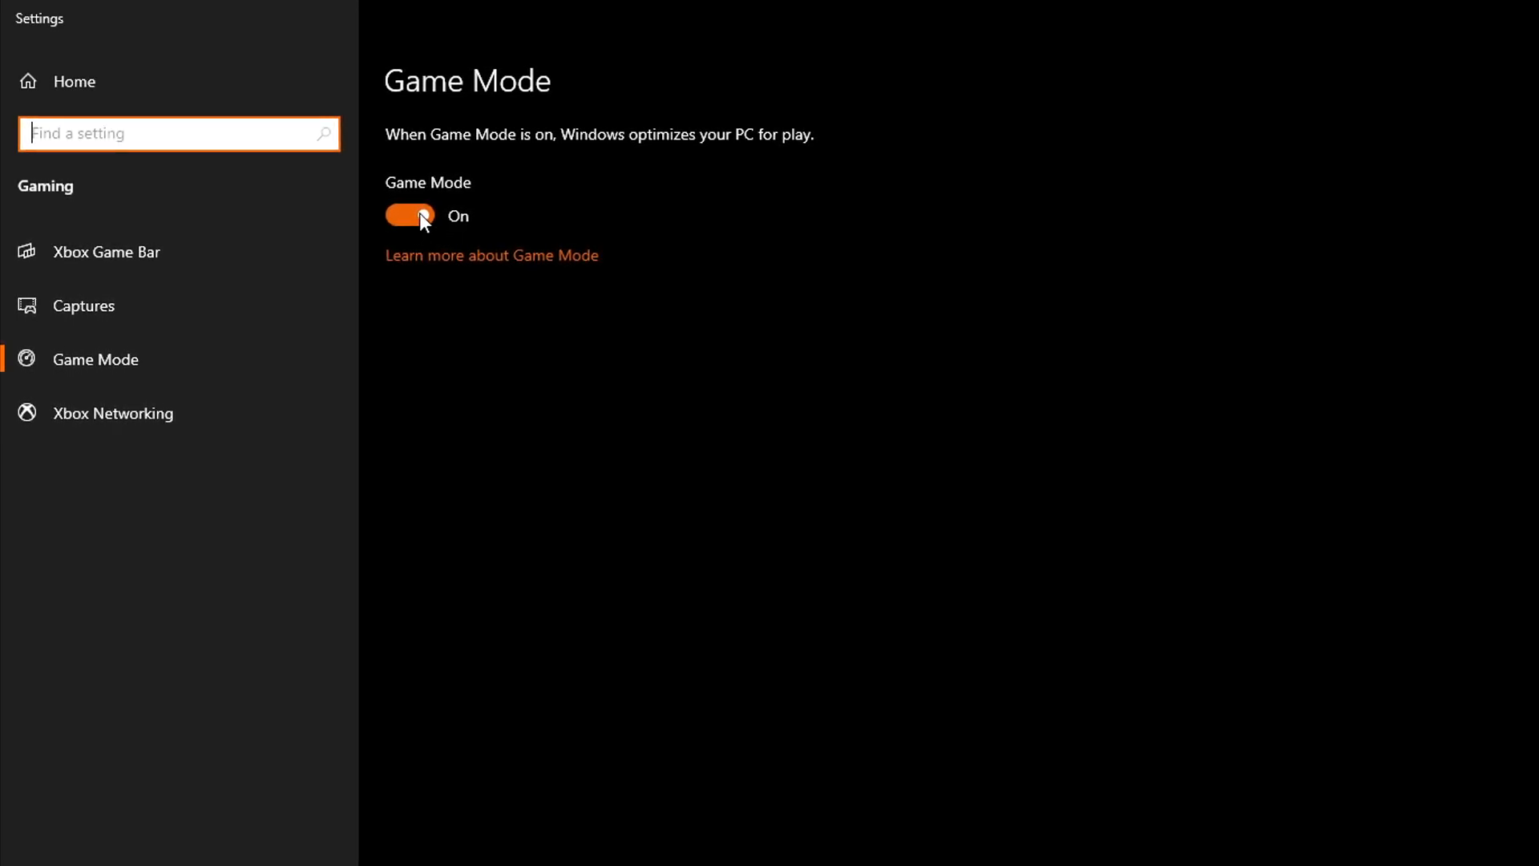
left_click(411, 217)
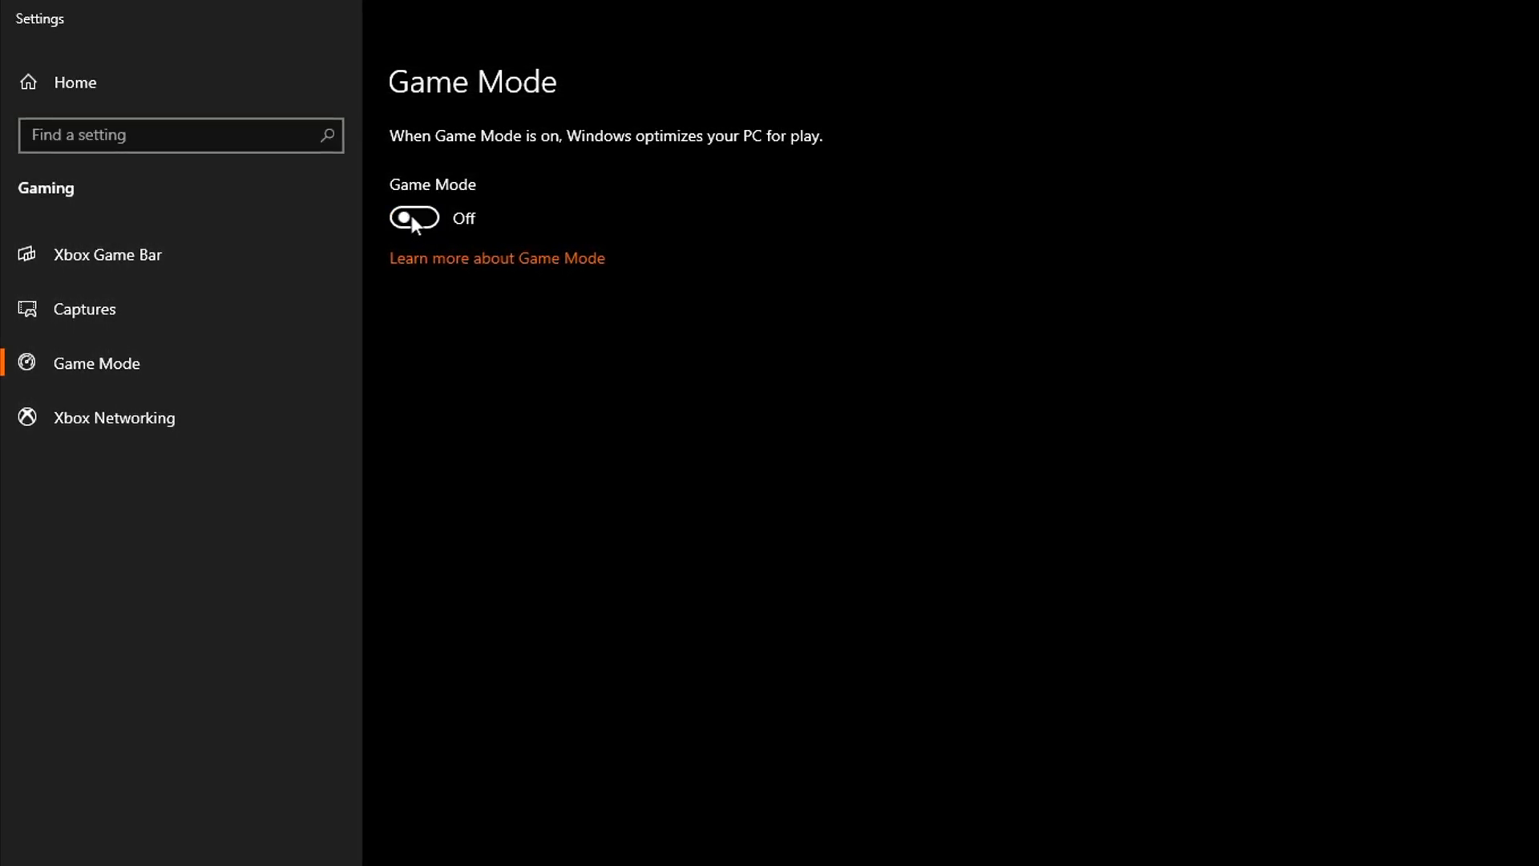
left_click(413, 218)
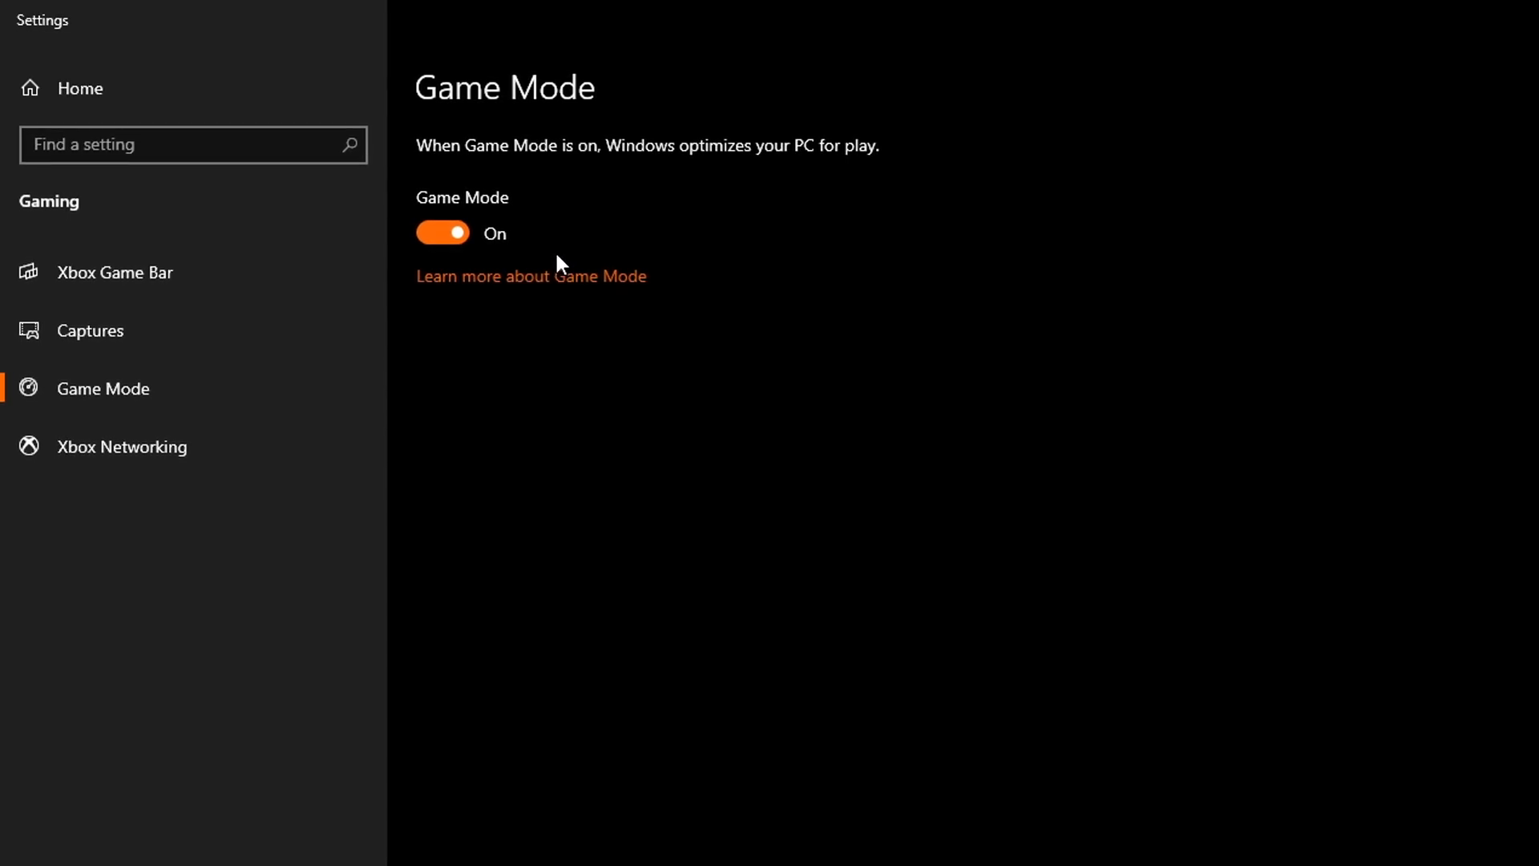
type("GRA")
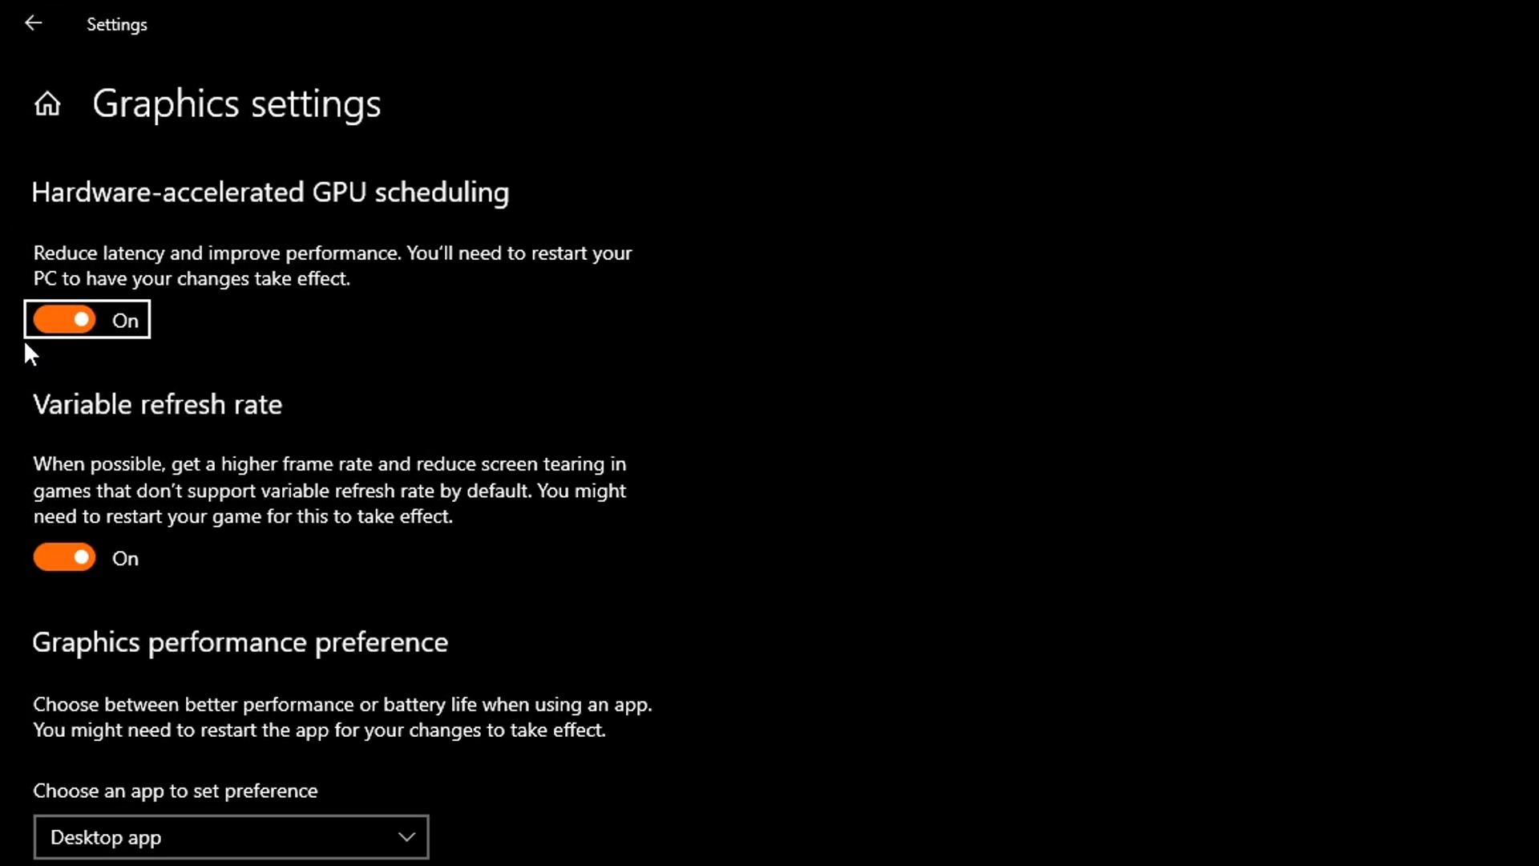
mouse_move(38, 292)
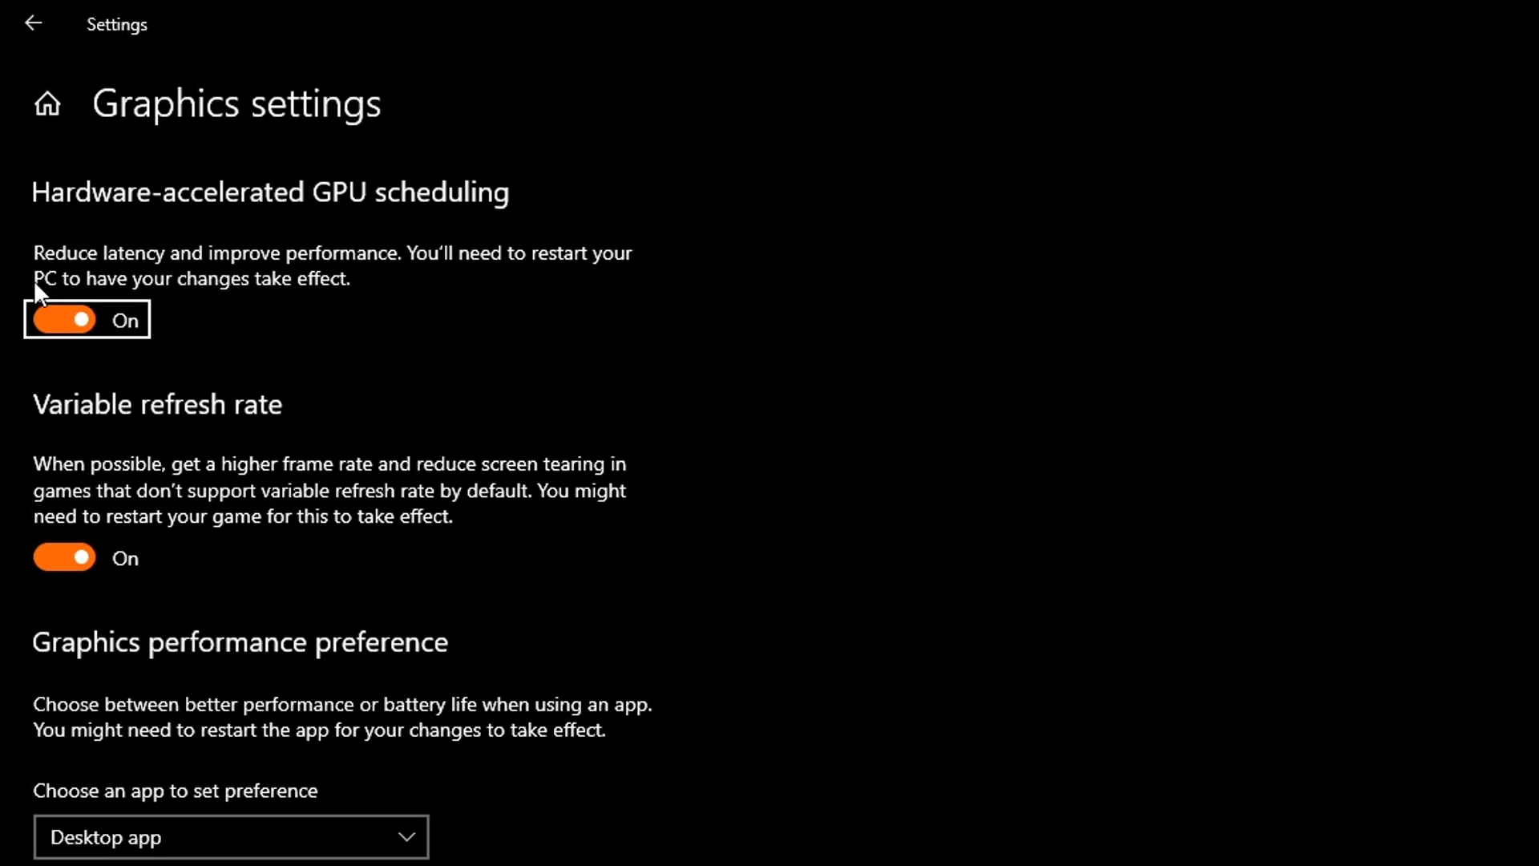
mouse_move(596, 270)
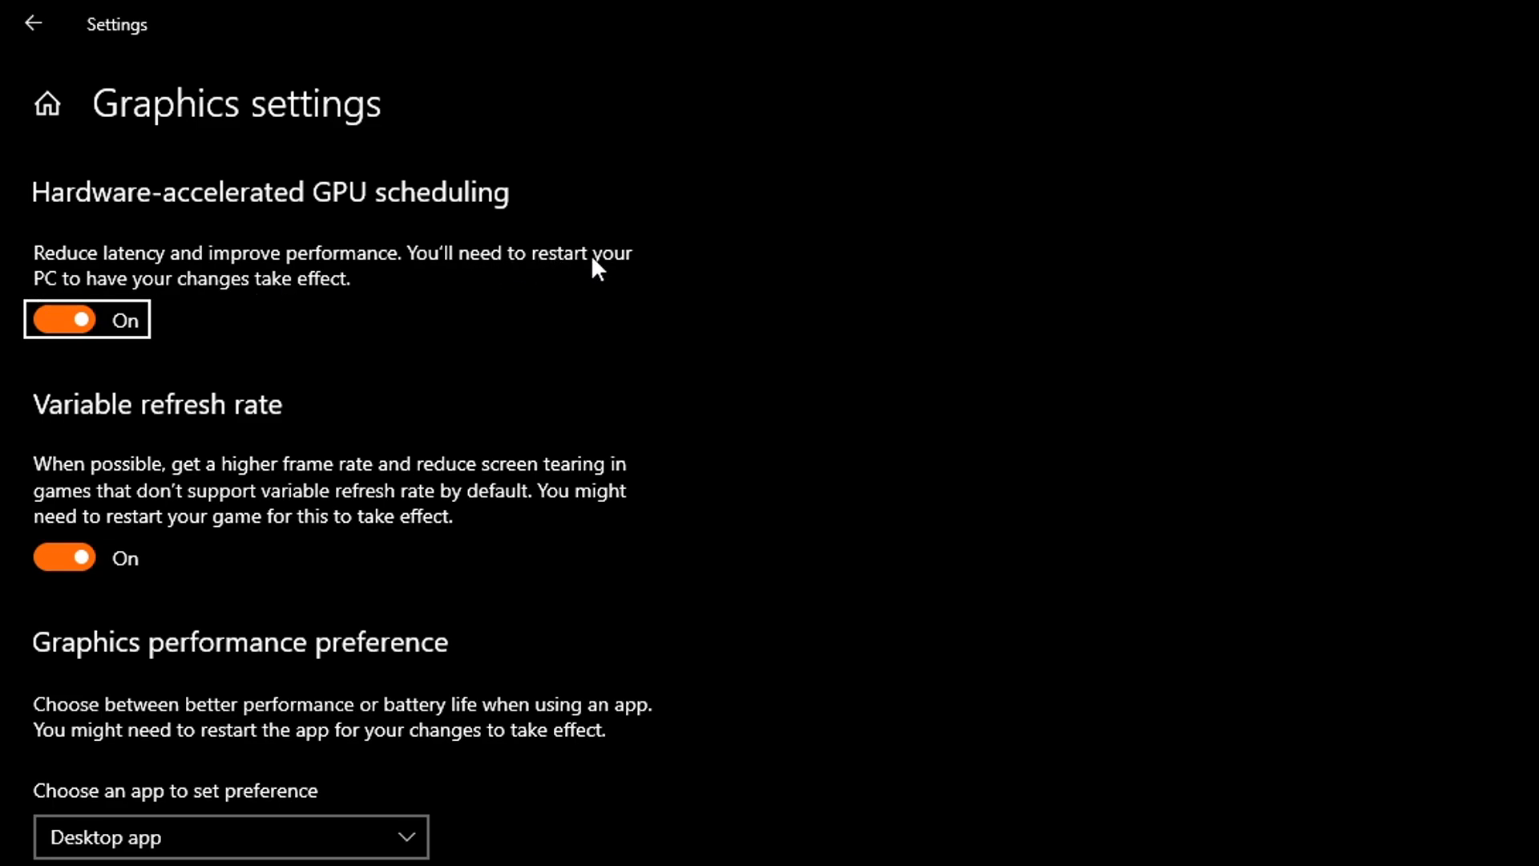
Scroll Graphics settings down to the Graphics performance preference list.
scroll("down", 3)
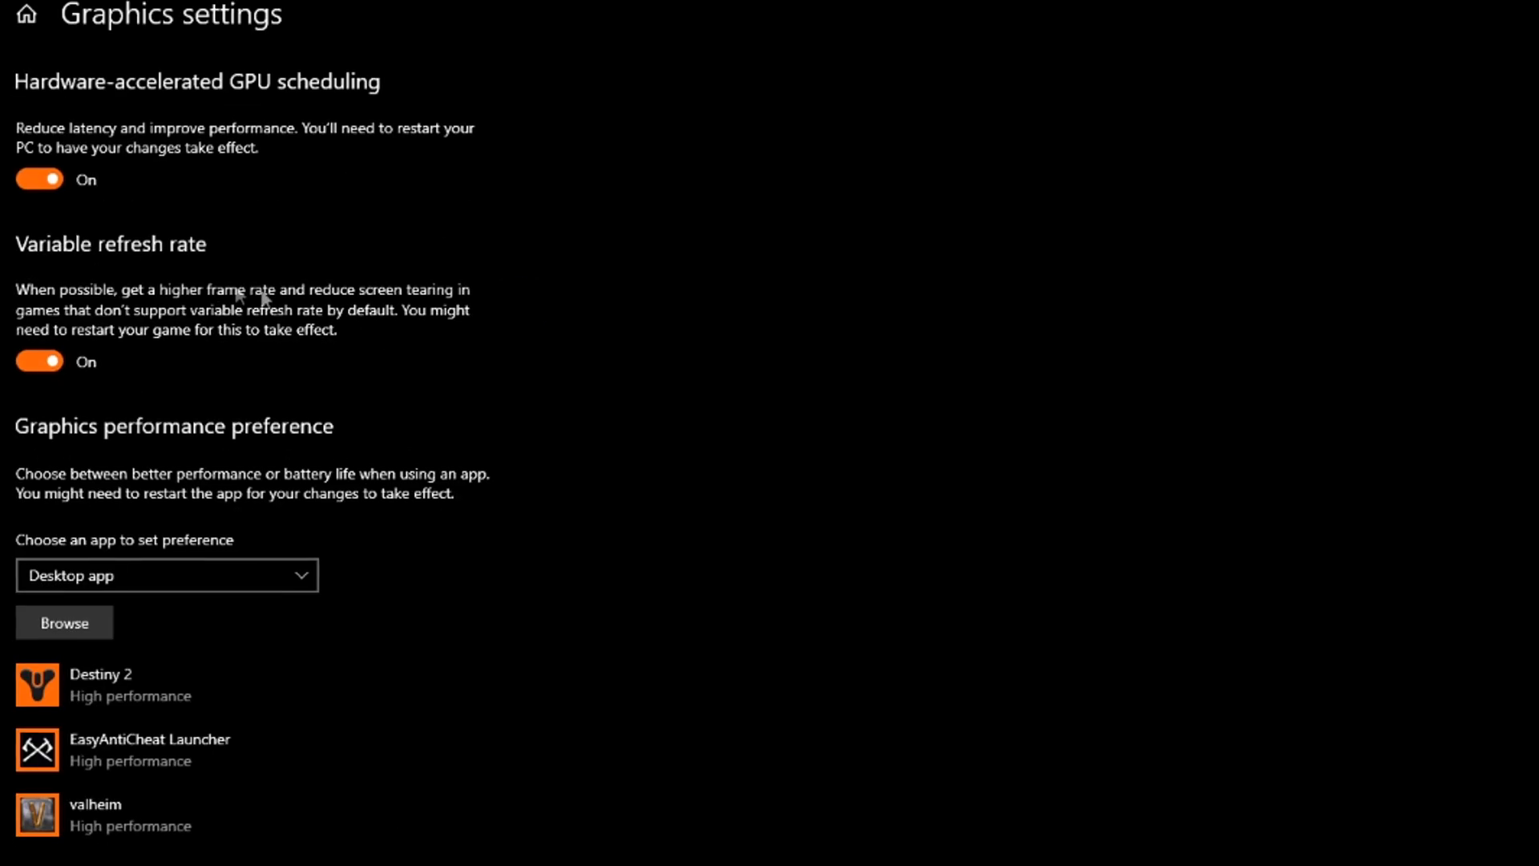
scroll("down", 3)
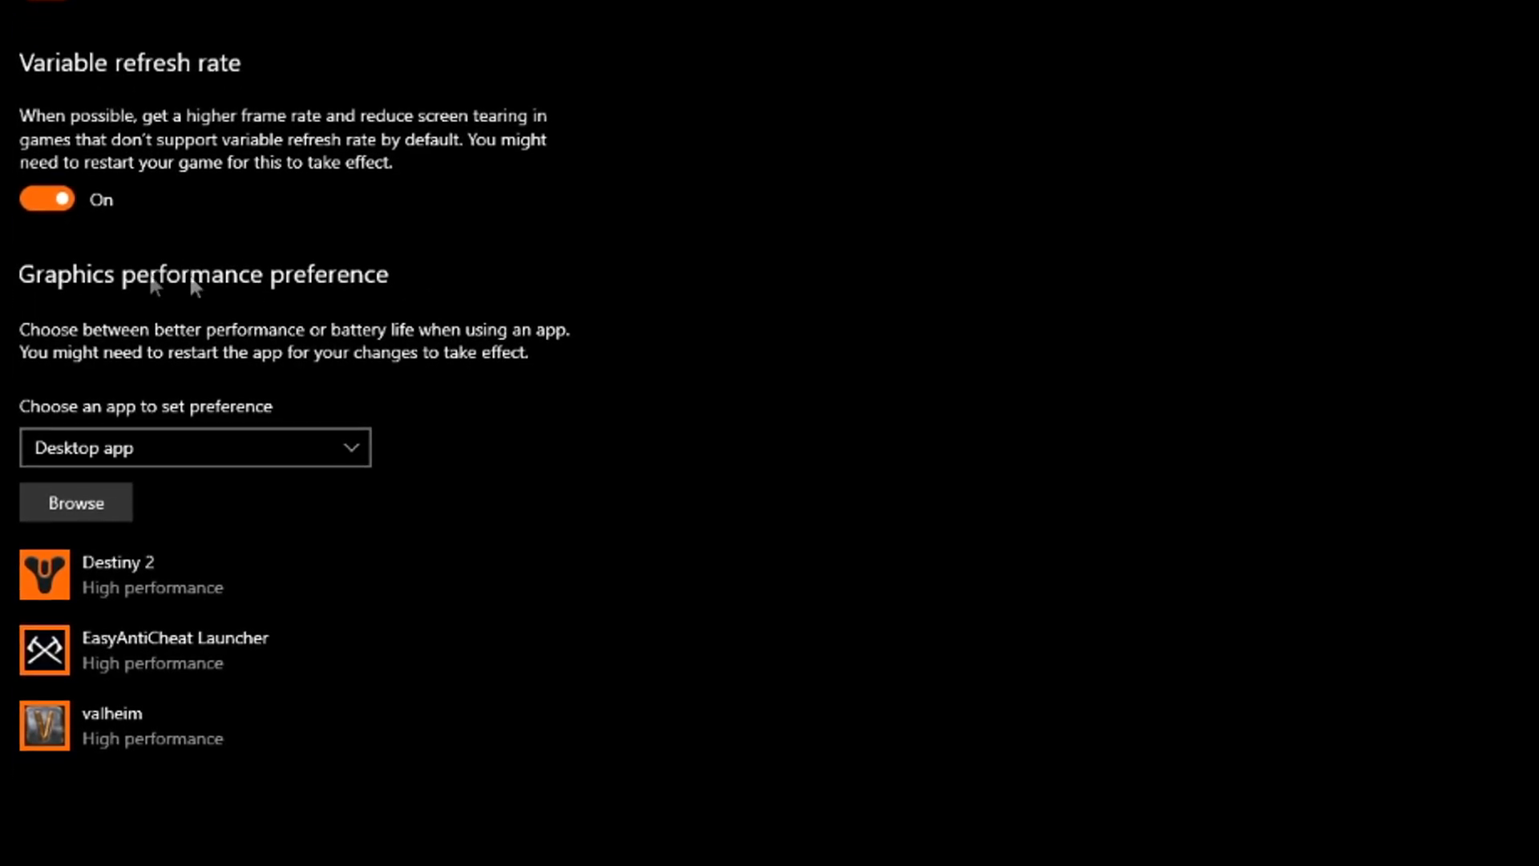
scroll("down", 3)
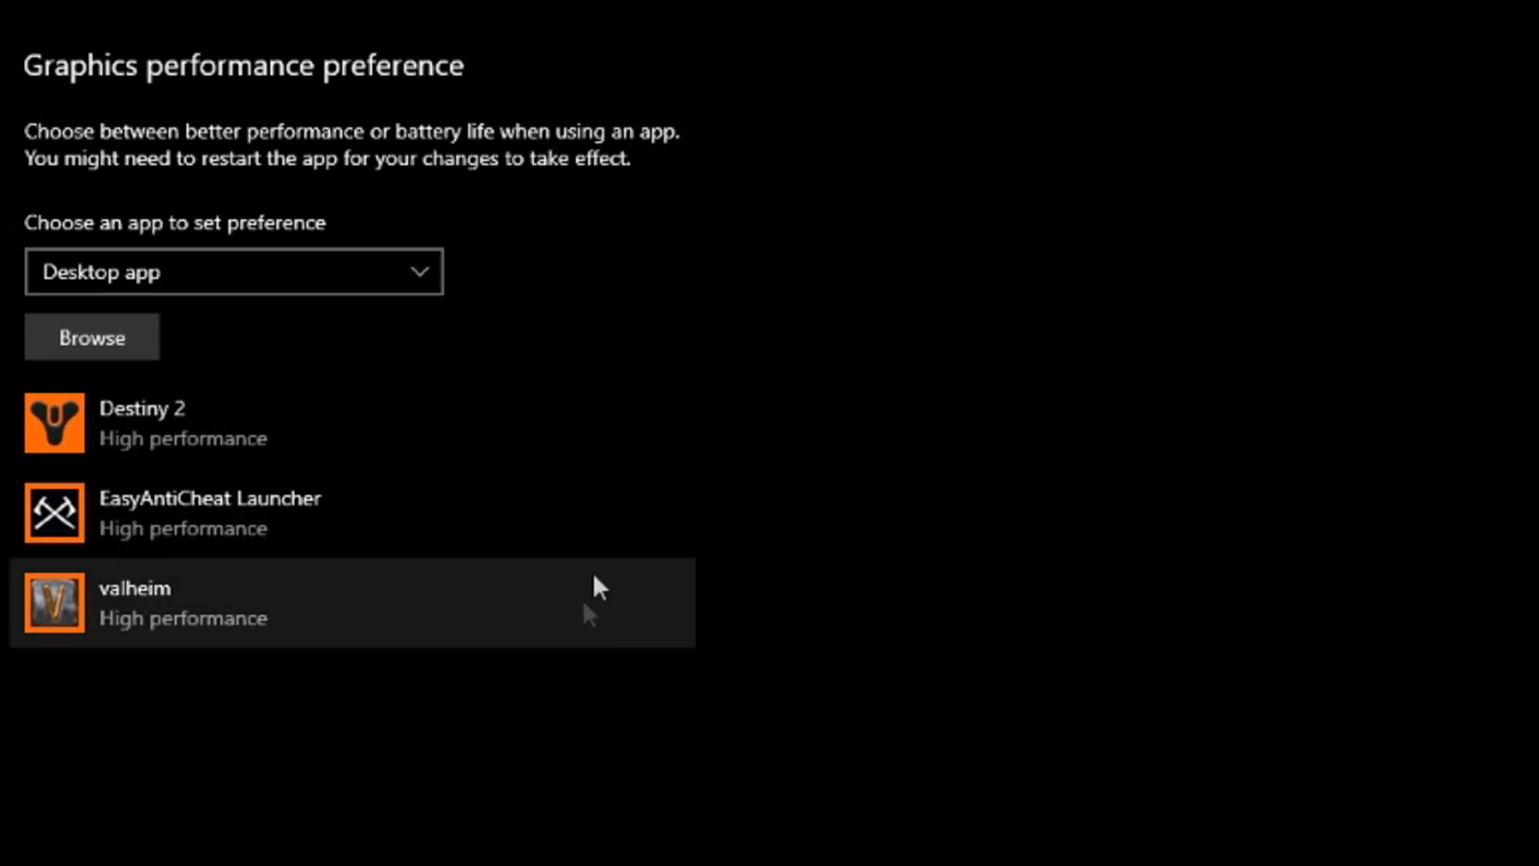
mouse_move(327, 590)
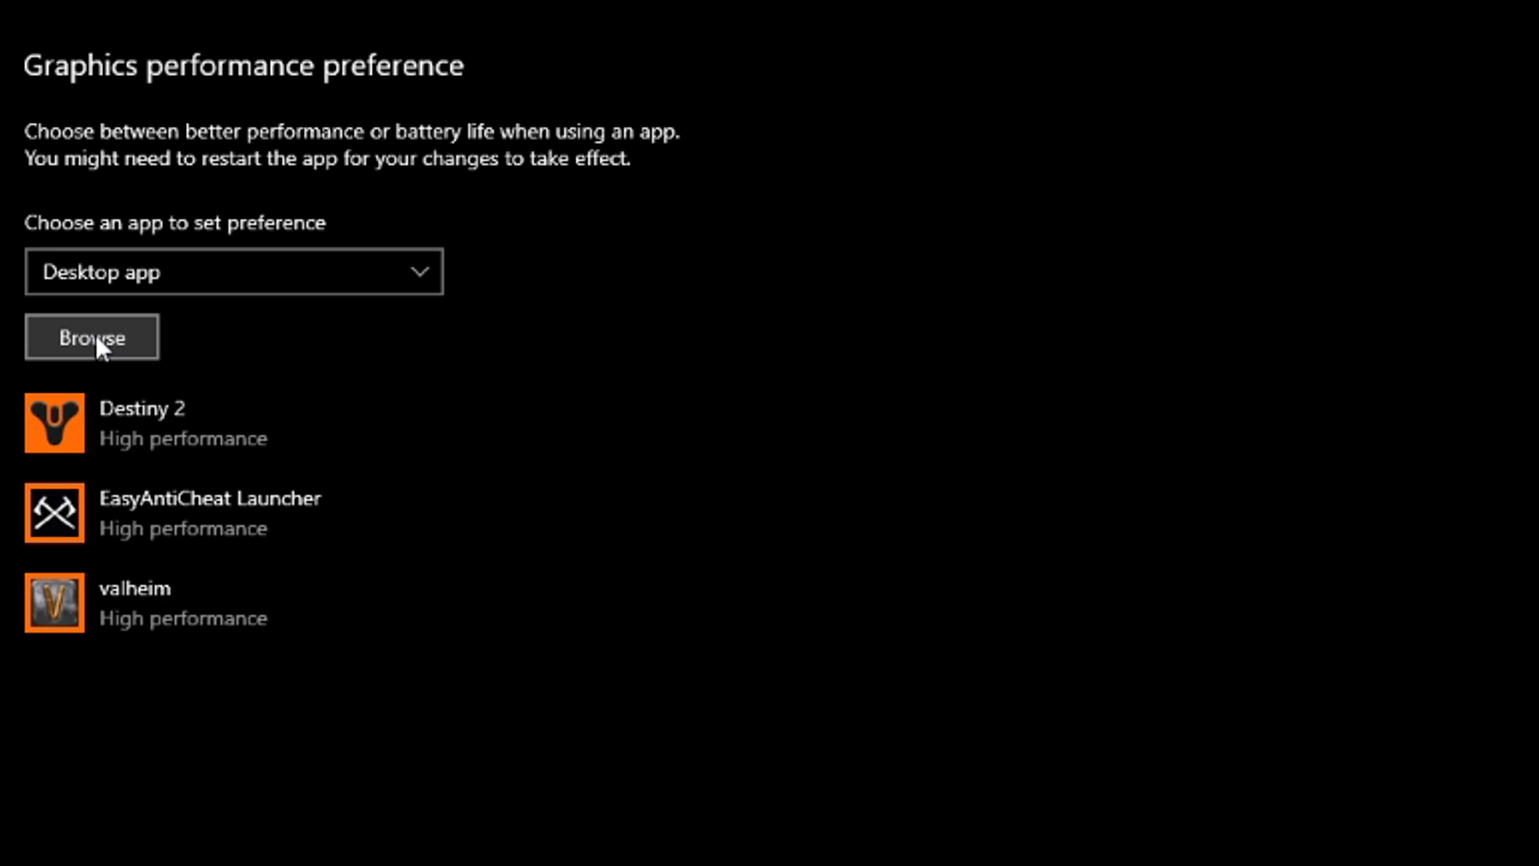
Browse into EpicGames and add RidersRepublic.exe to the graphics preference list.
left_click(91, 338)
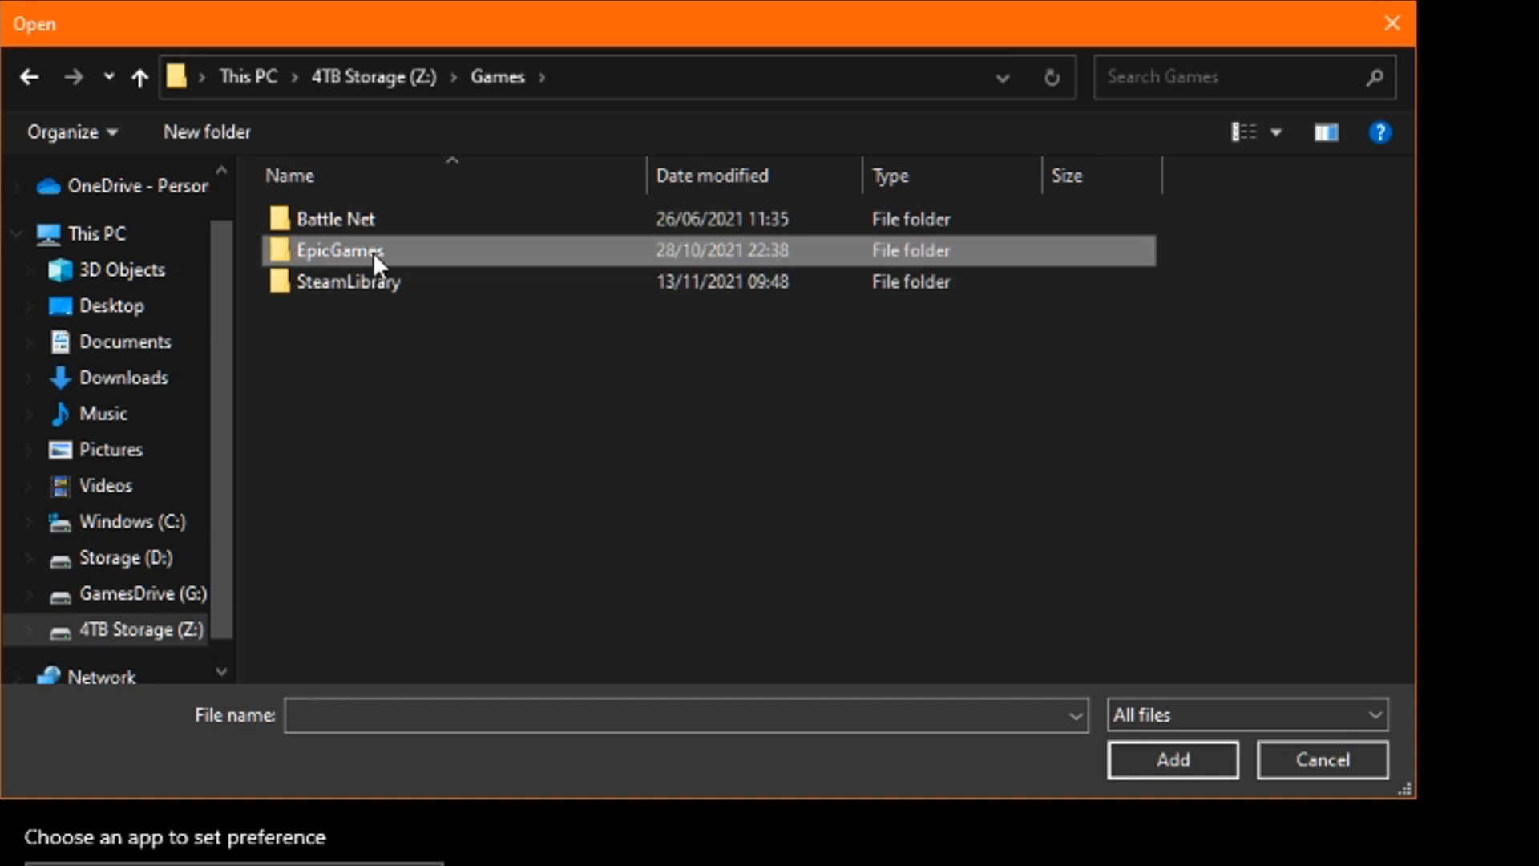
double_click(340, 250)
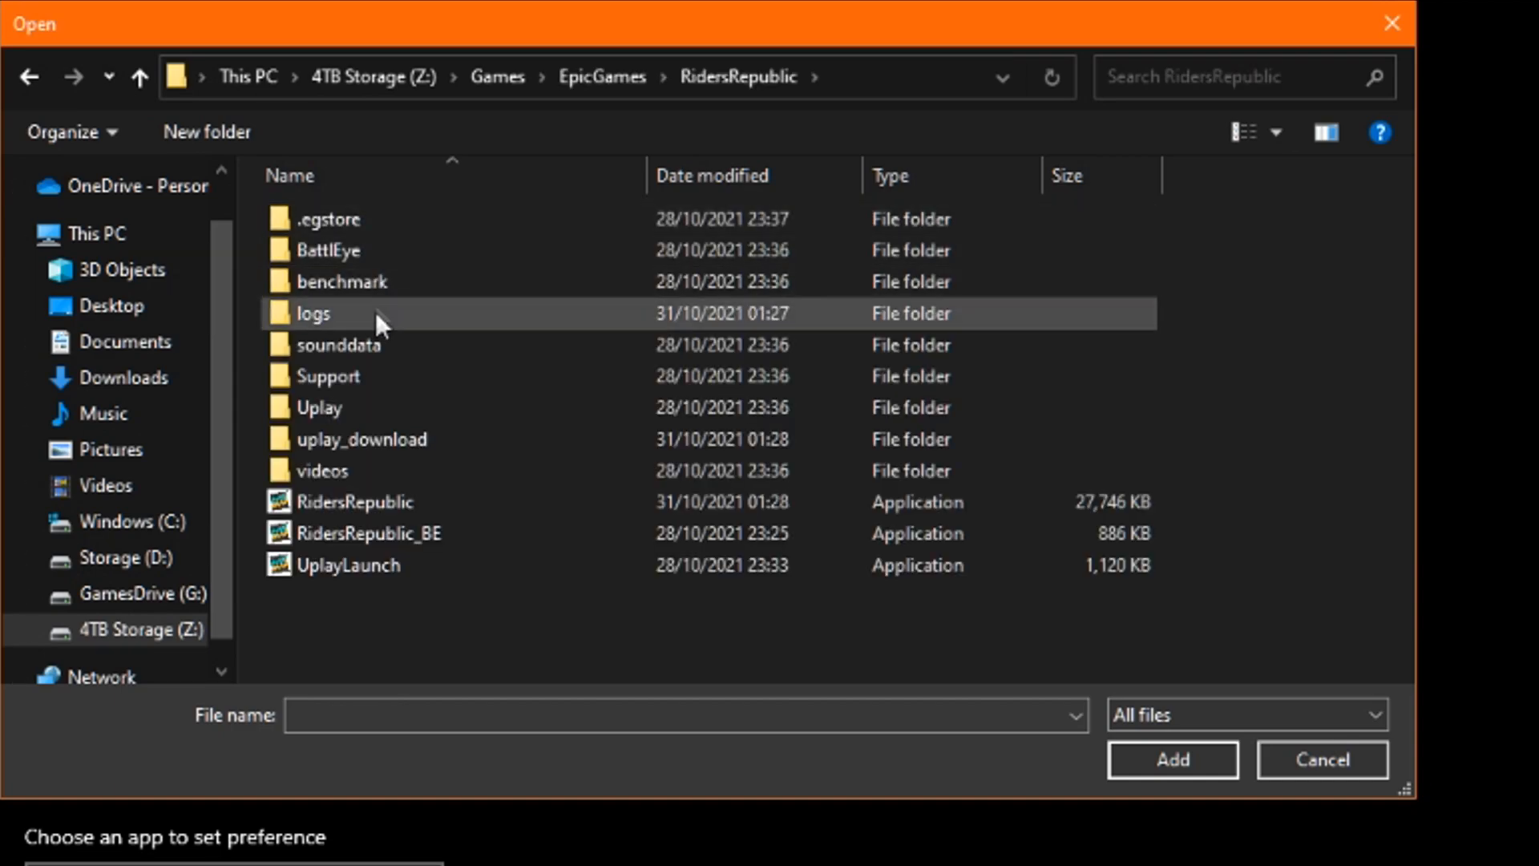
left_click(356, 502)
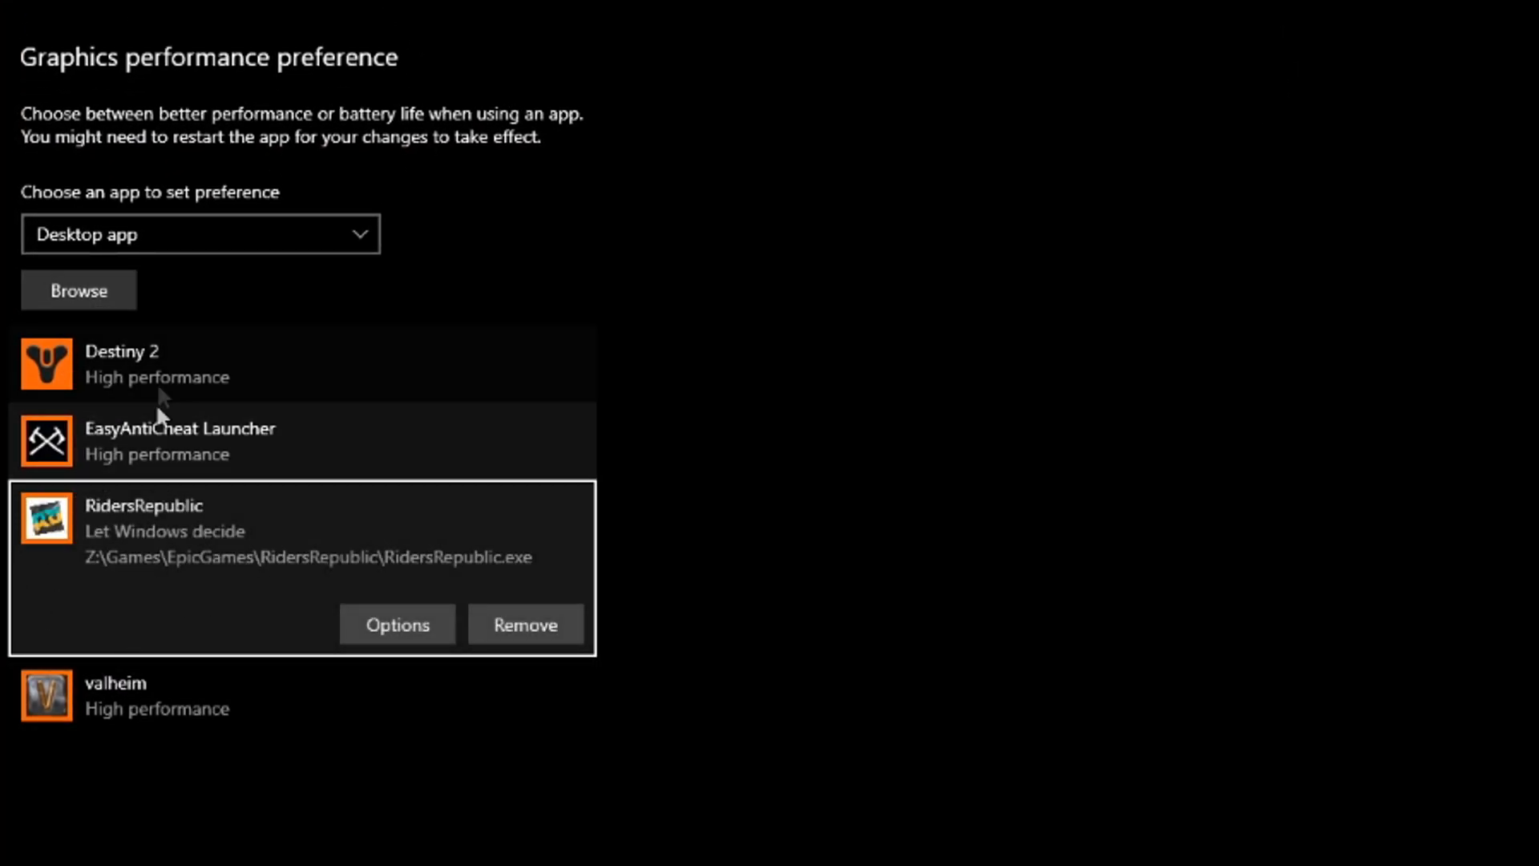
Set RidersRepublic's graphics preference to High performance and save it.
left_click(396, 623)
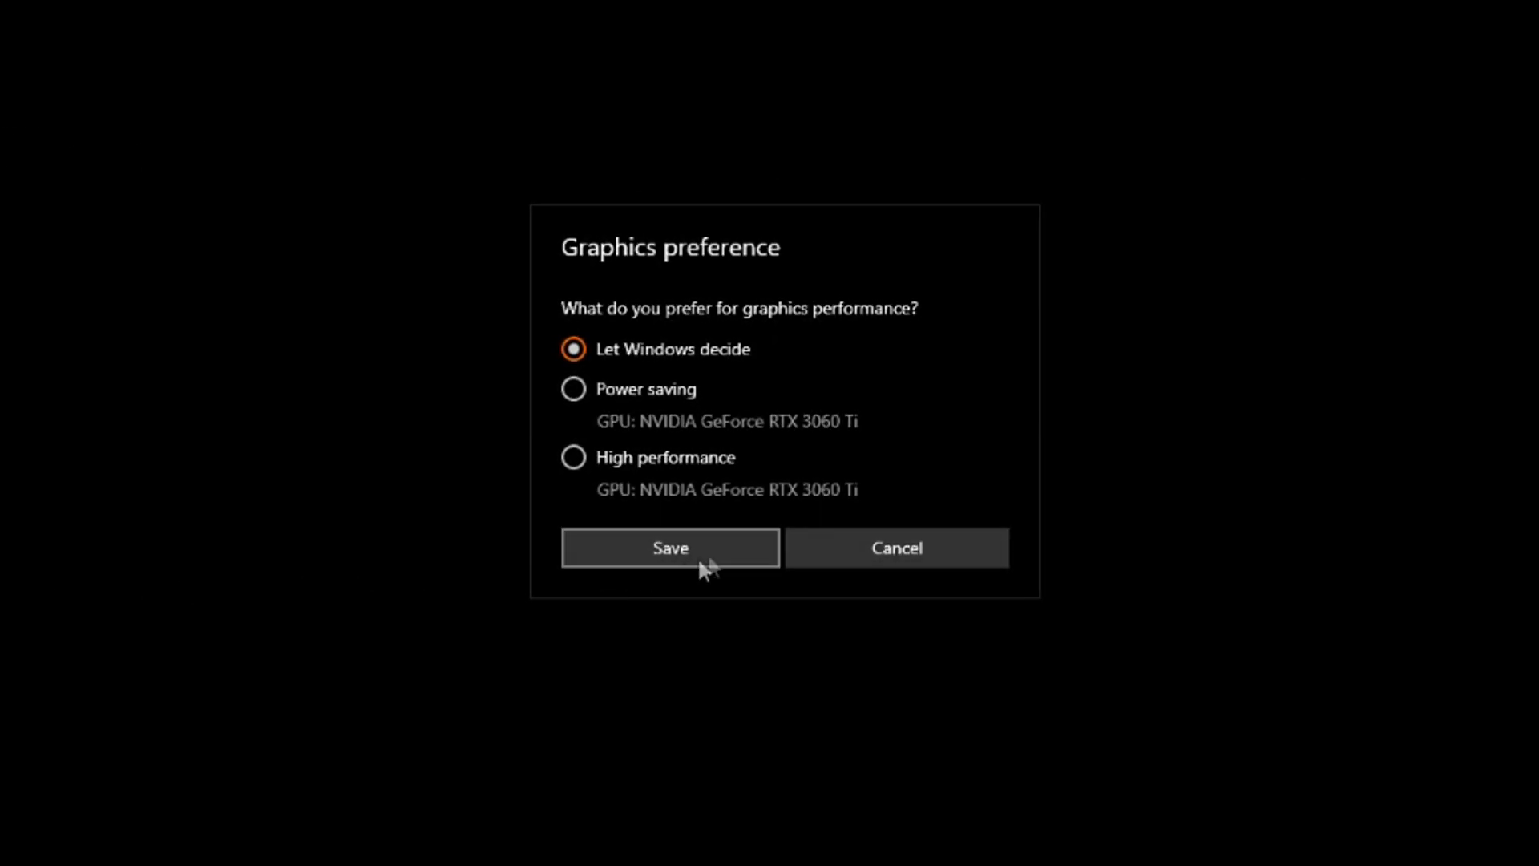
left_click(574, 456)
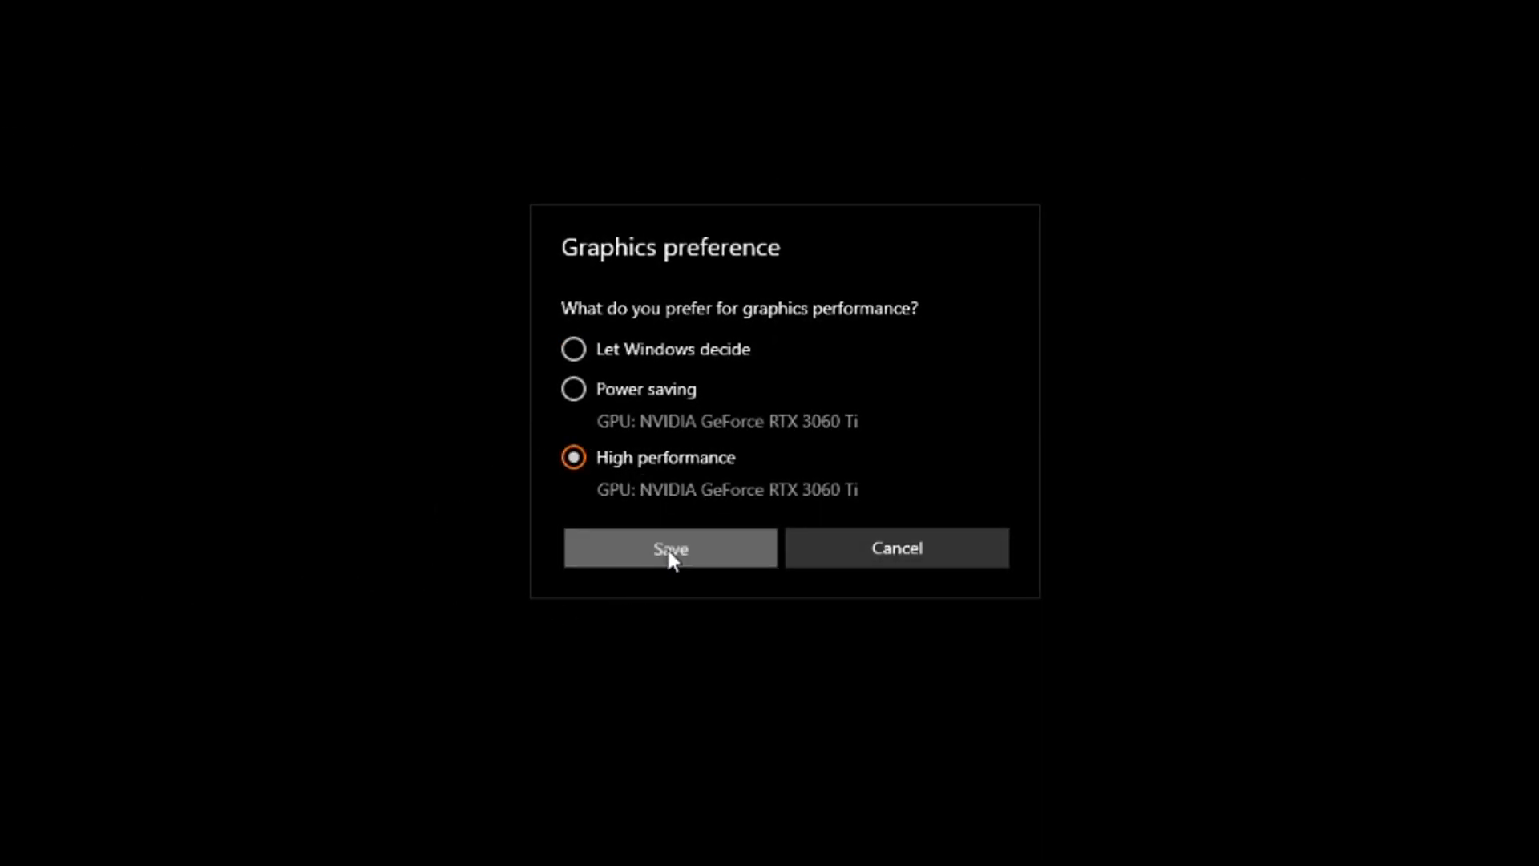
left_click(670, 548)
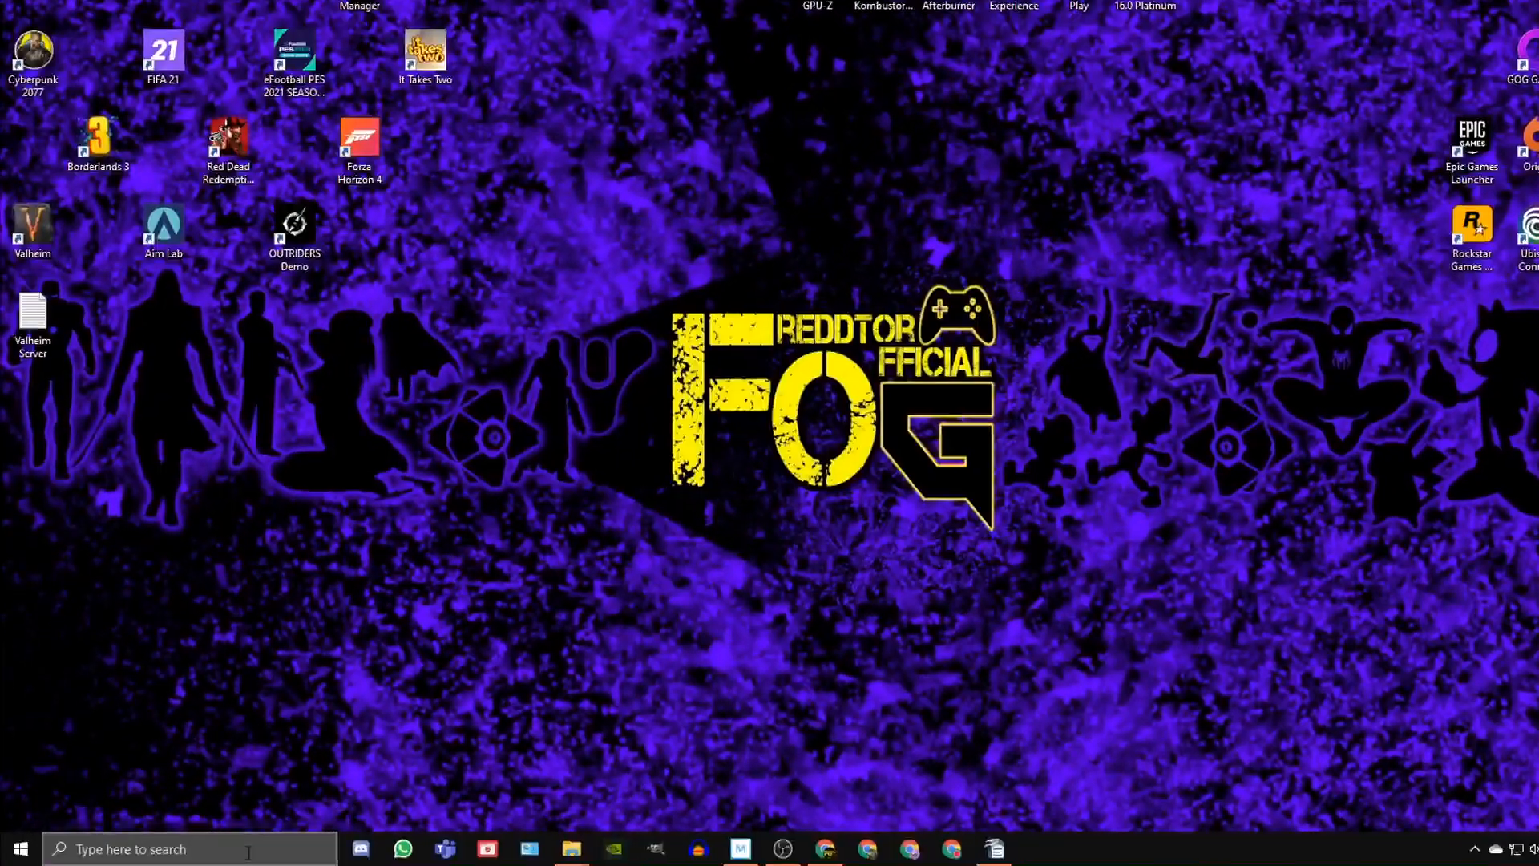
Search for the power plan settings and go back to the overall Power Options page.
type("powerPoint")
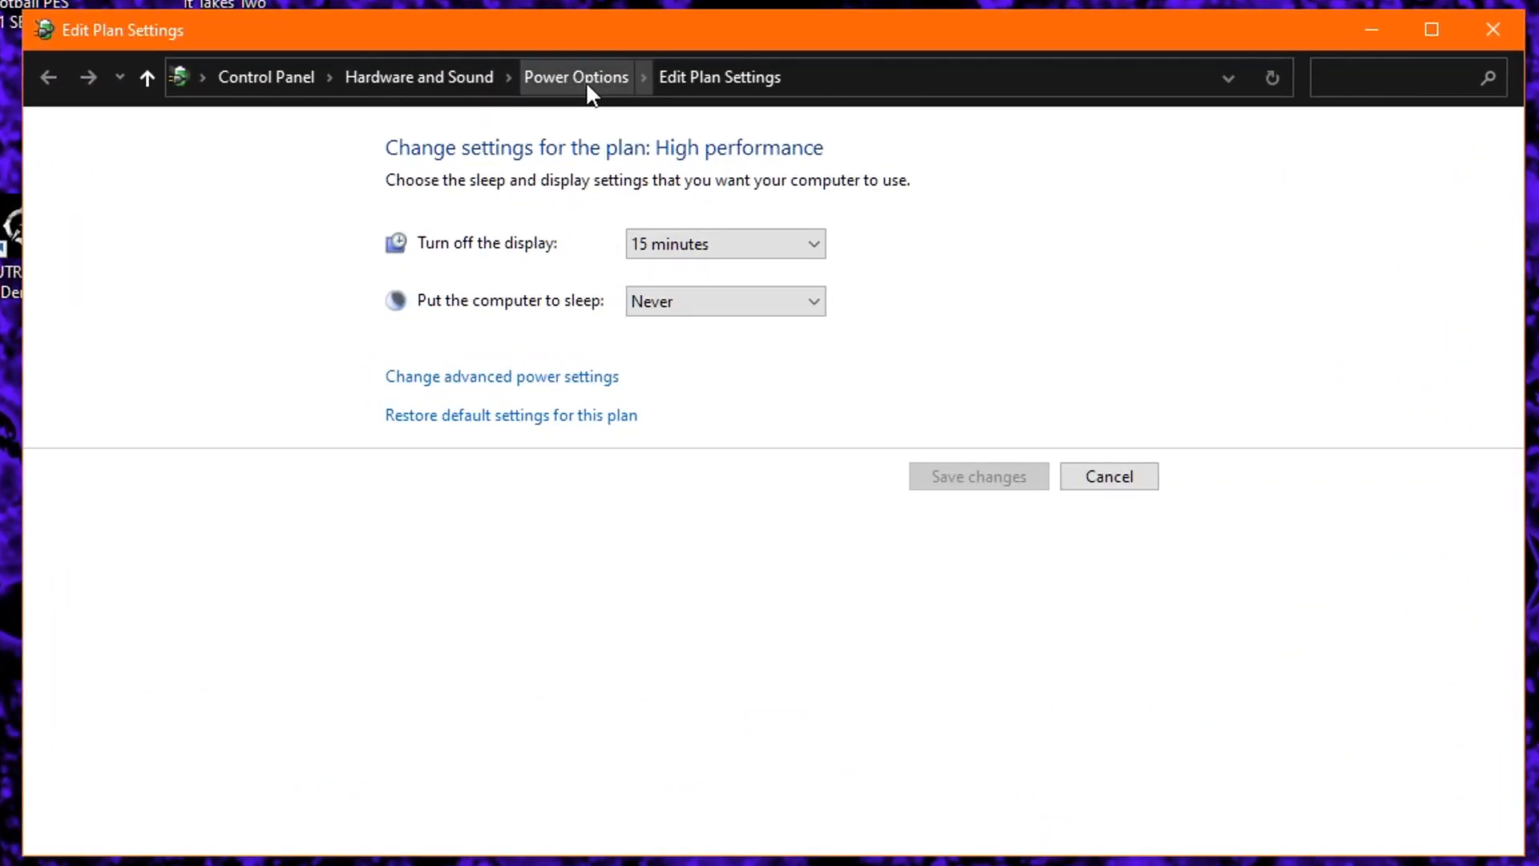
left_click(575, 77)
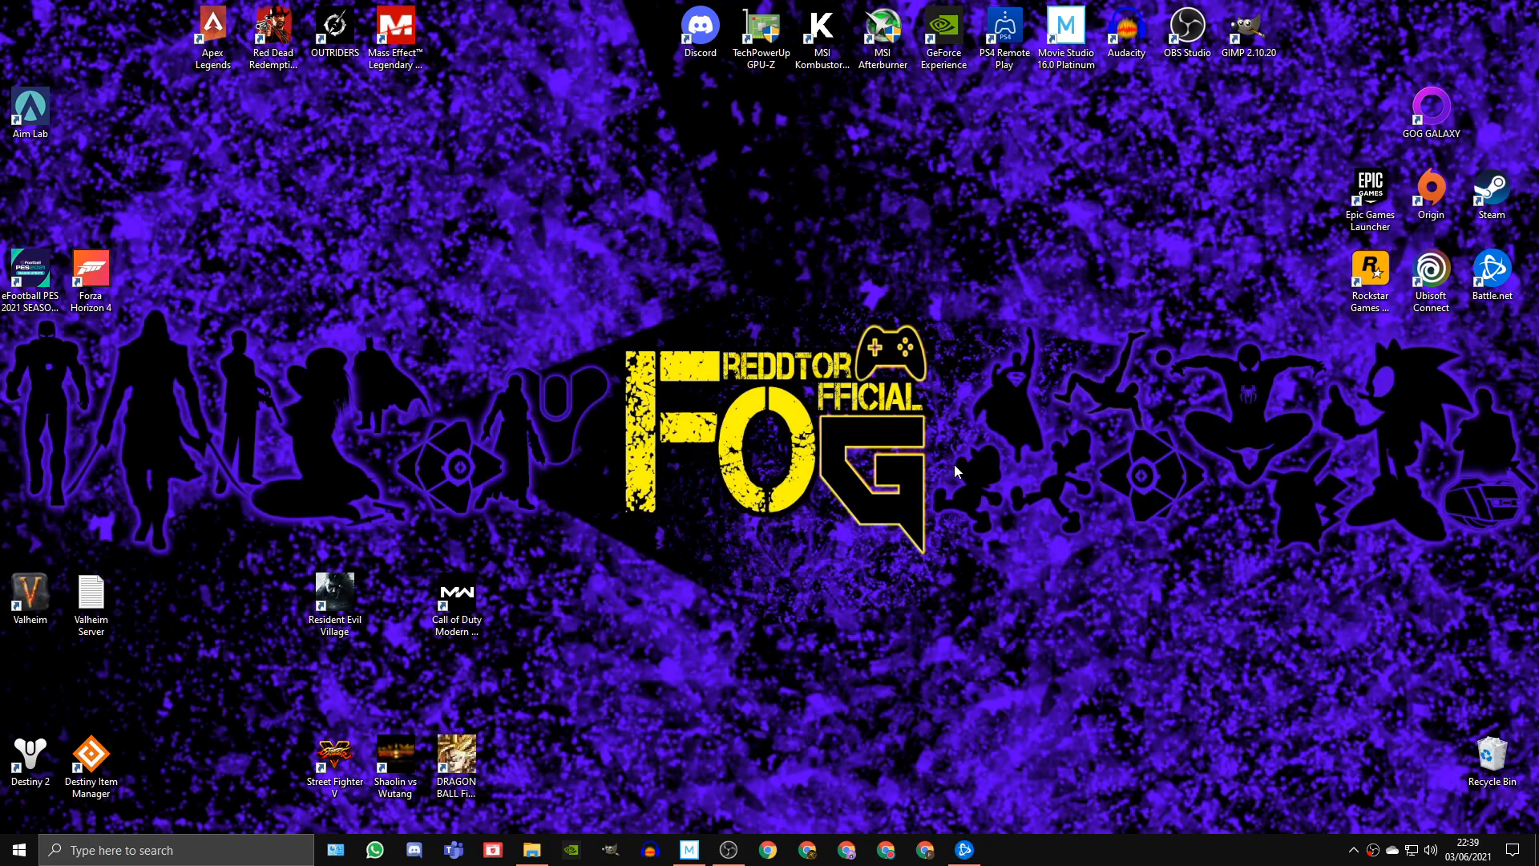
mouse_move(961, 480)
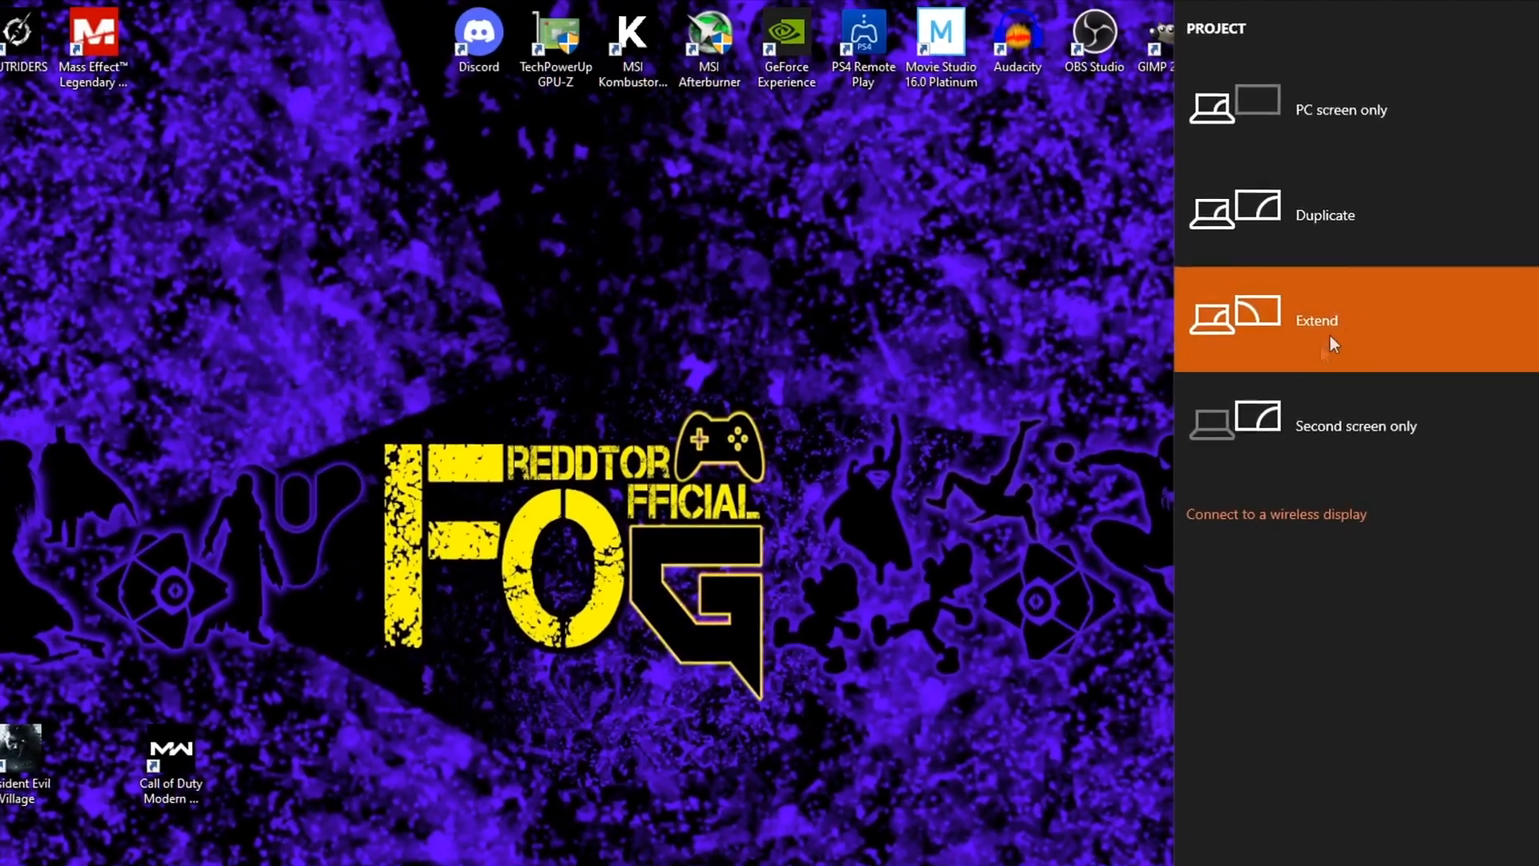
Set the Project display output to Extend across both screens.
left_click(1315, 321)
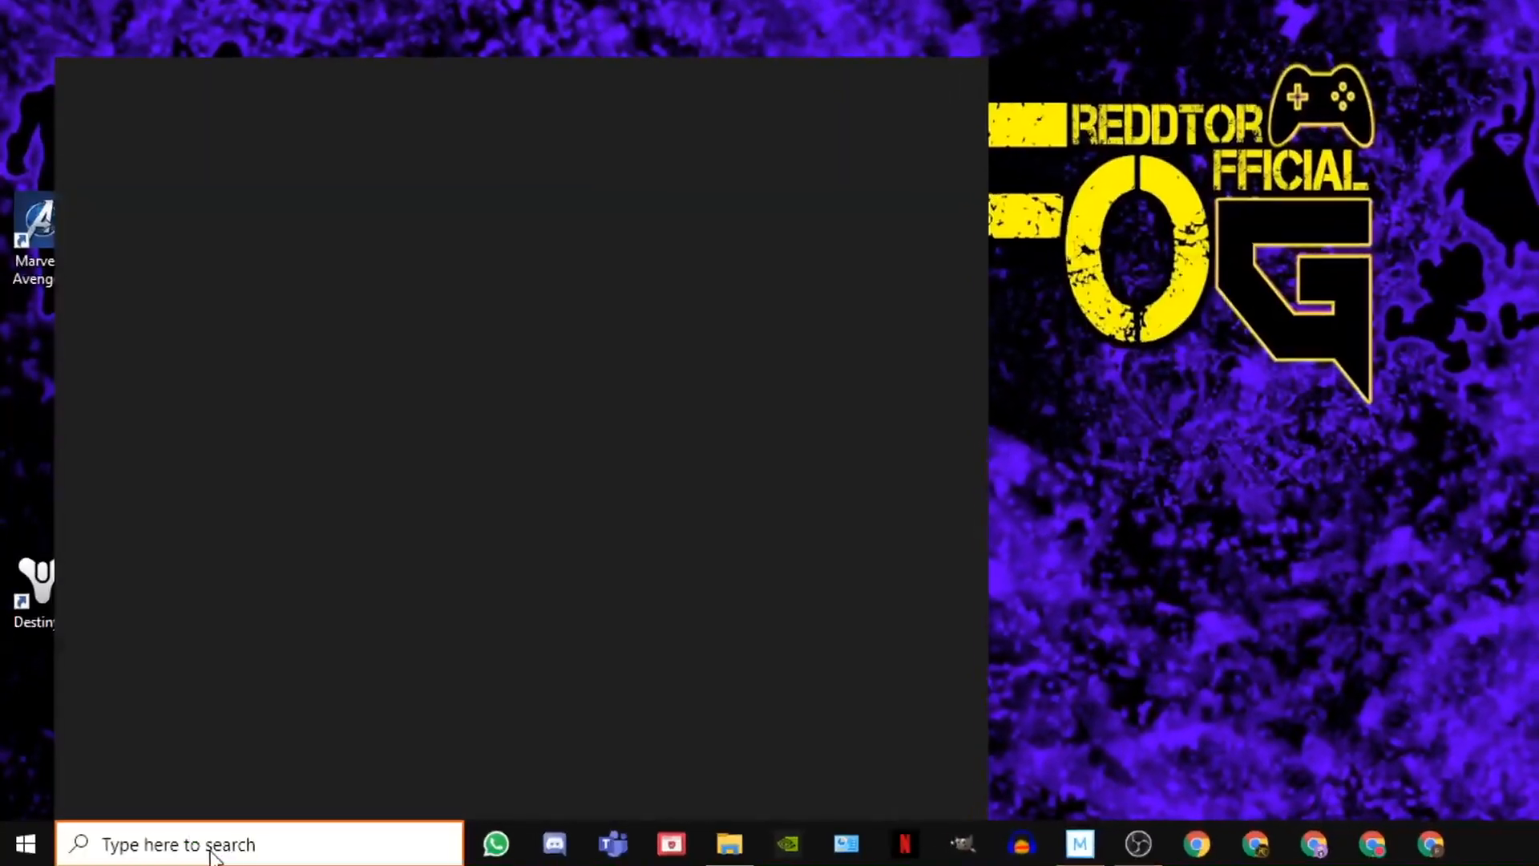
Reach the Background apps page under Privacy via a 'settings' search.
type("settings")
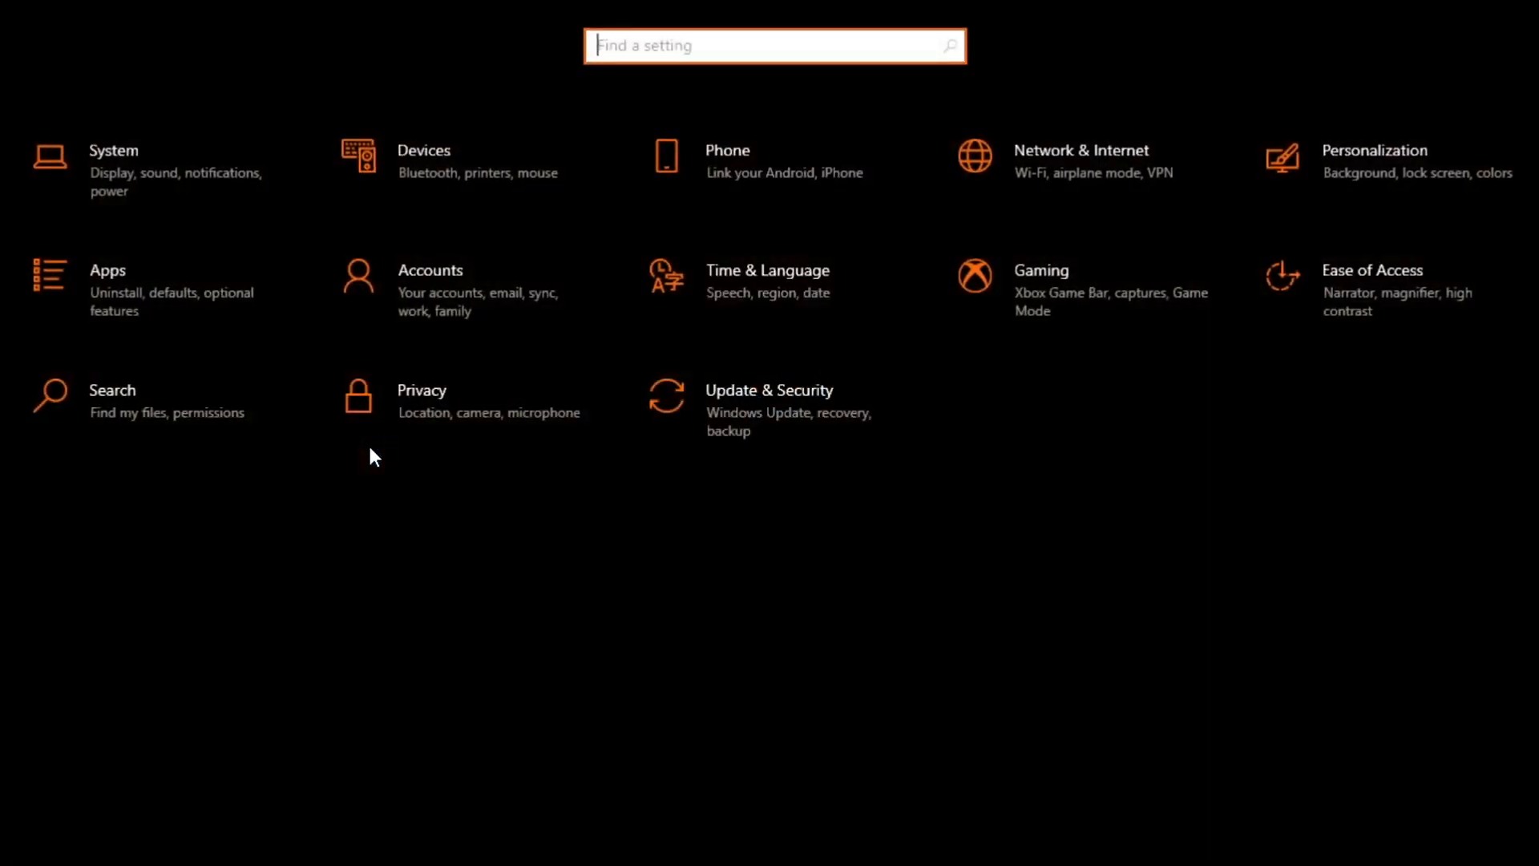
left_click(420, 401)
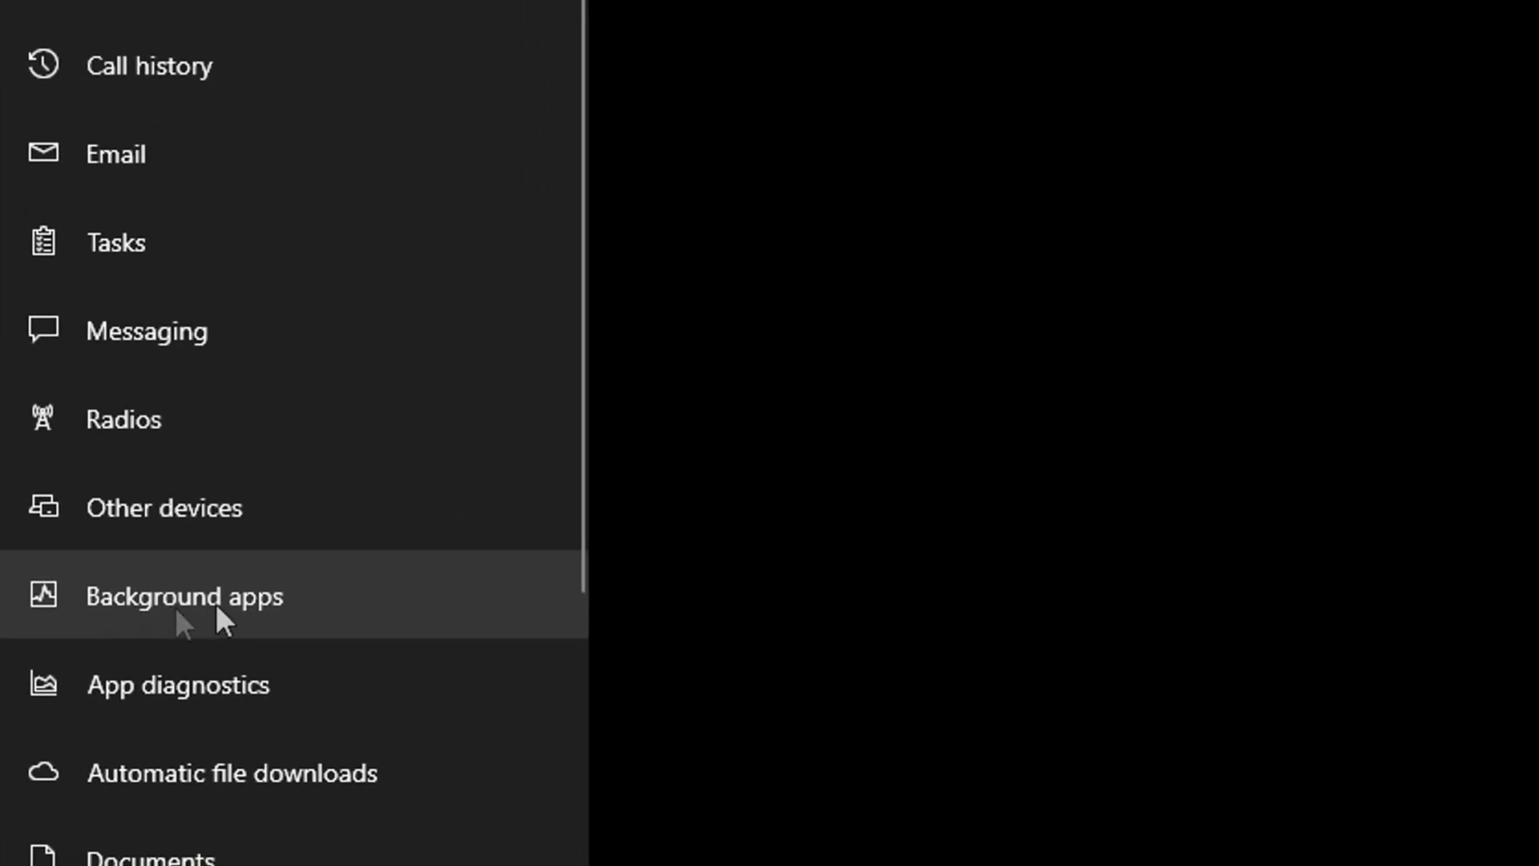
left_click(182, 594)
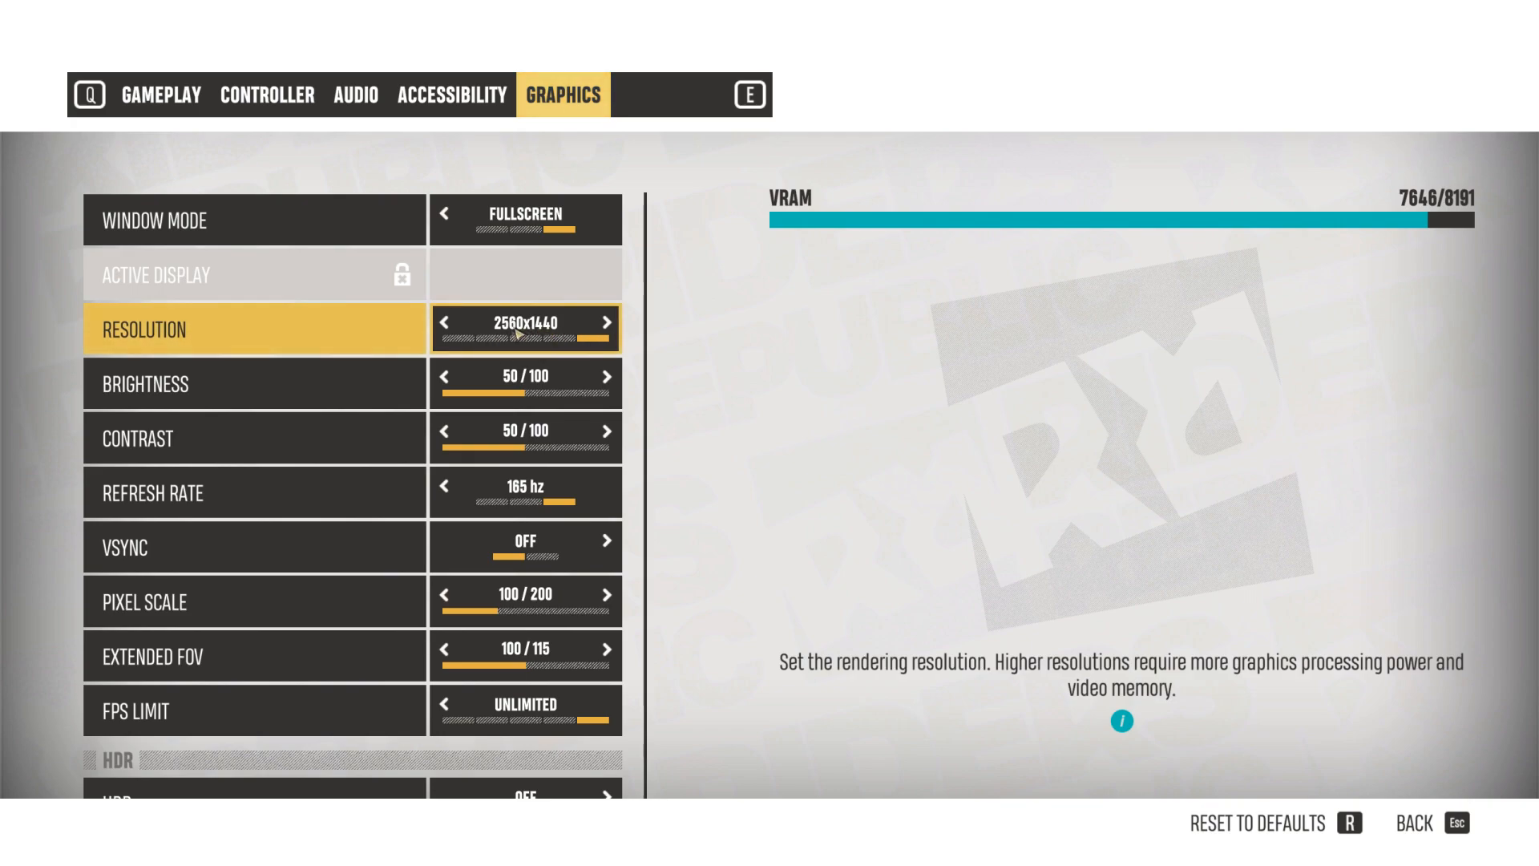
mouse_move(550, 348)
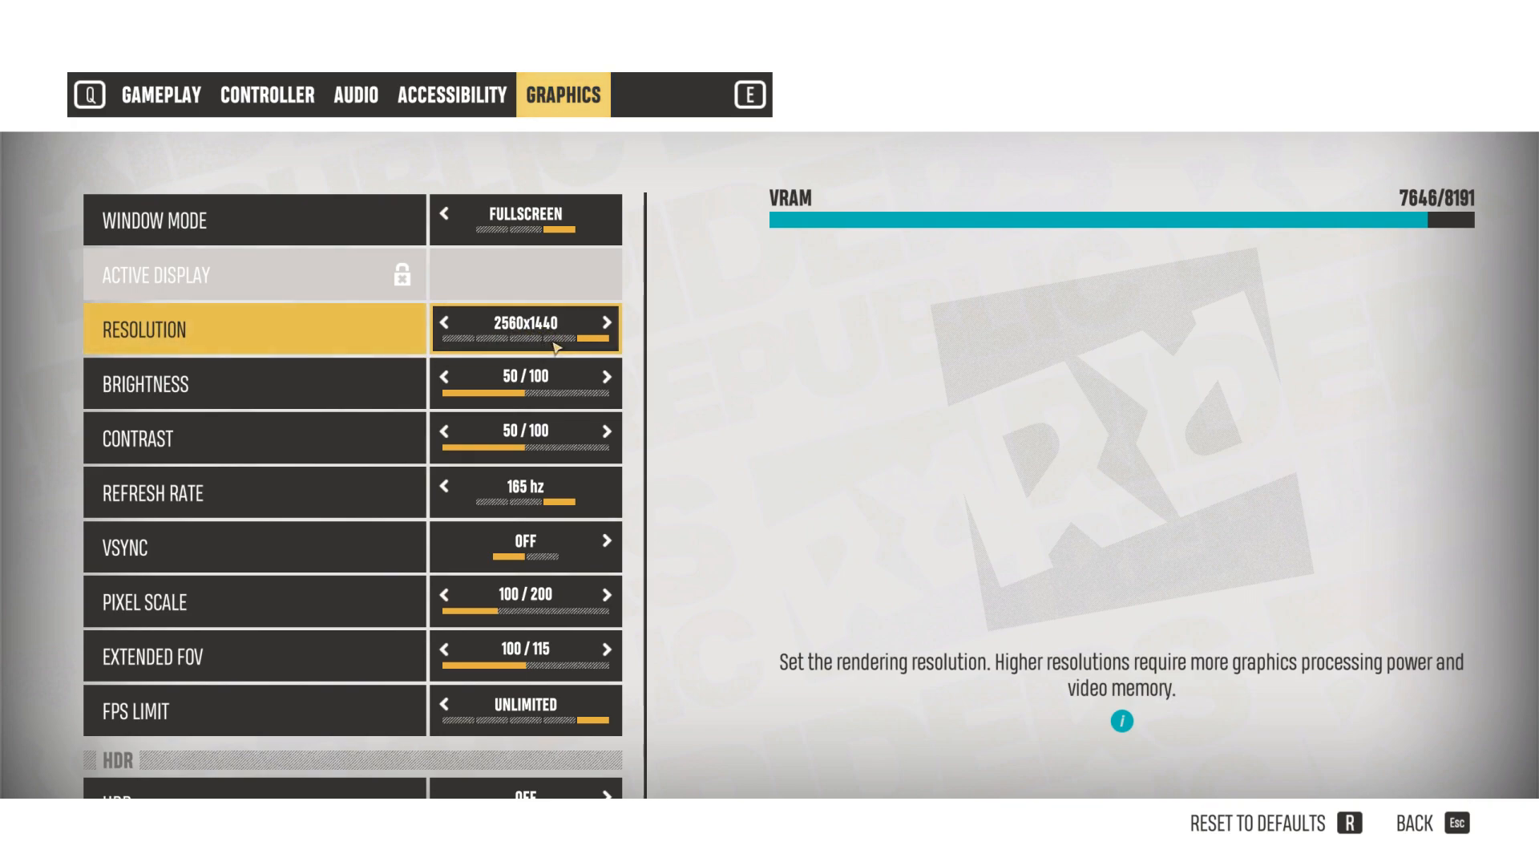
mouse_move(255, 384)
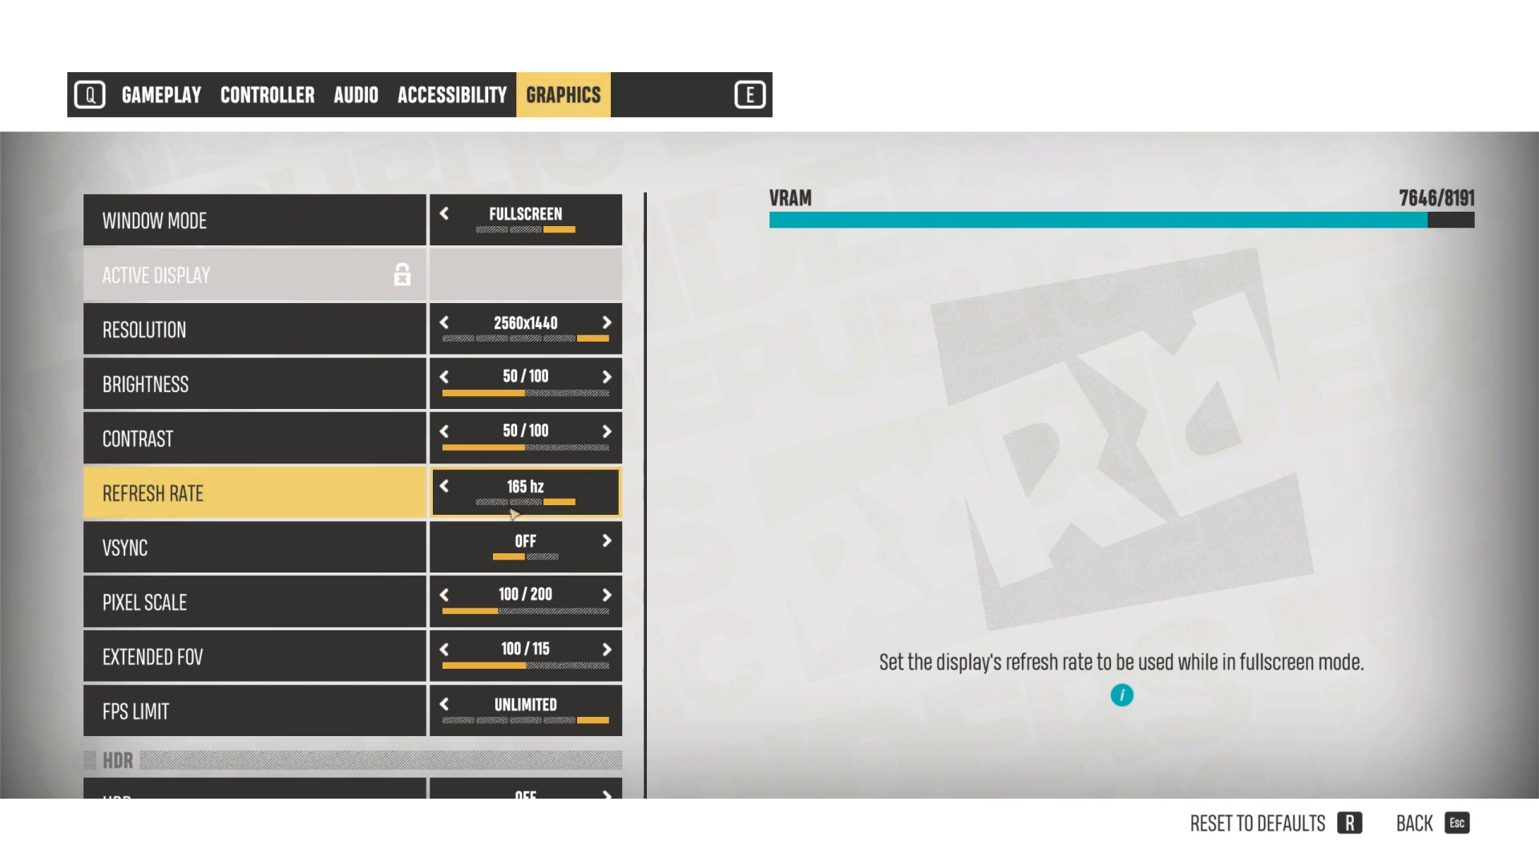
Toggle VSync on and off twice, leaving it Off with fullscreen 2560x1440 kept.
left_click(443, 487)
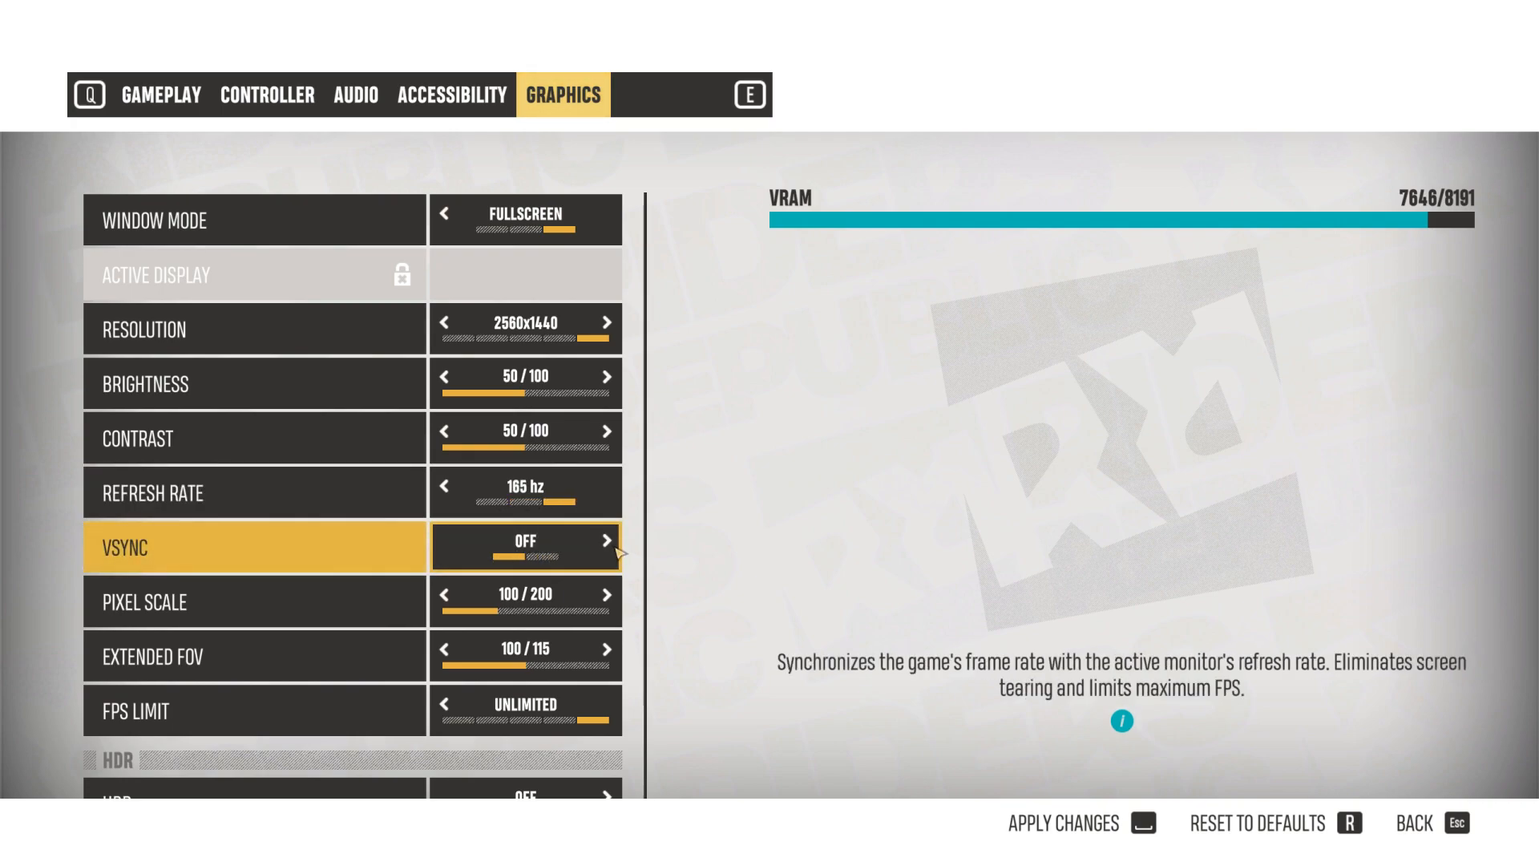
left_click(606, 541)
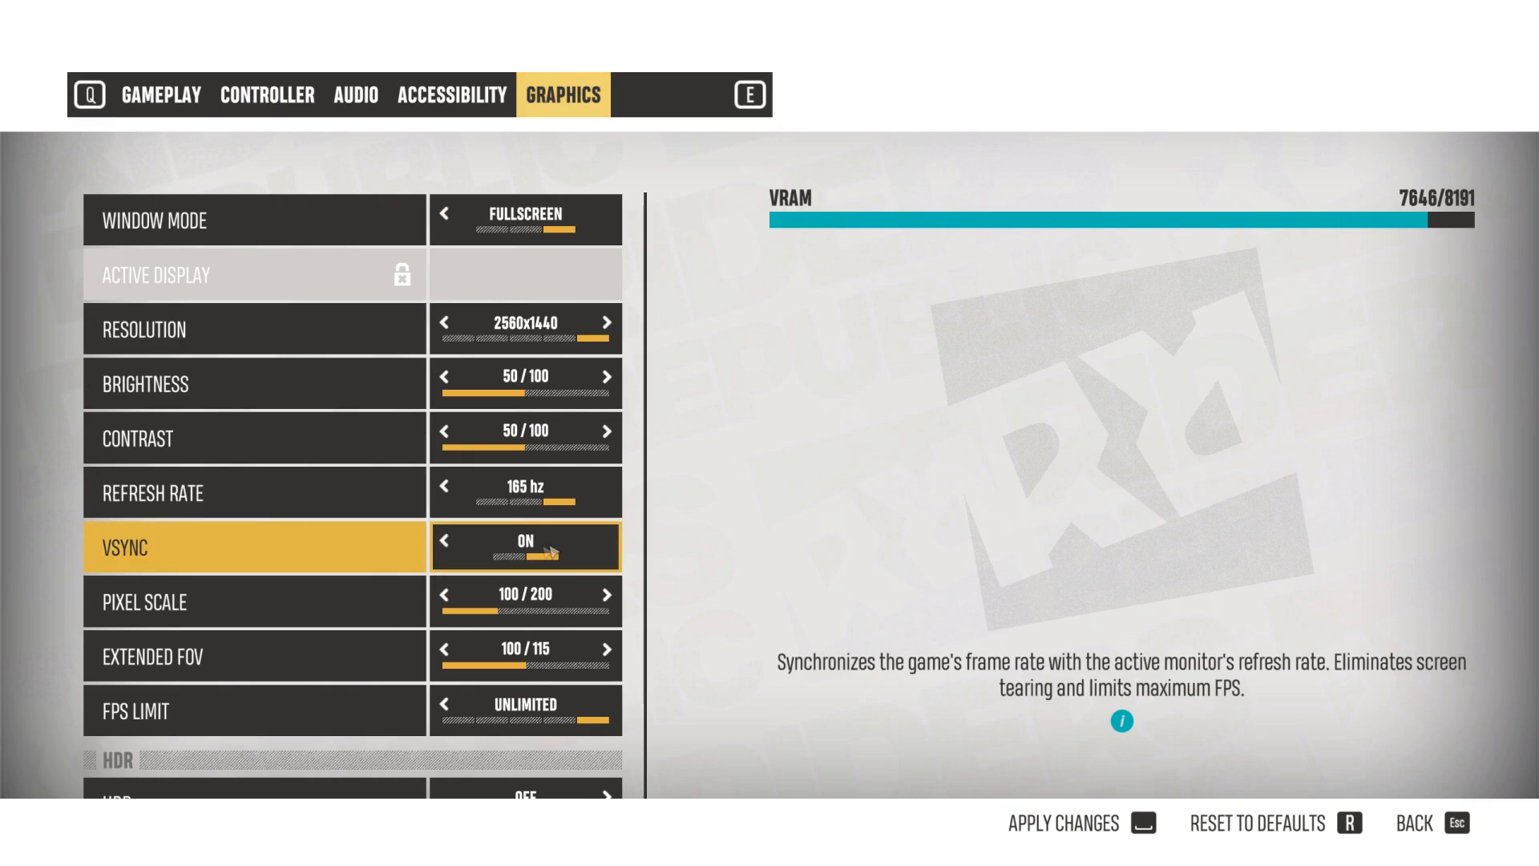
left_click(442, 545)
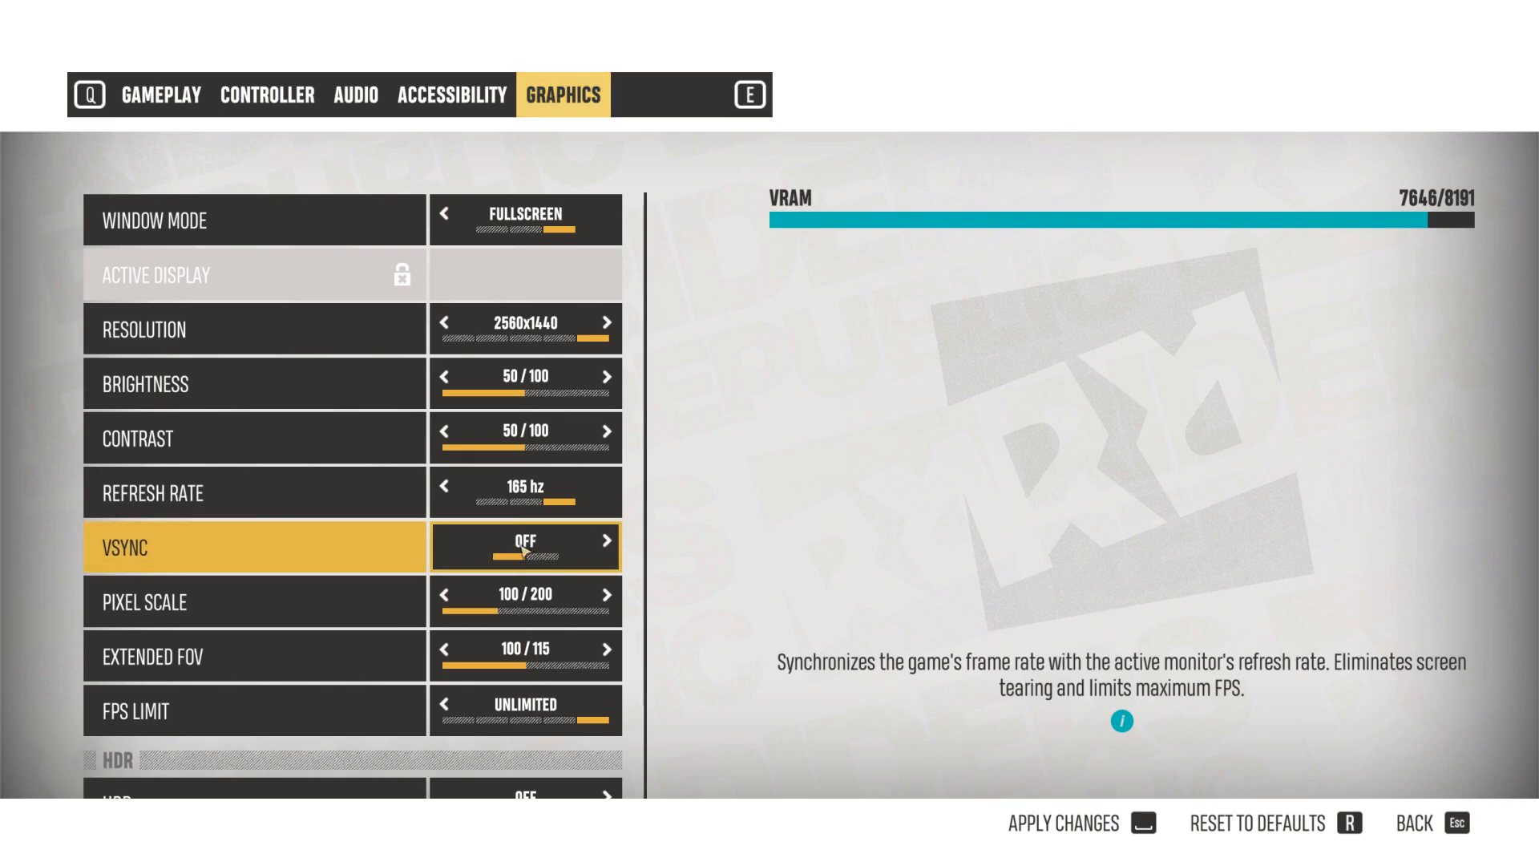
mouse_move(541, 556)
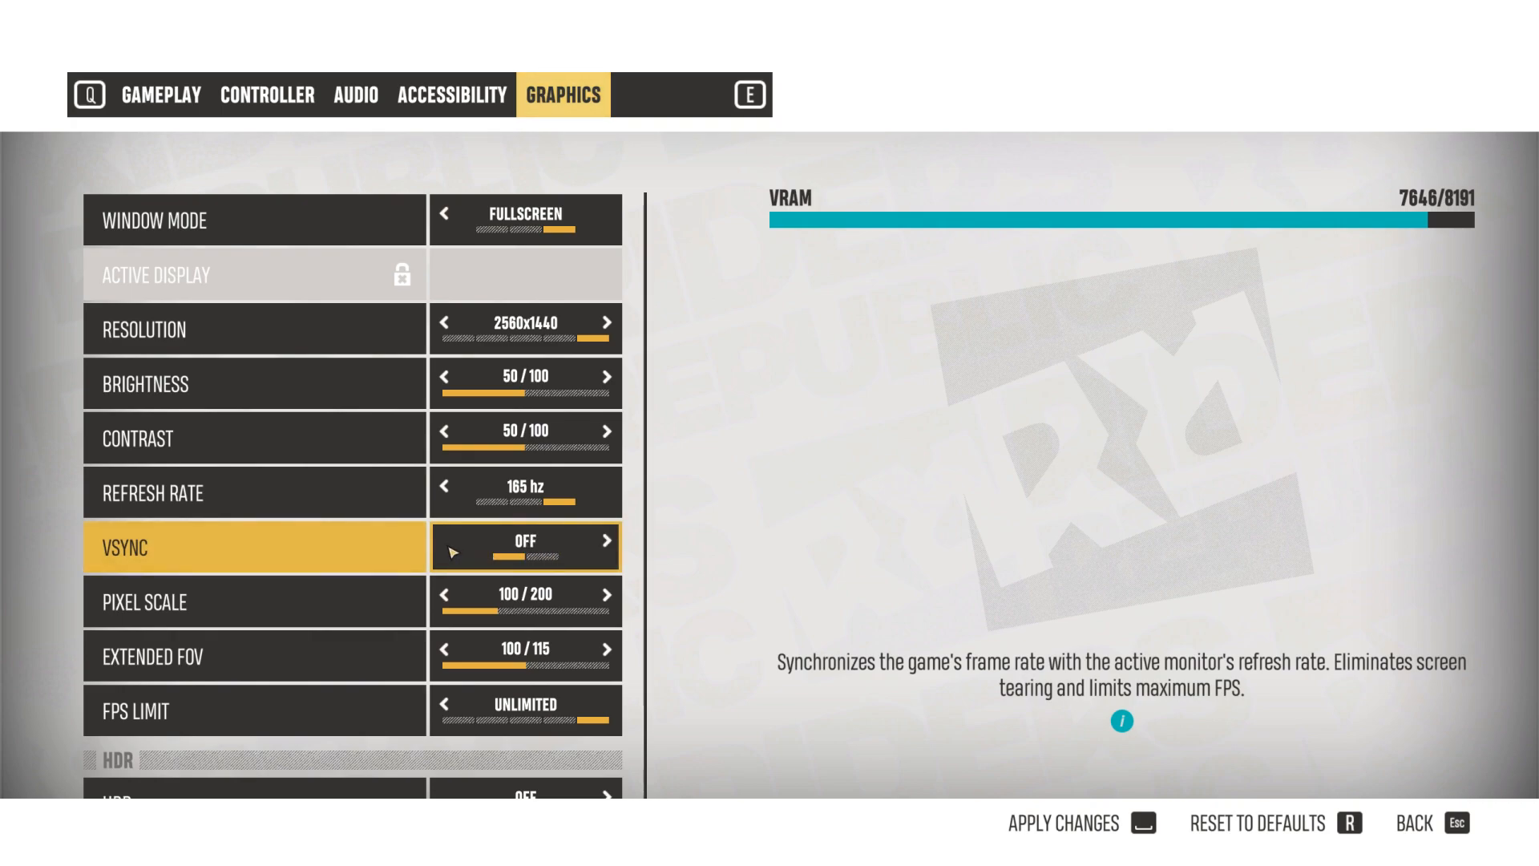
left_click(606, 540)
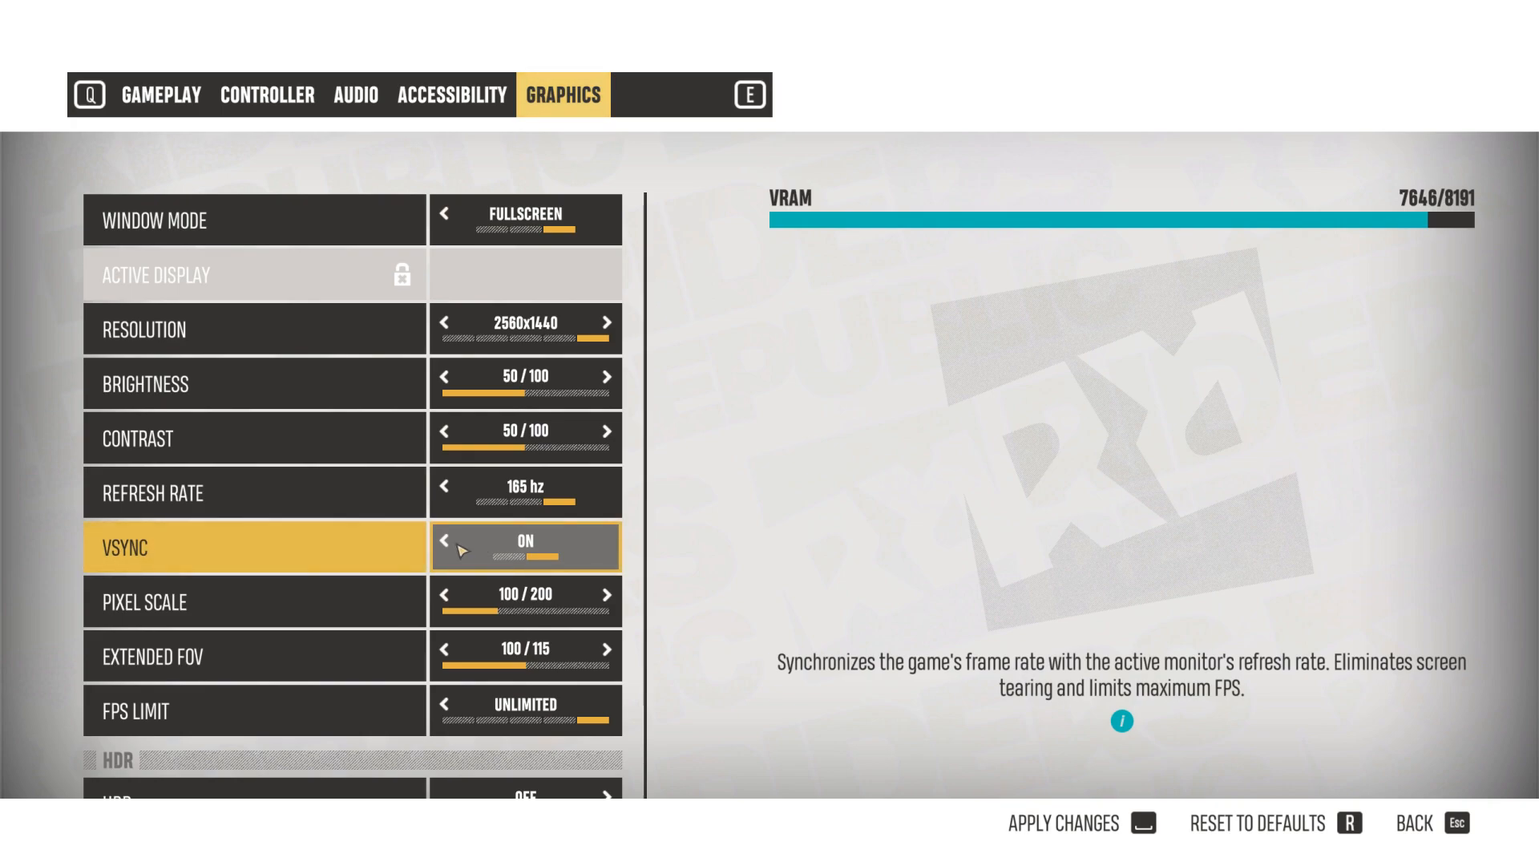
left_click(604, 541)
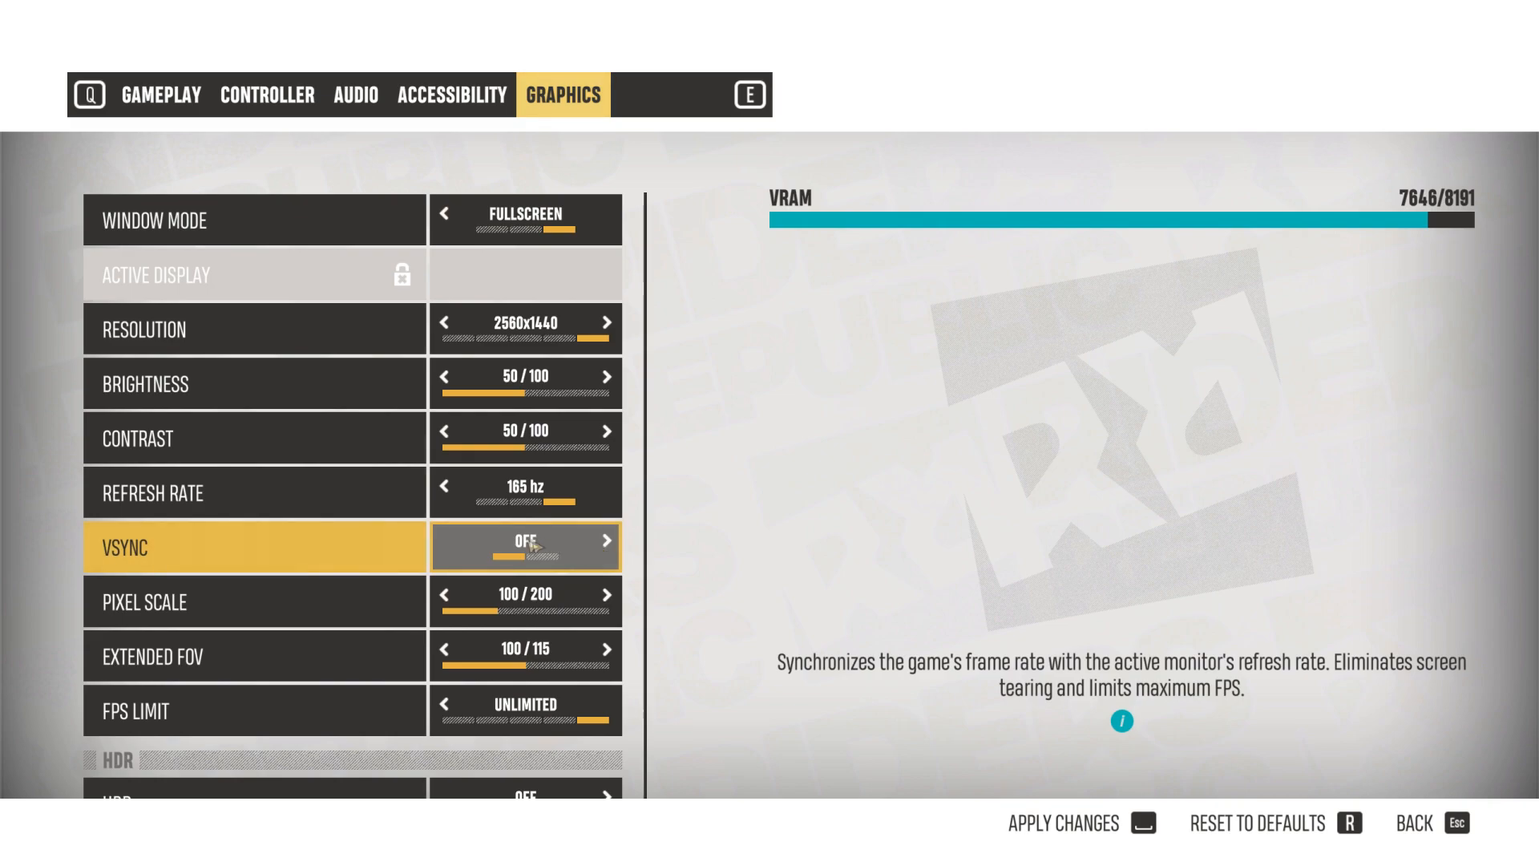
mouse_move(491, 545)
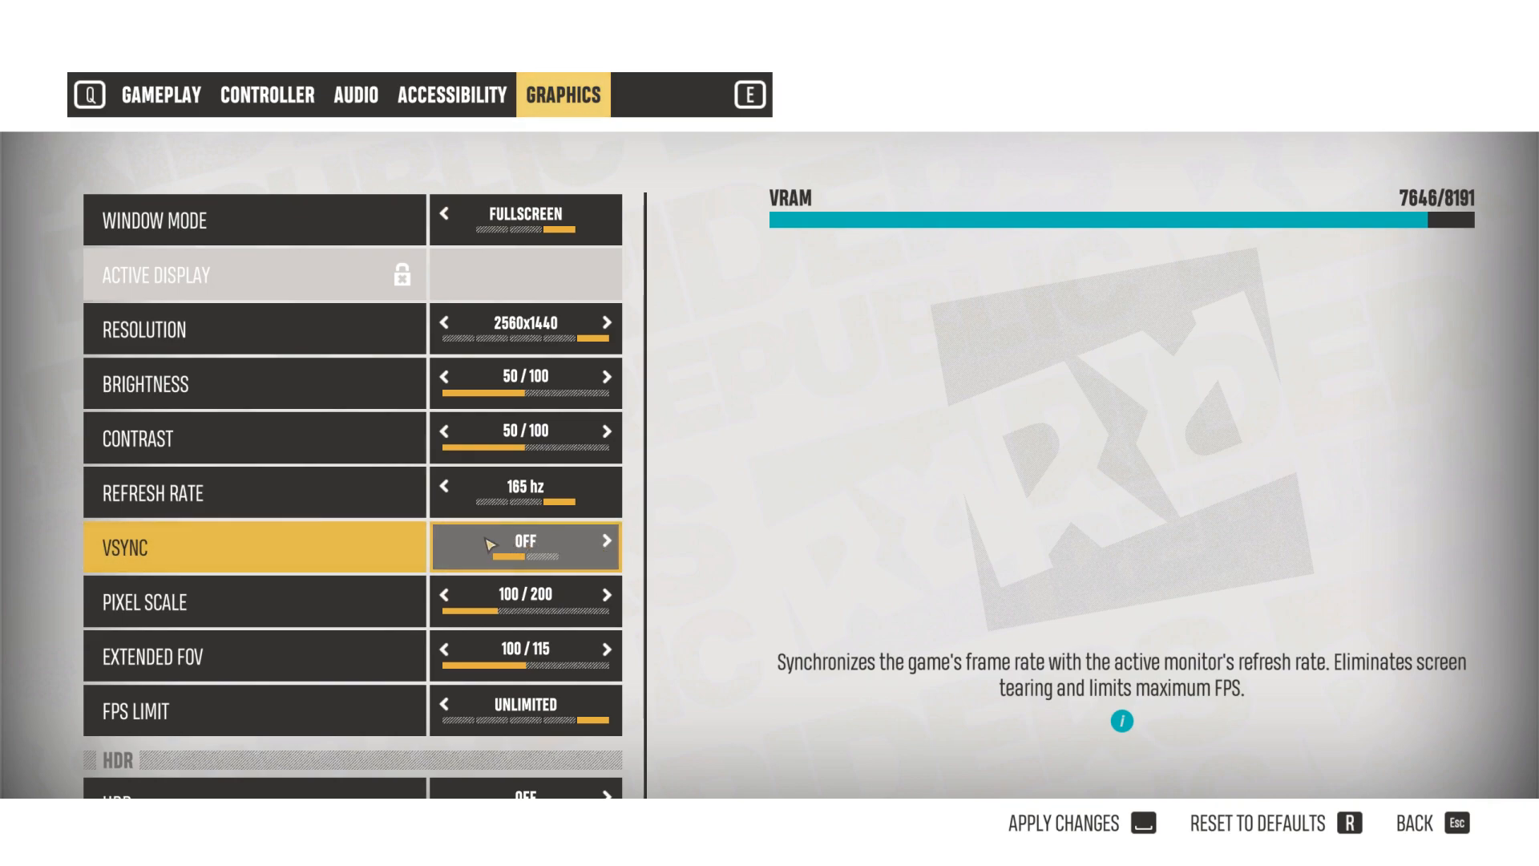
mouse_move(579, 549)
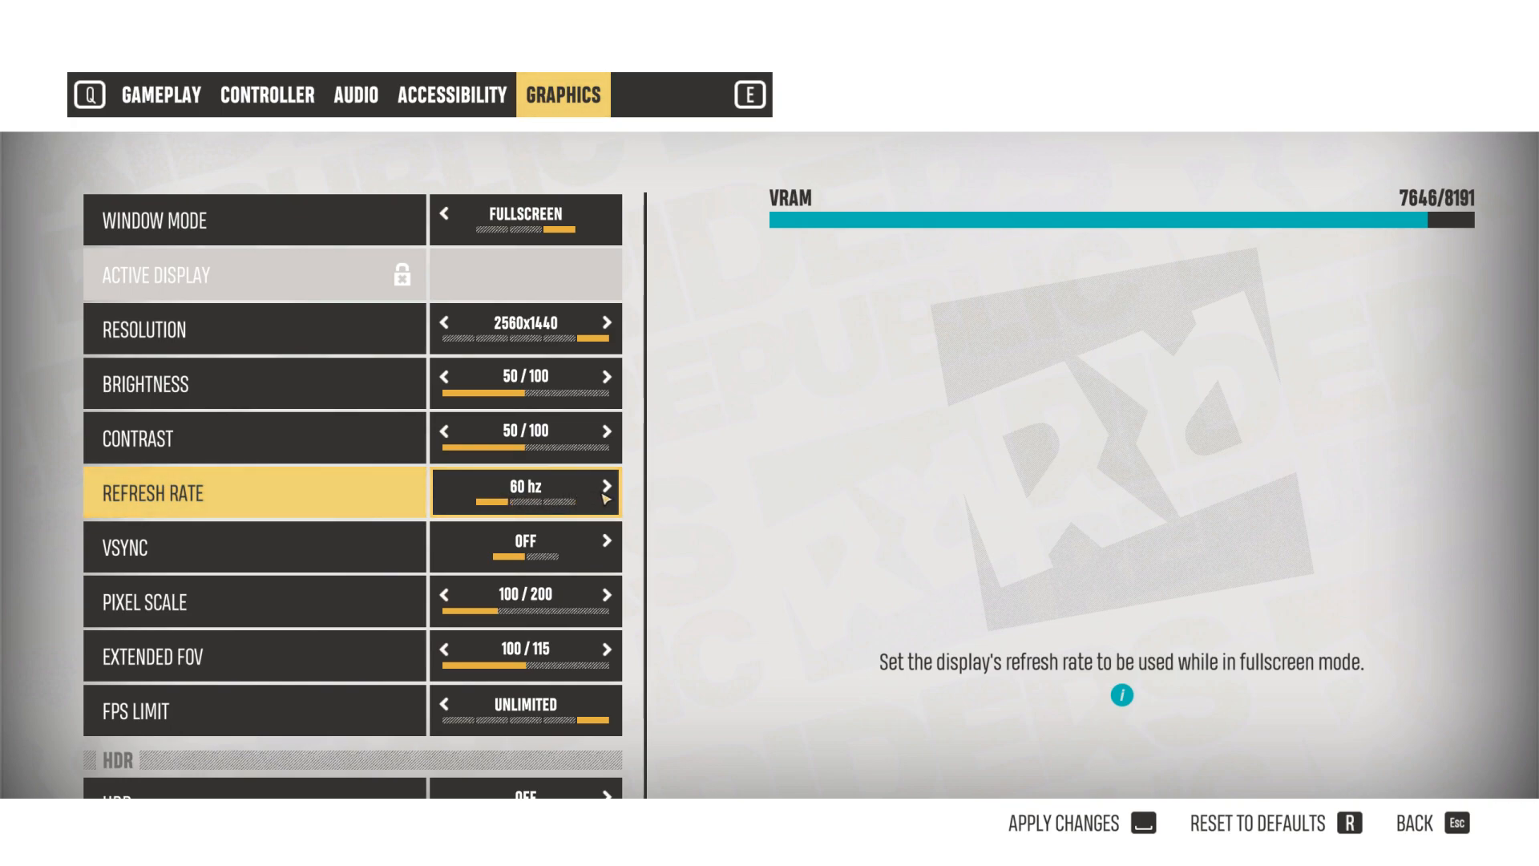
Set refresh rate to 165 Hz, VSync On, and raise Extended FOV to 107.
left_click(606, 488)
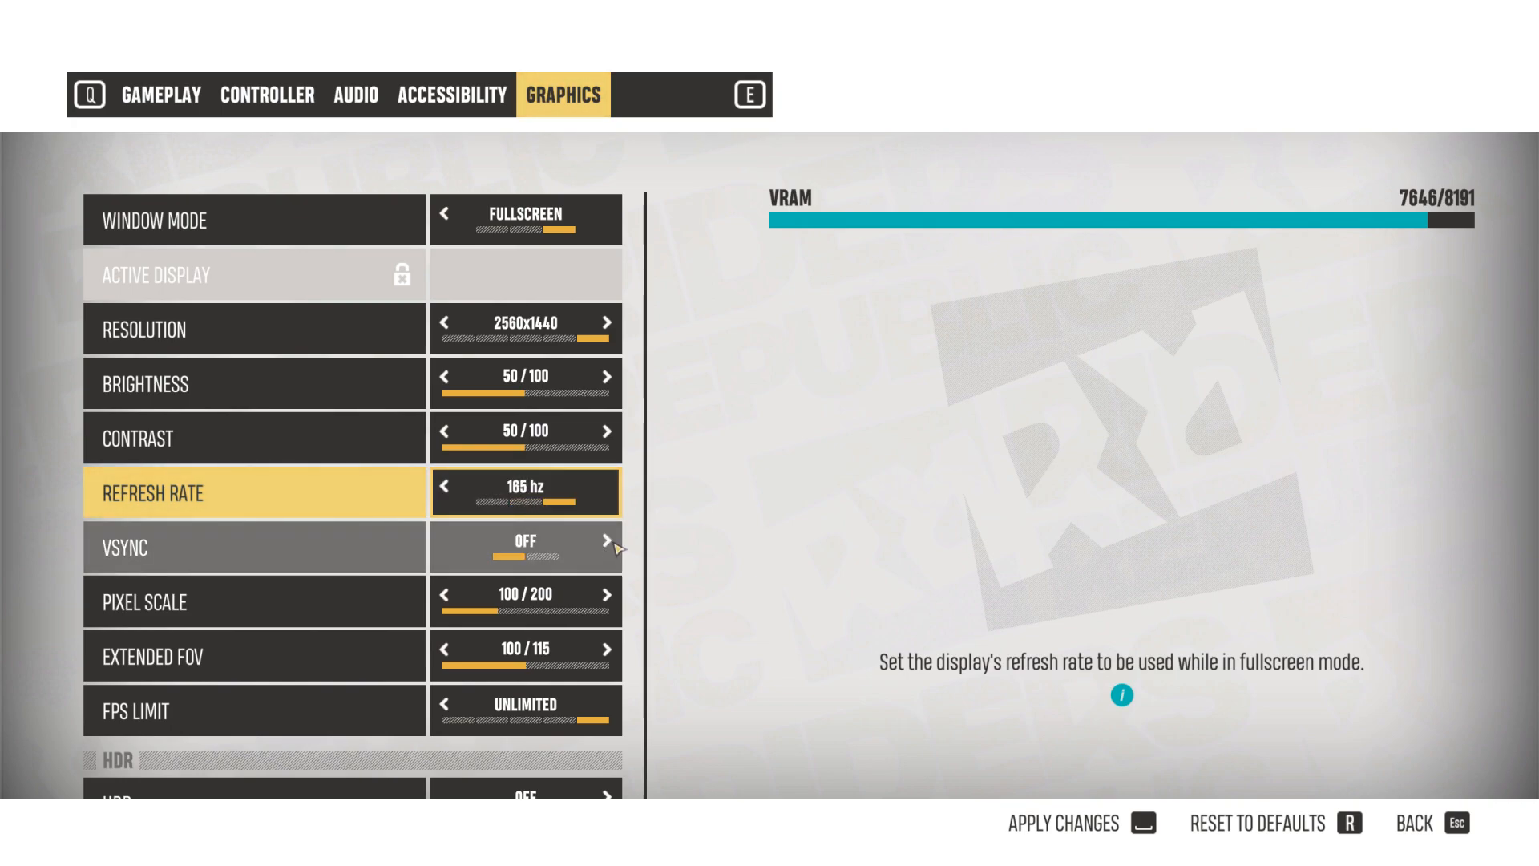
left_click(606, 545)
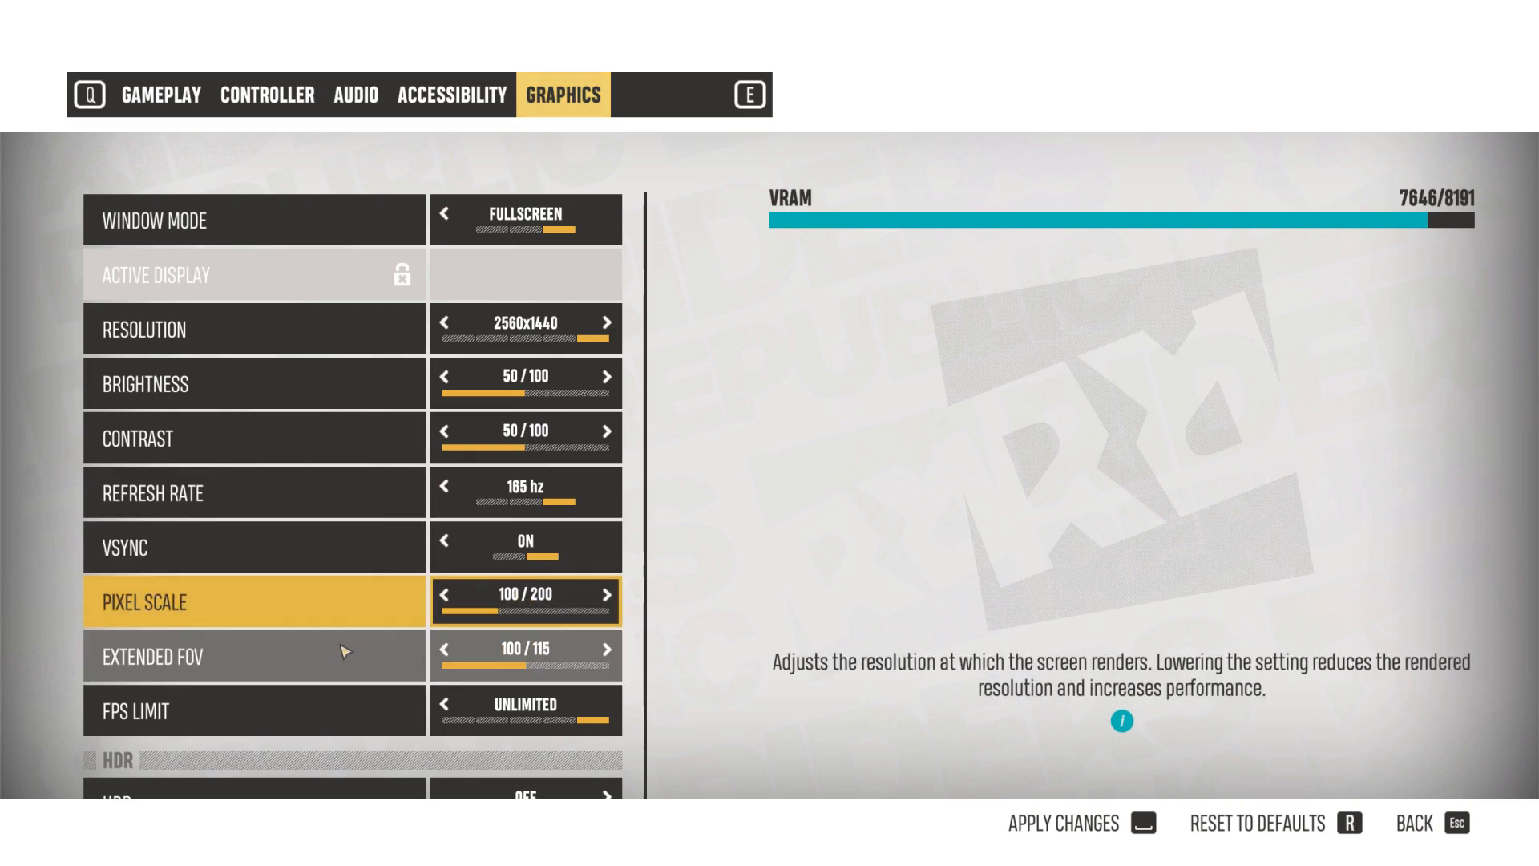
key("down")
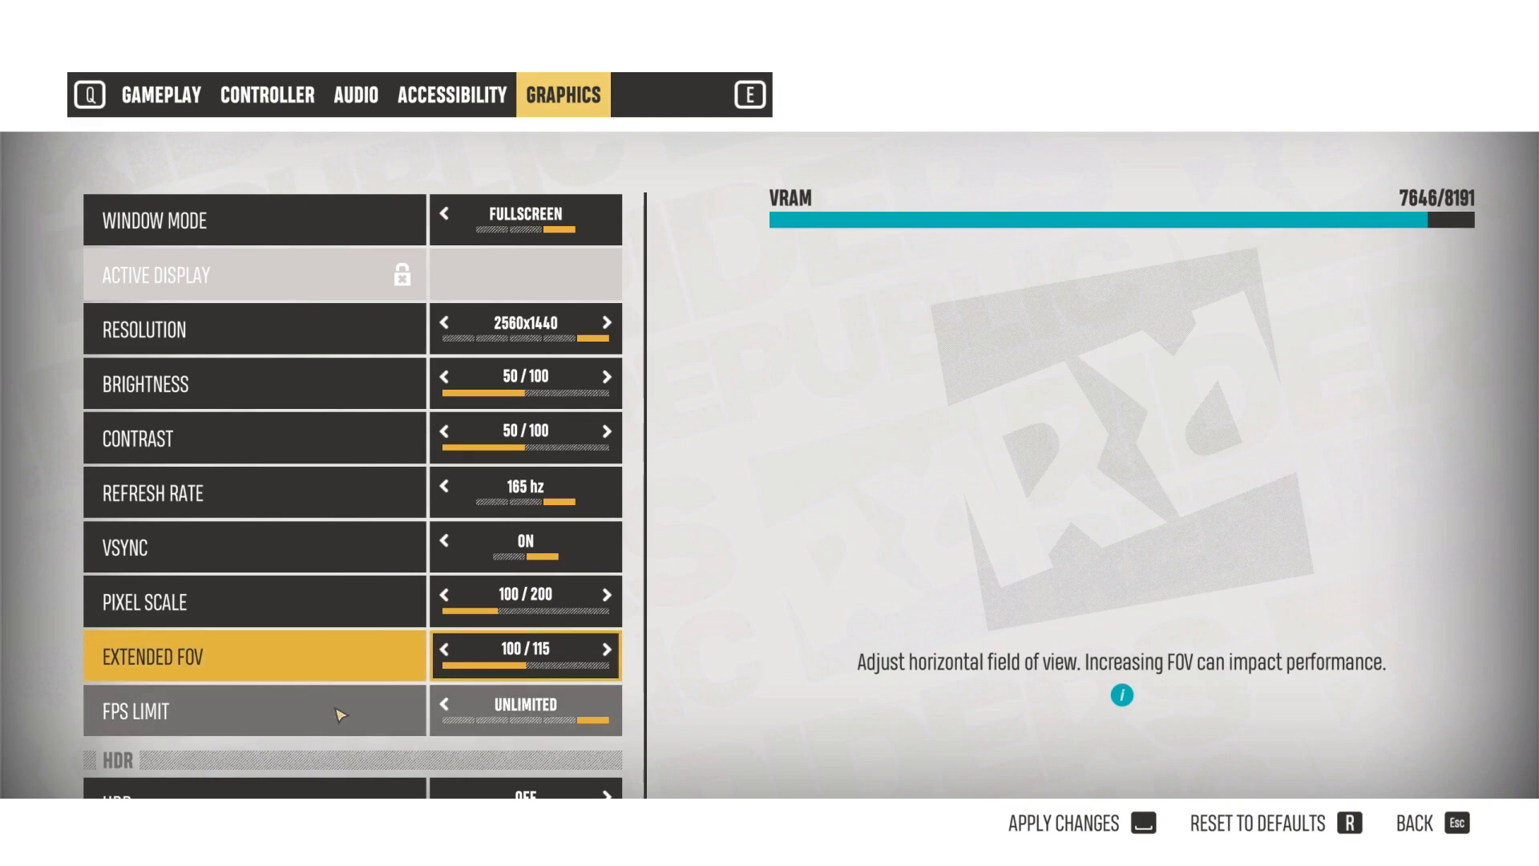
mouse_move(359, 617)
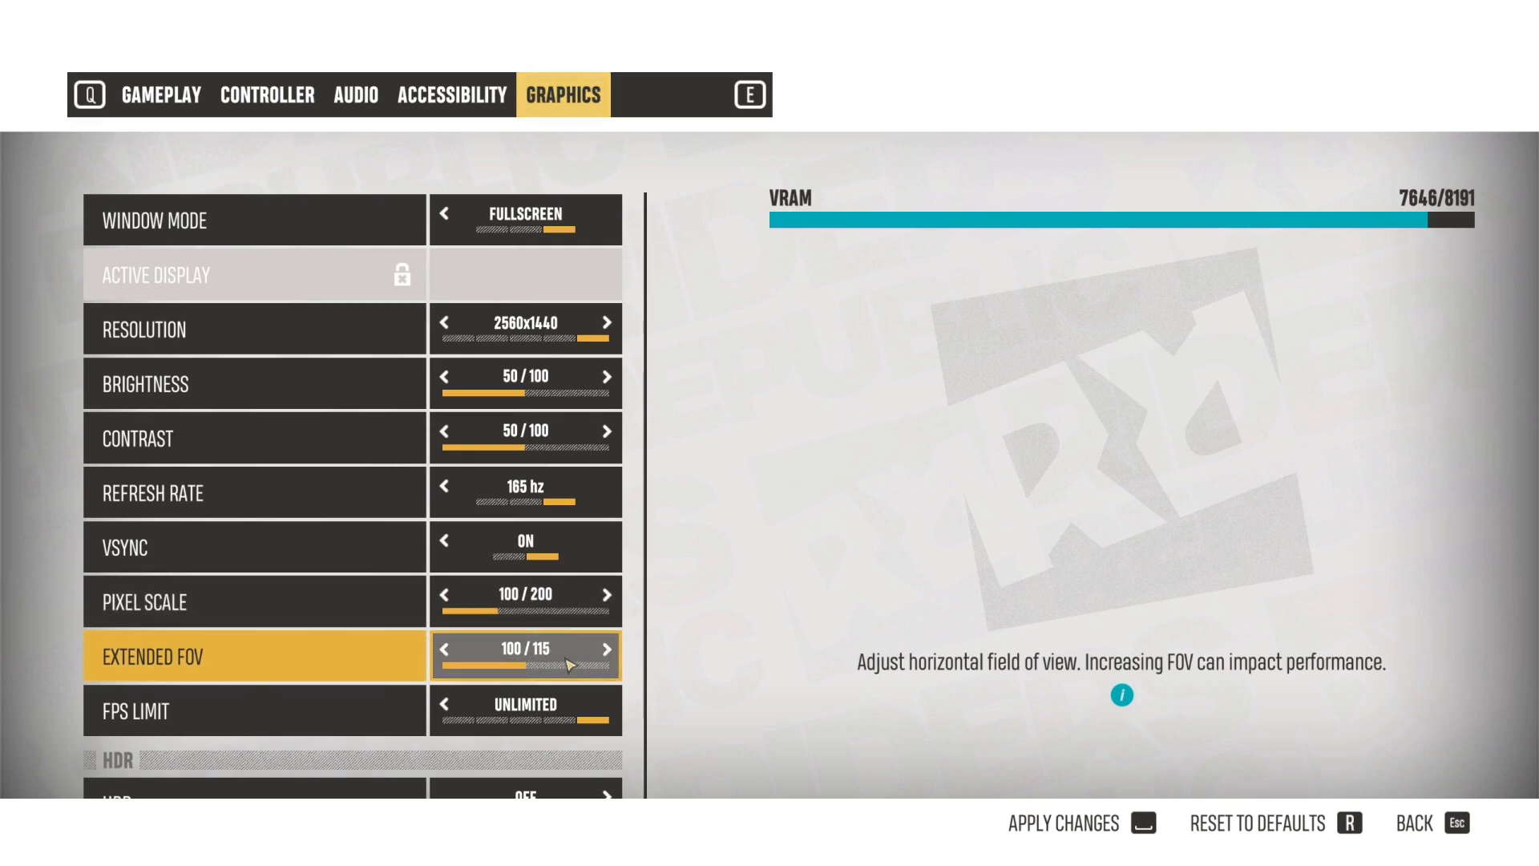
mouse_move(497, 666)
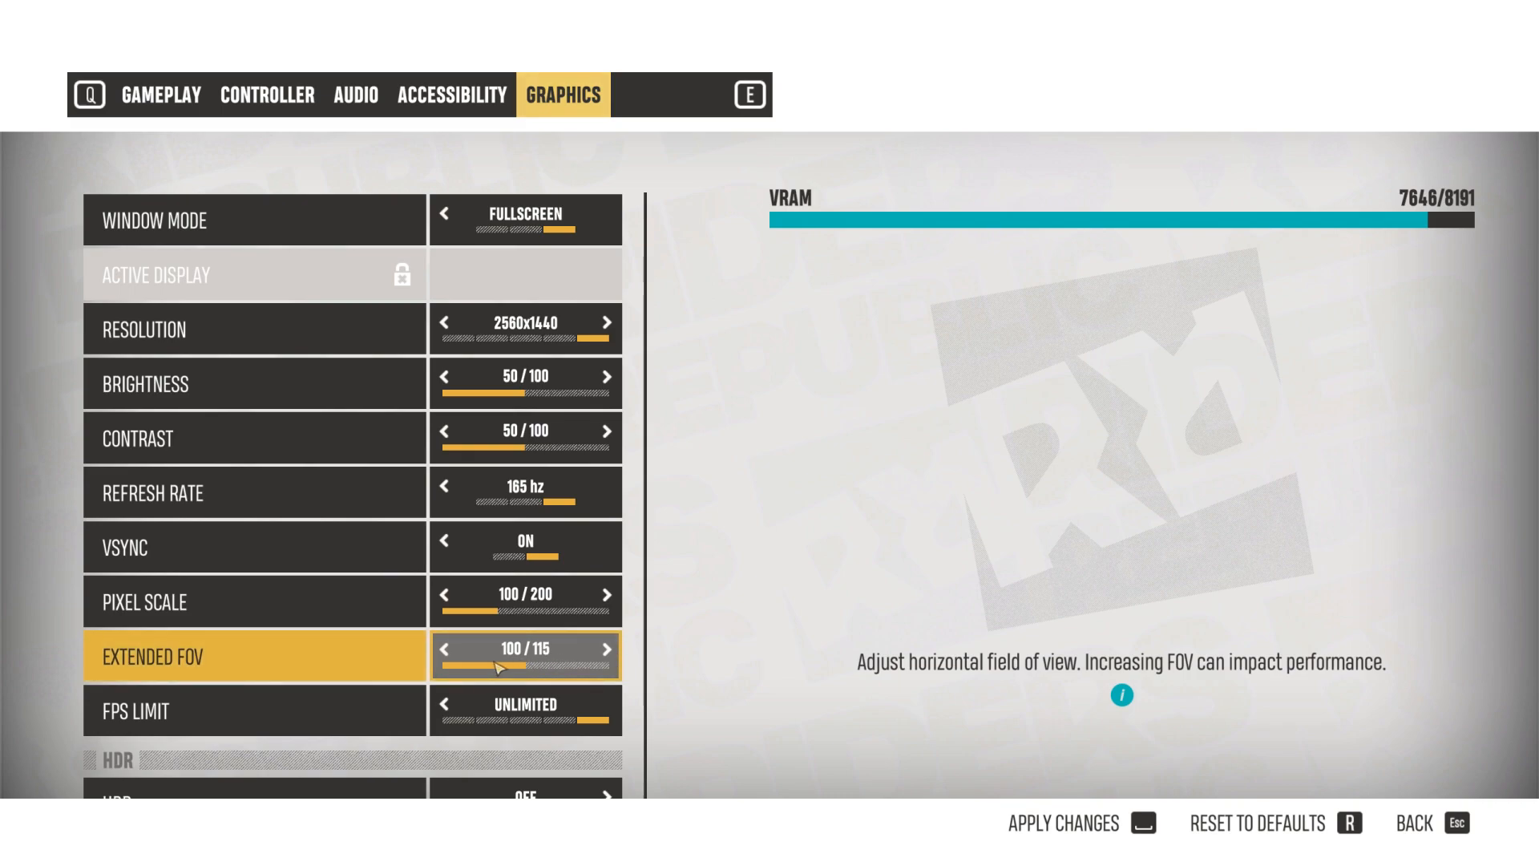
left_click(606, 649)
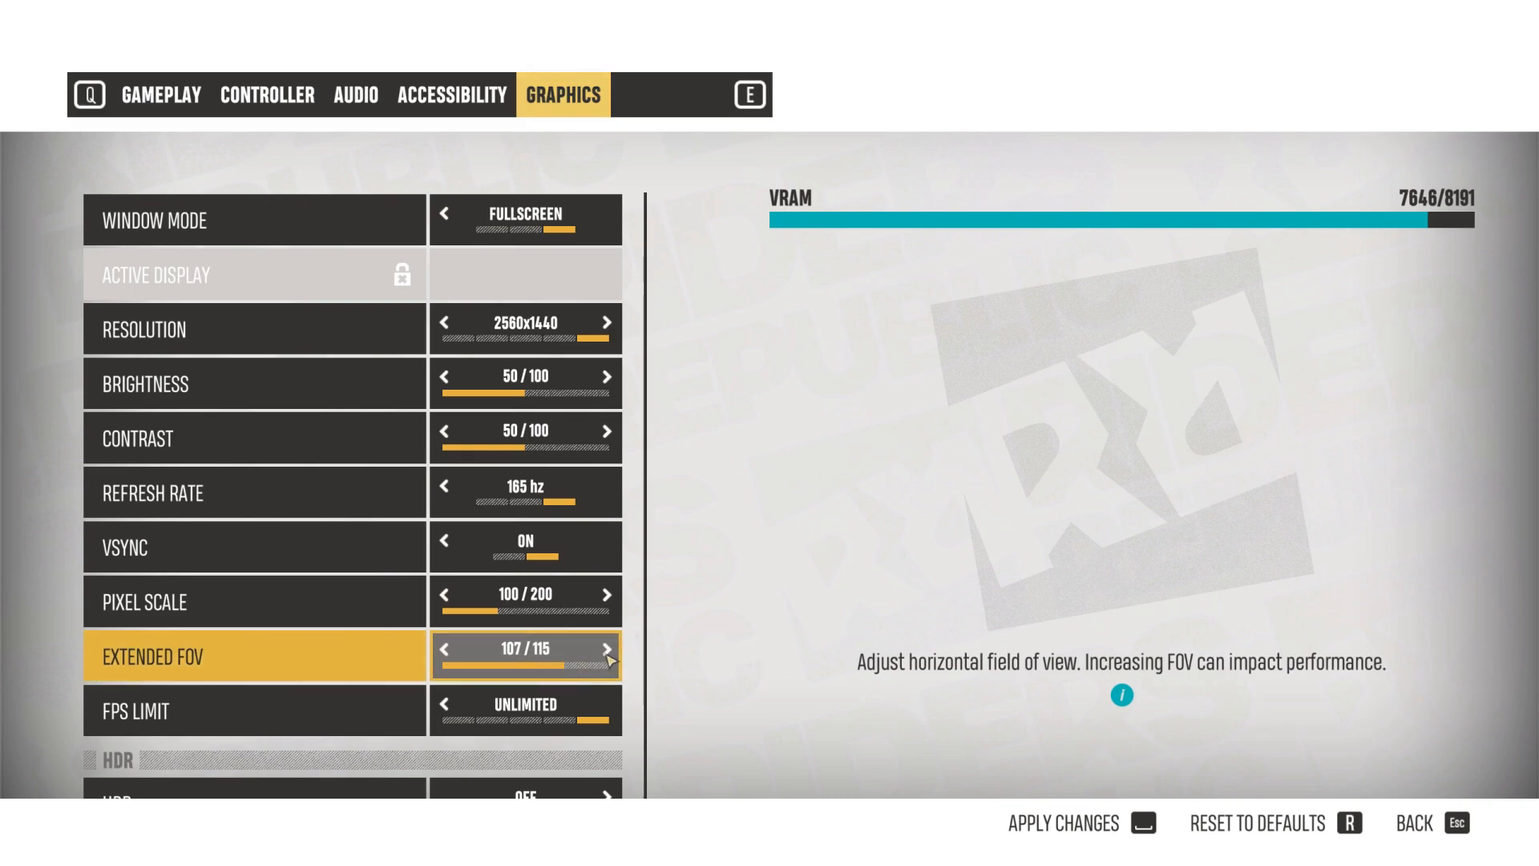
left_click(444, 657)
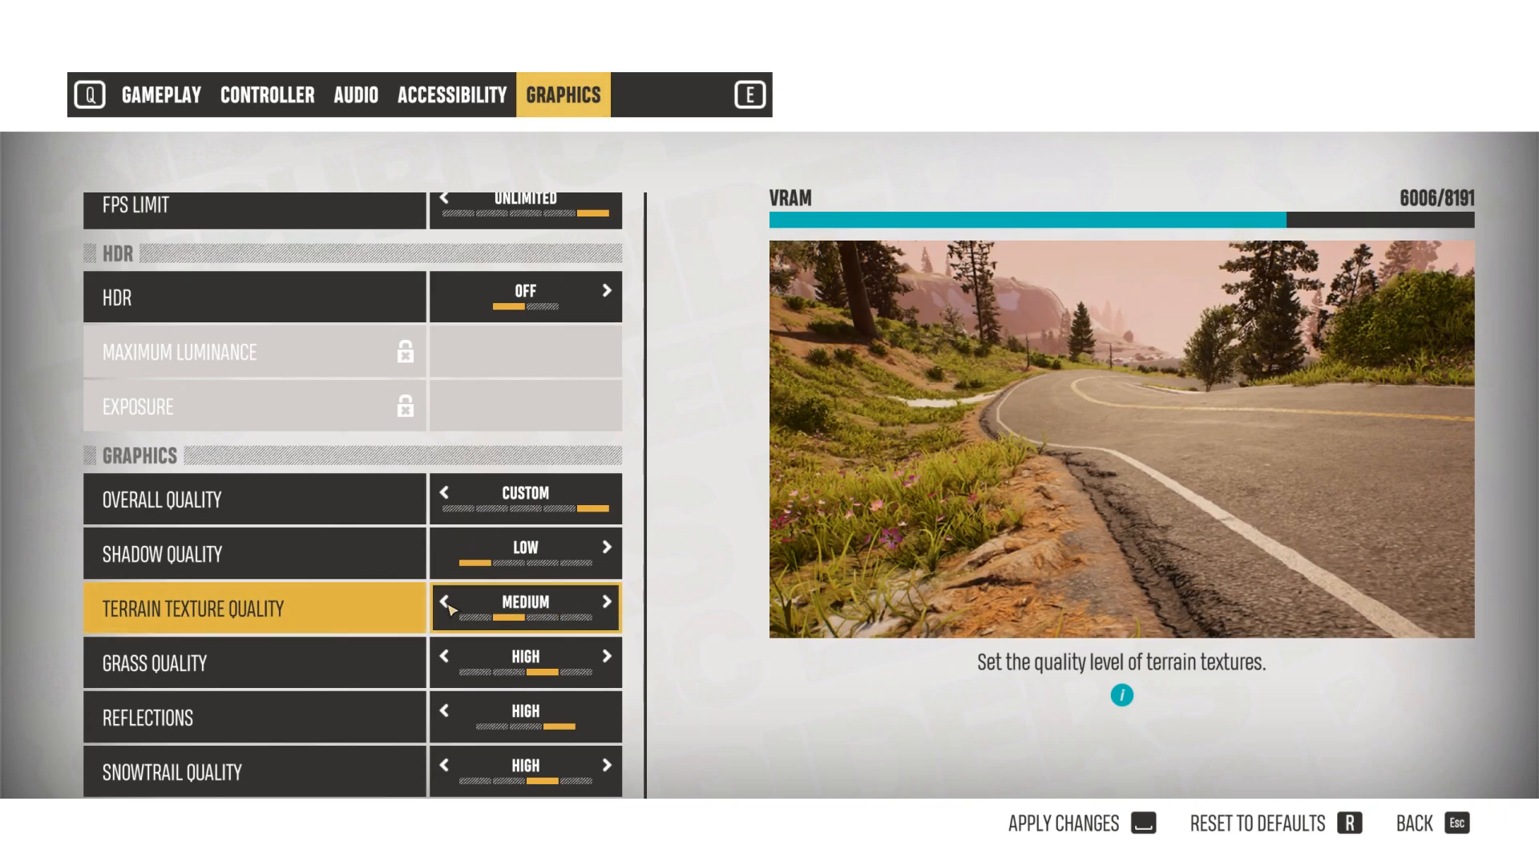
Set terrain textures Low, grass Medium, anisotropic filtering x4 and motion blur Off.
left_click(444, 607)
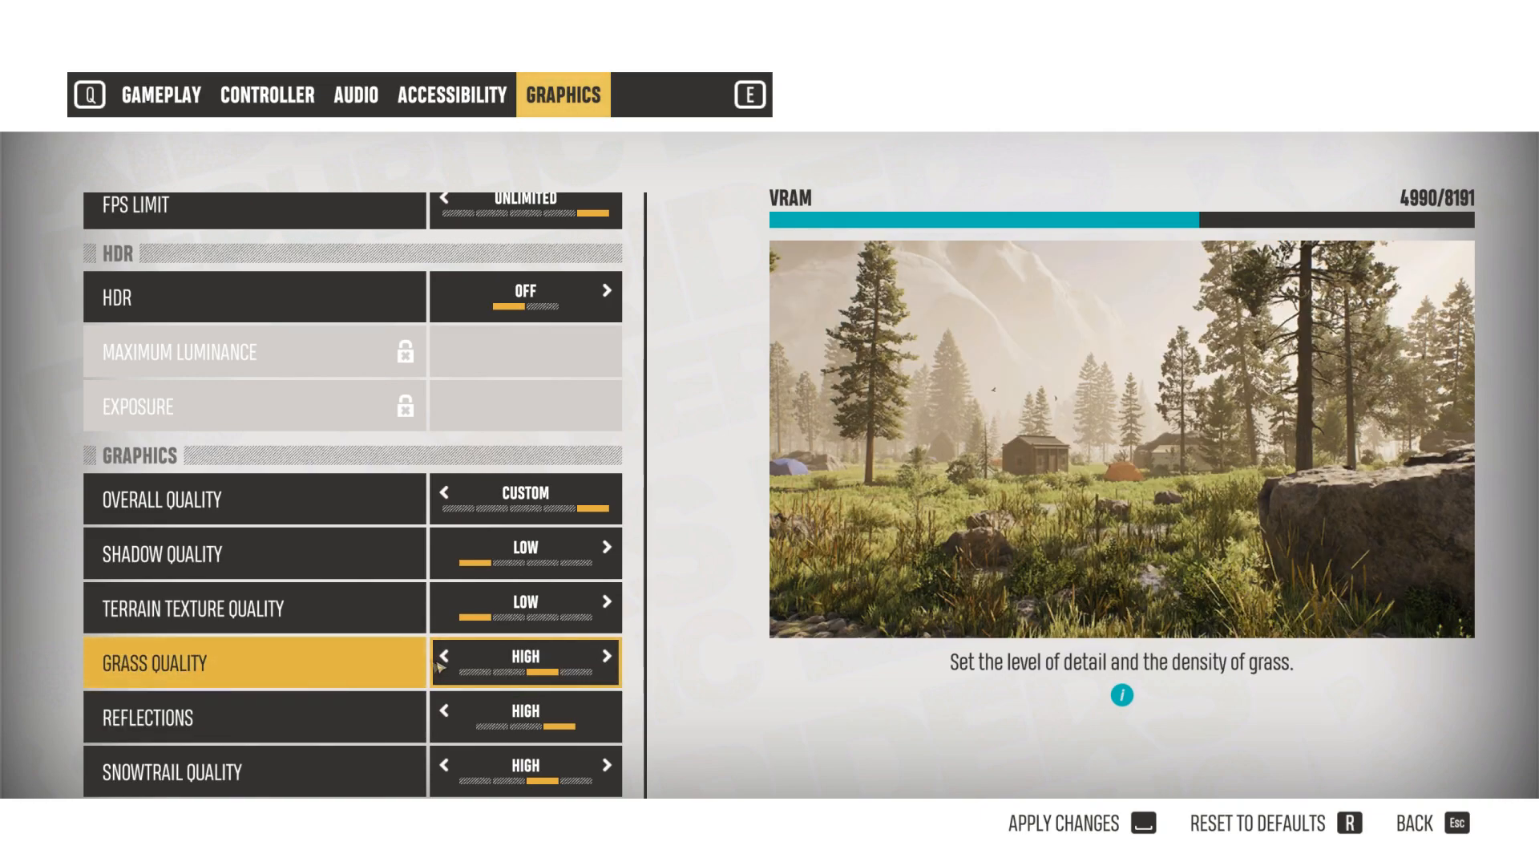
left_click(443, 654)
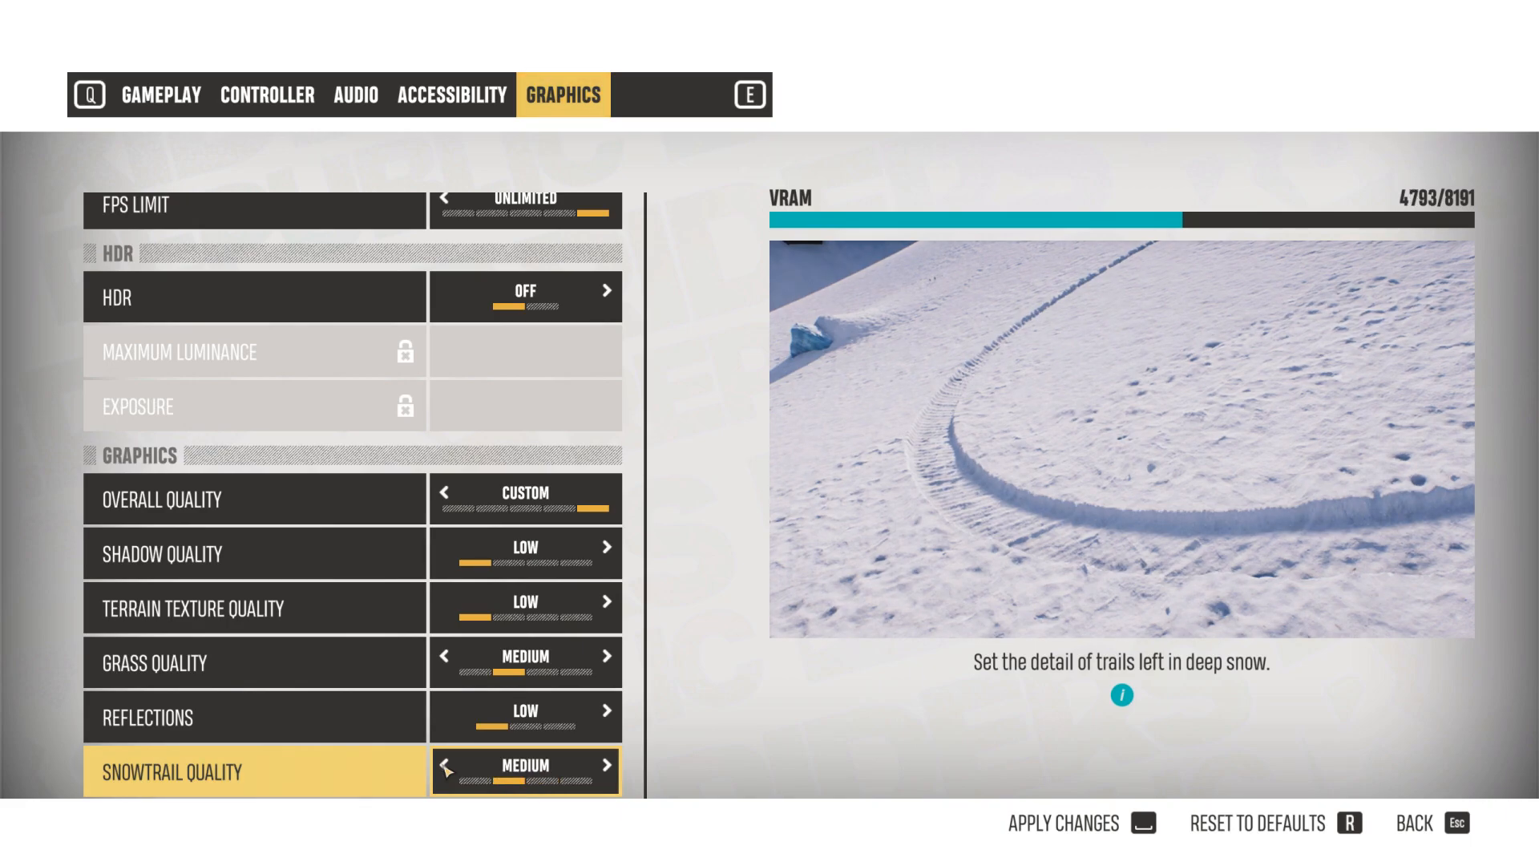
scroll("down", 3)
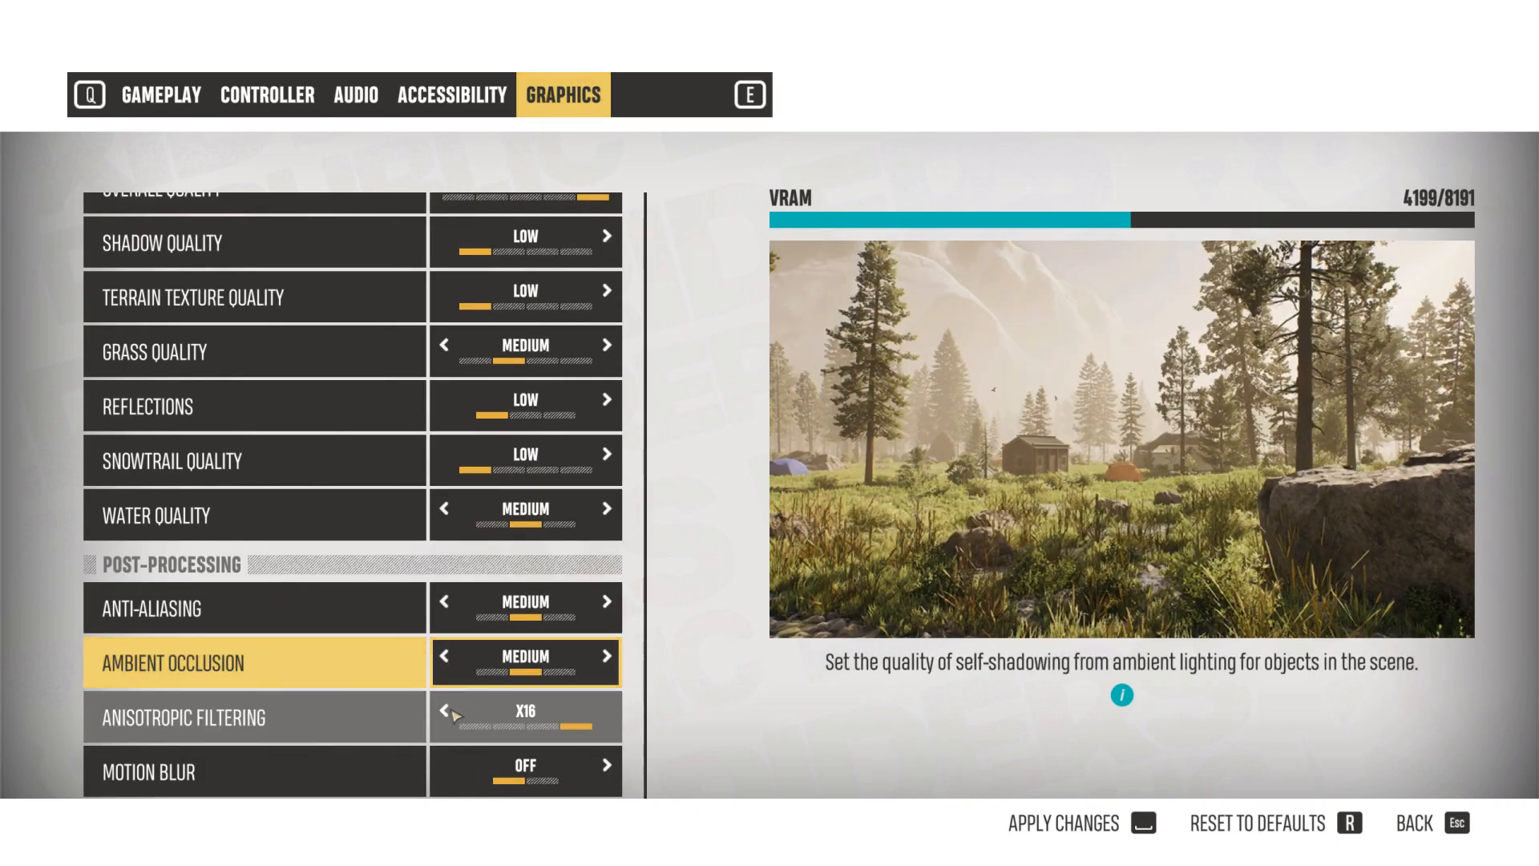
left_click(442, 717)
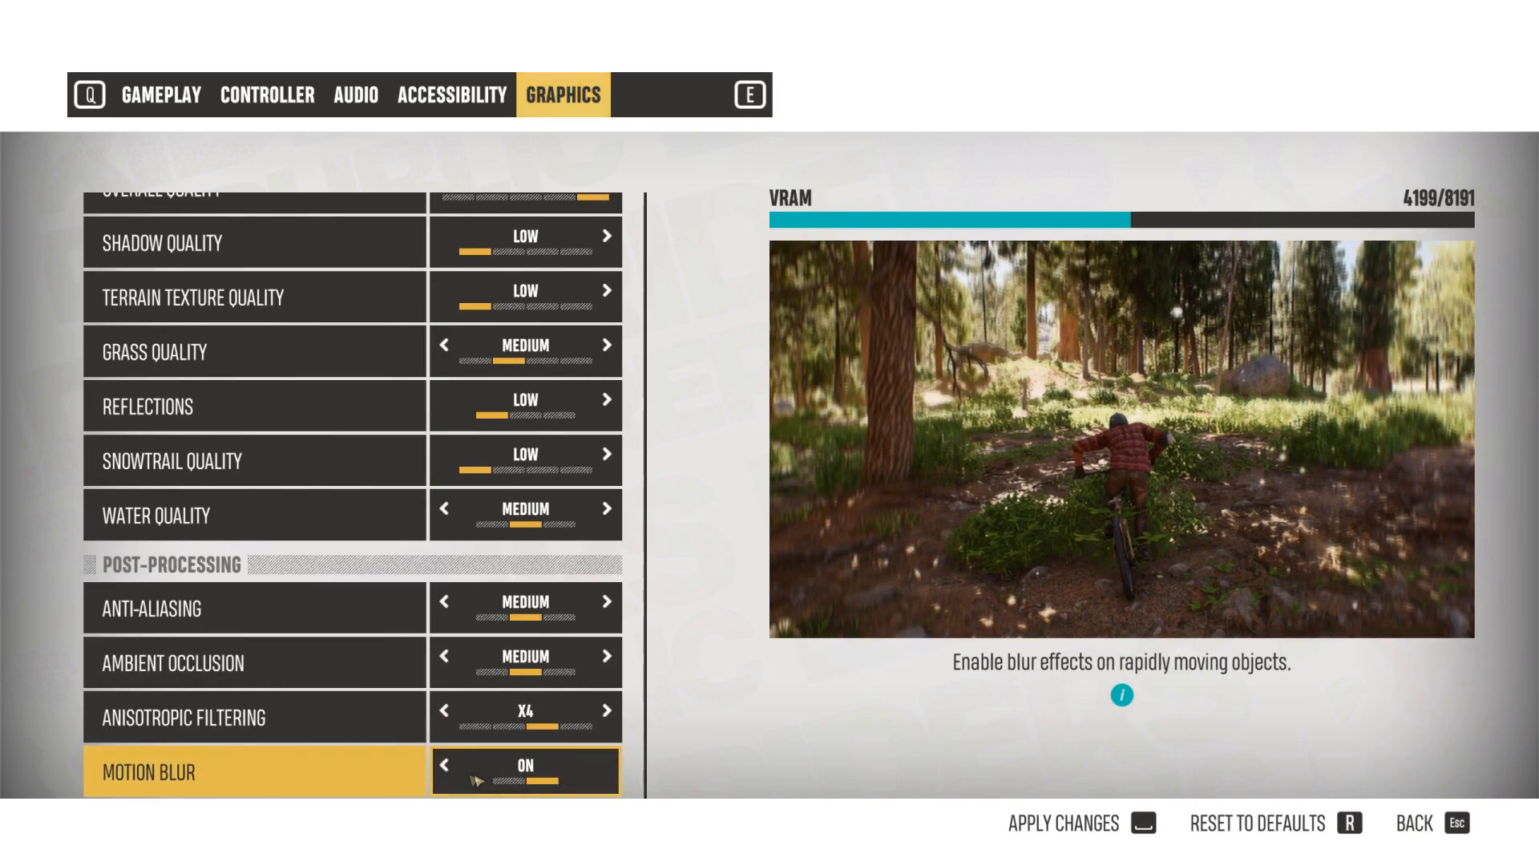
left_click(444, 772)
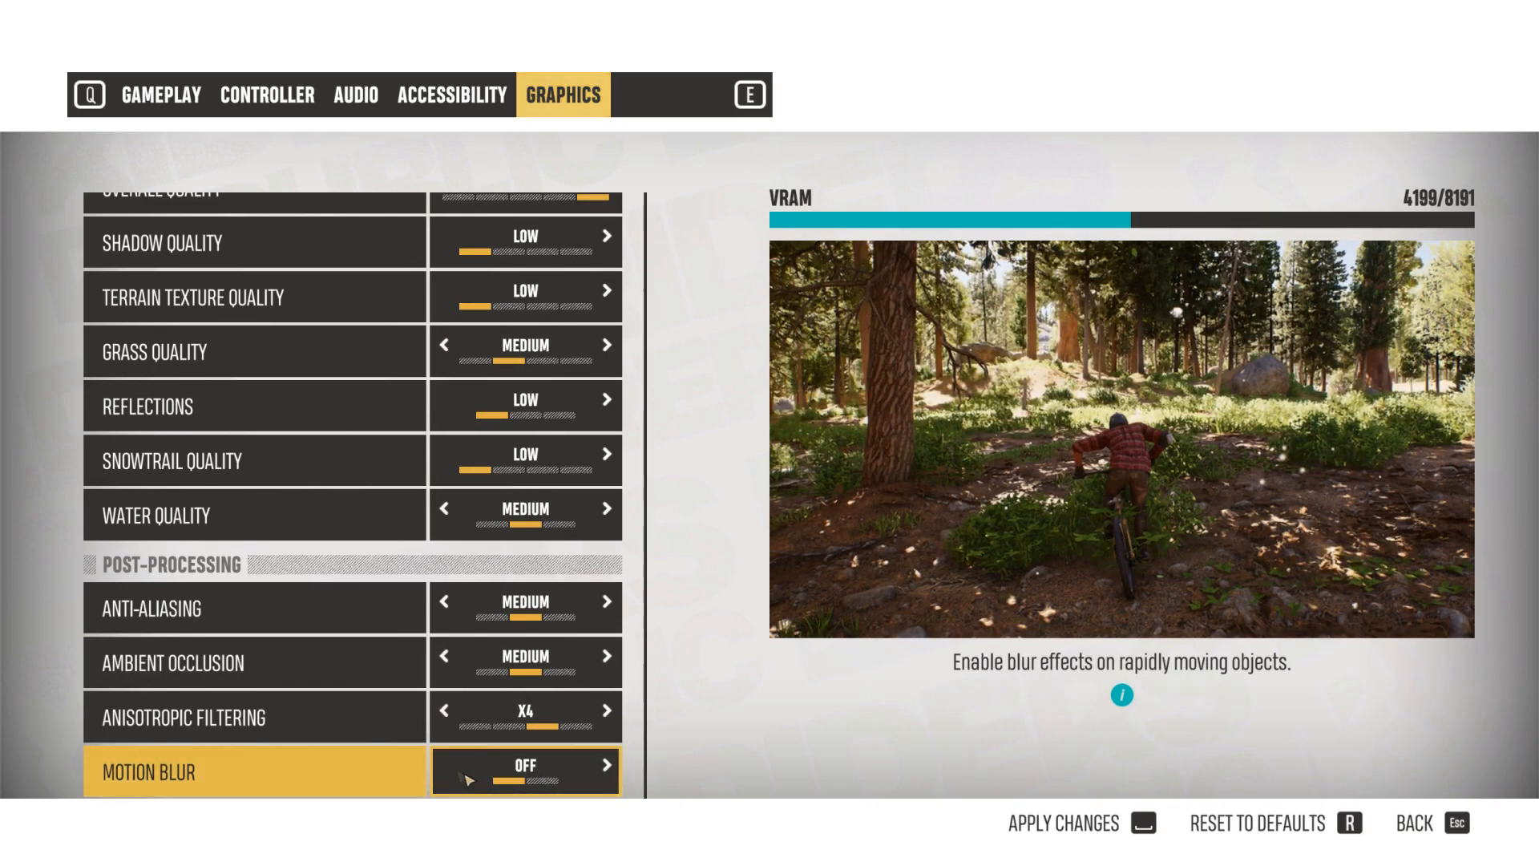